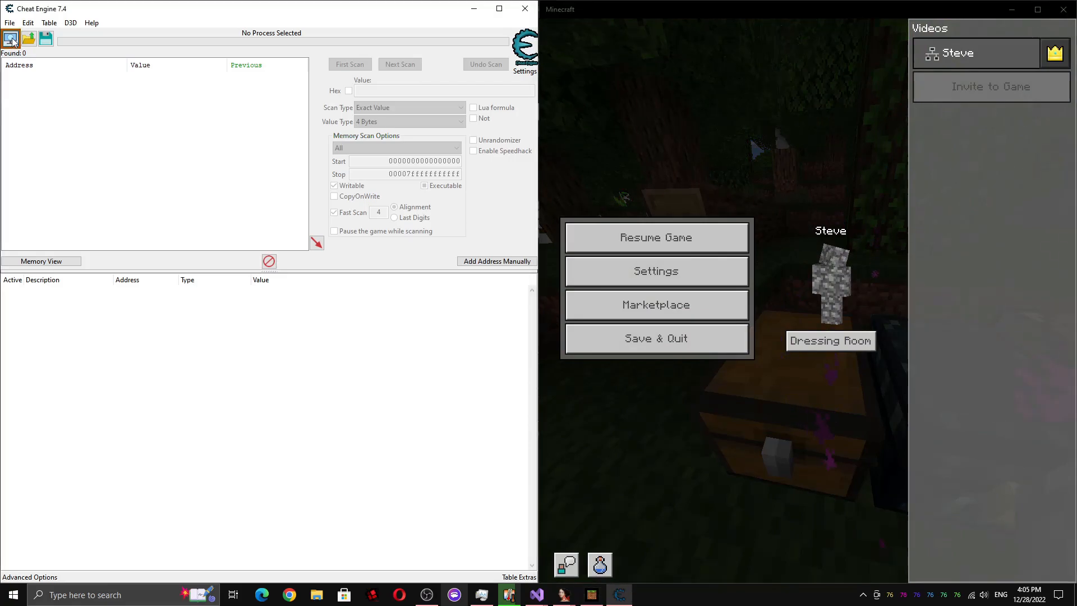
Attach Cheat Engine to the 000047BC-Minecraft.Windows.exe process from the Process List
click(11, 39)
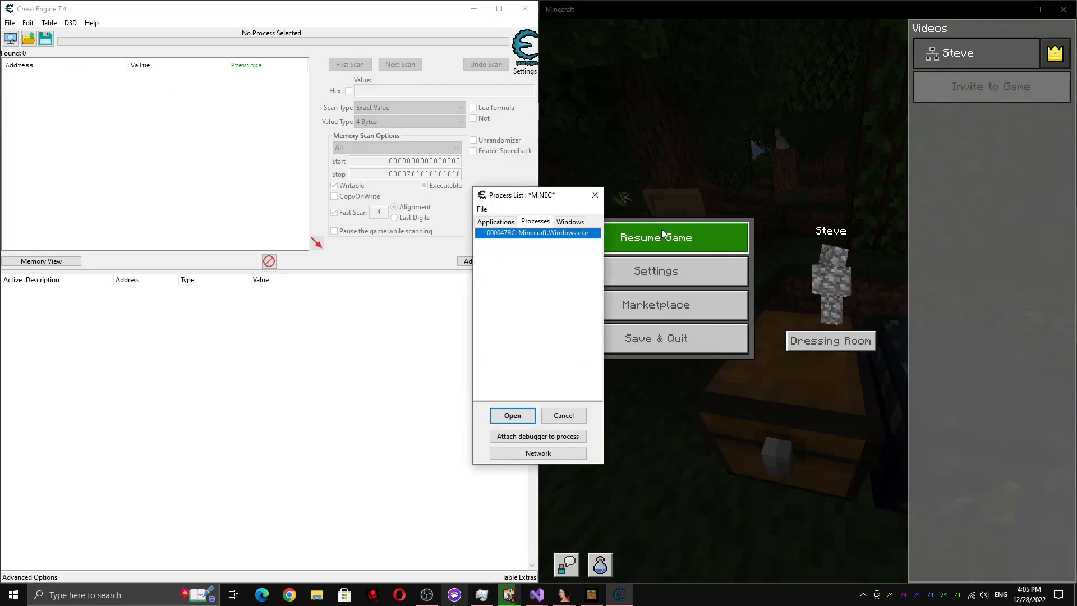
click(512, 415)
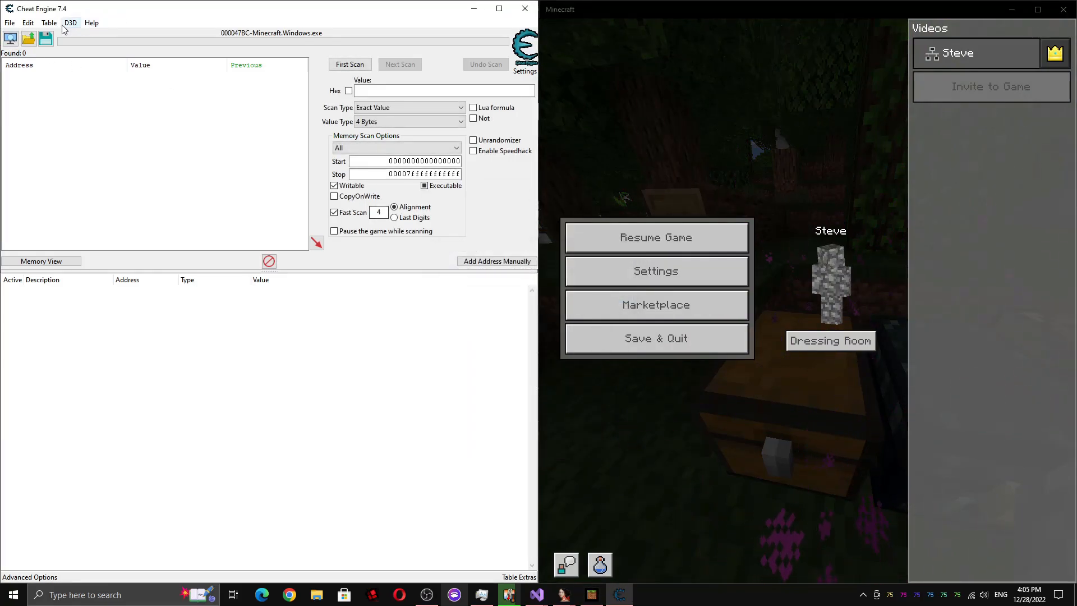
click(525, 51)
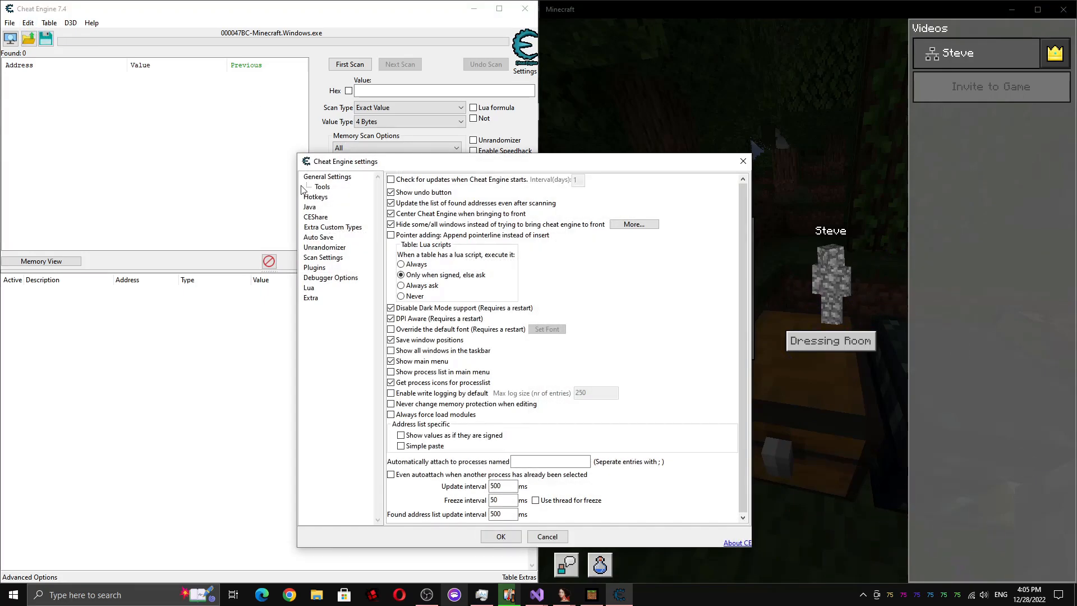
click(316, 196)
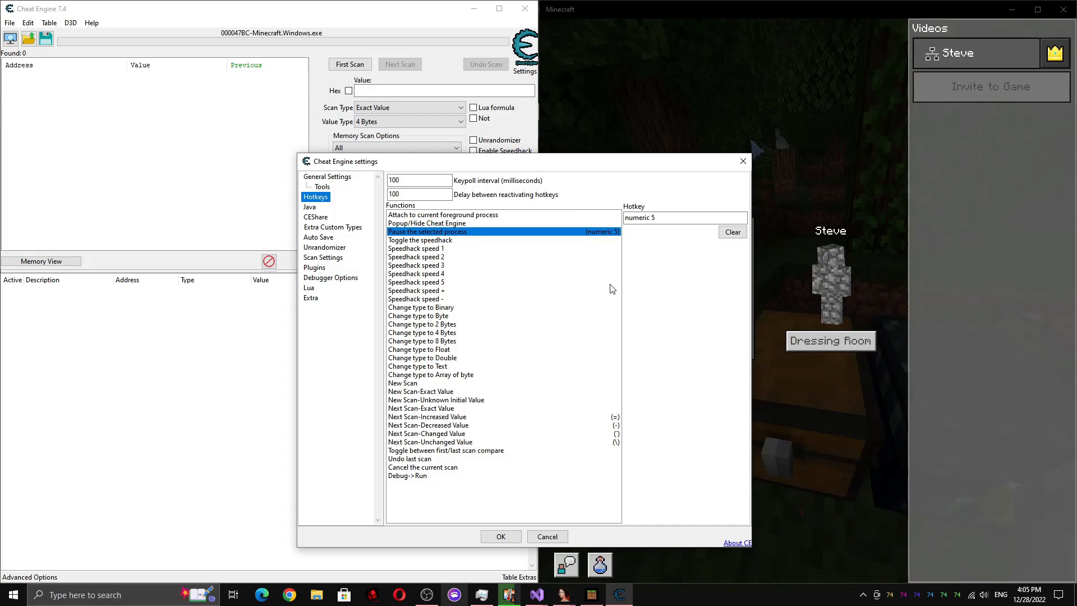
click(426, 433)
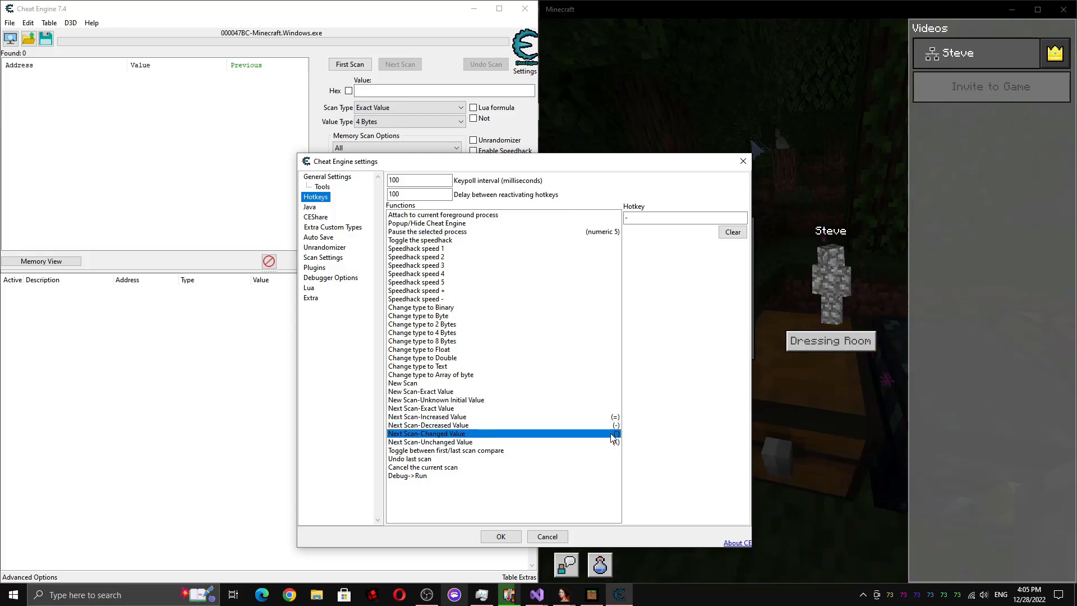
click(426, 417)
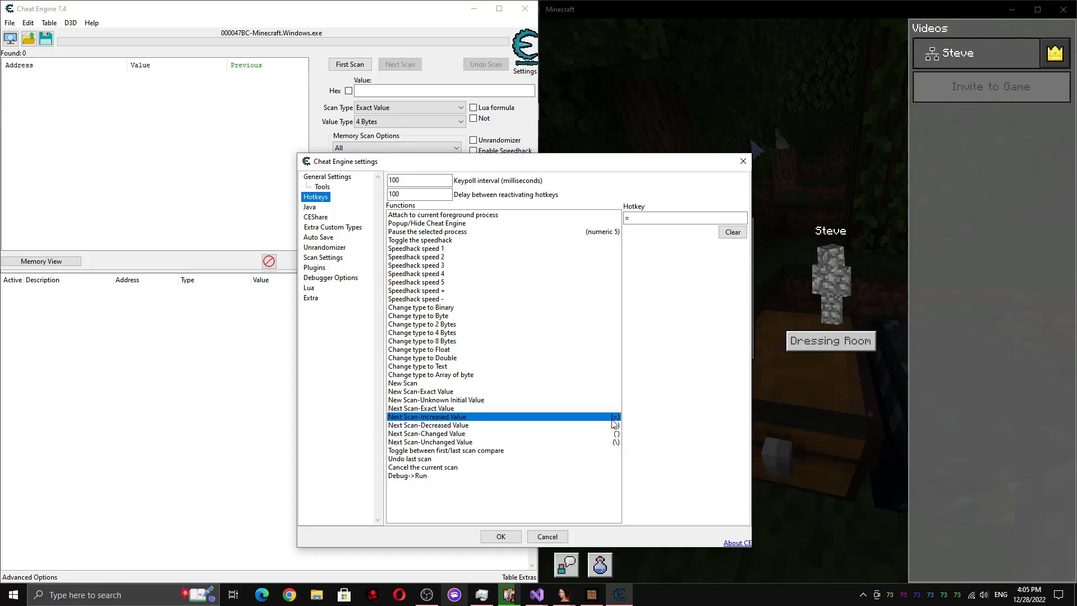
click(429, 442)
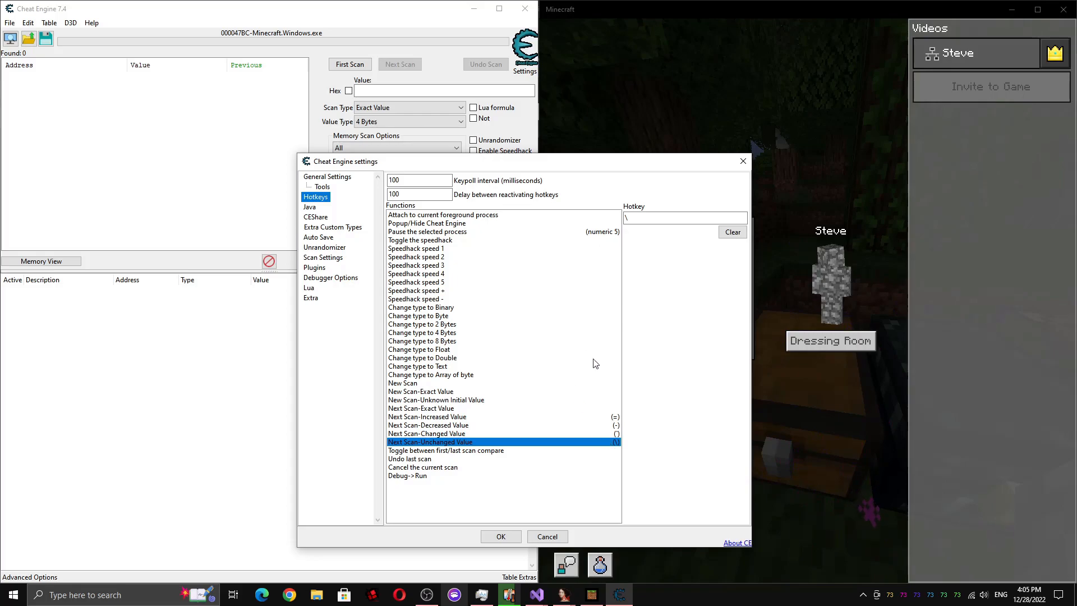
click(426, 416)
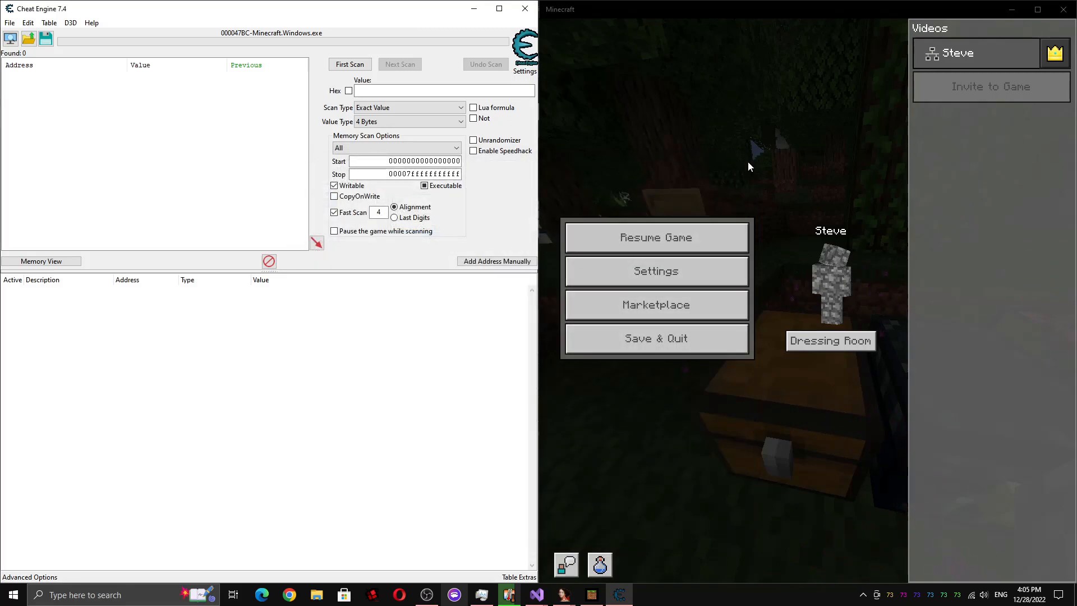
Resume the game, walk to the chest and open its storage screen
click(656, 237)
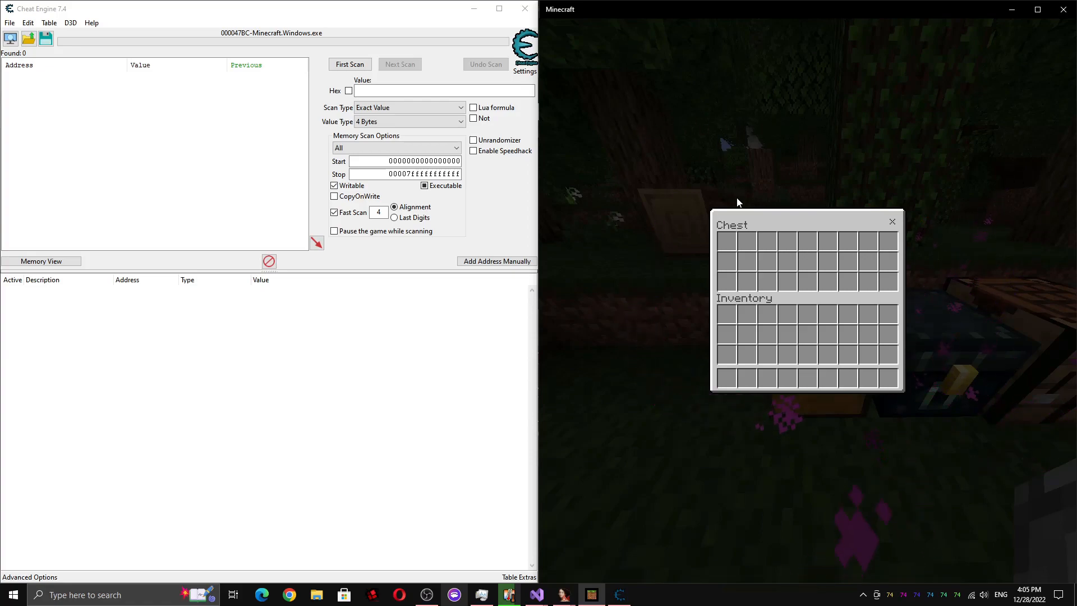
mouse_move(891, 189)
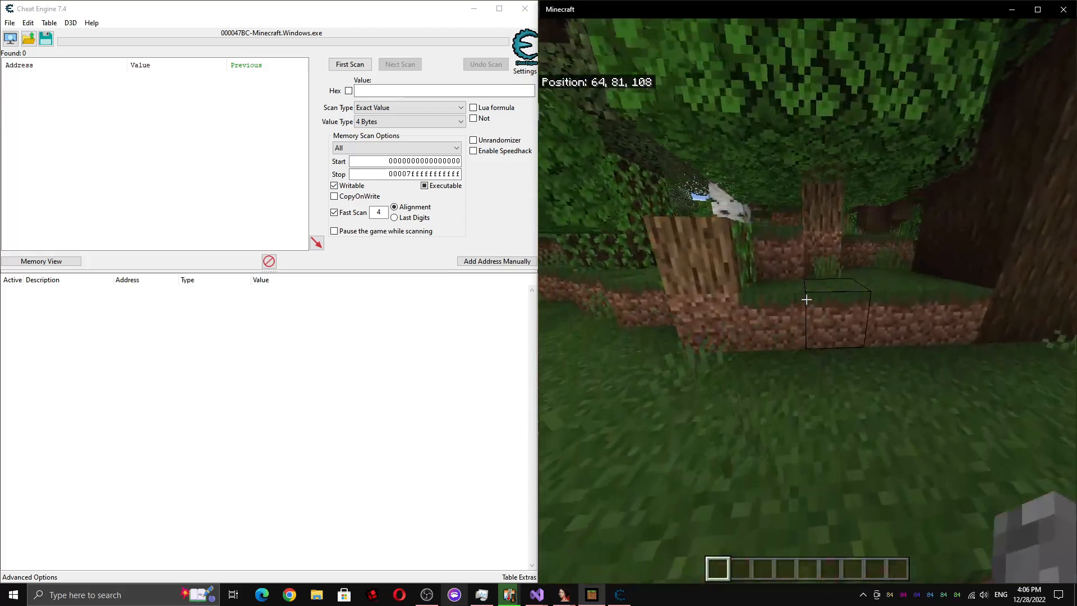
mouse_move(807, 299)
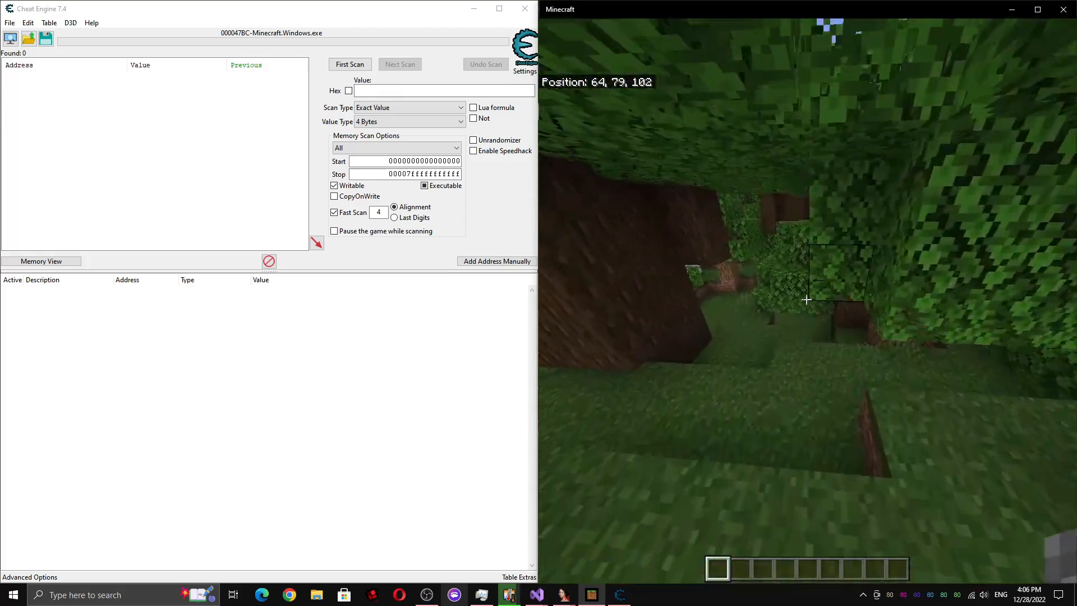
right_click(807, 298)
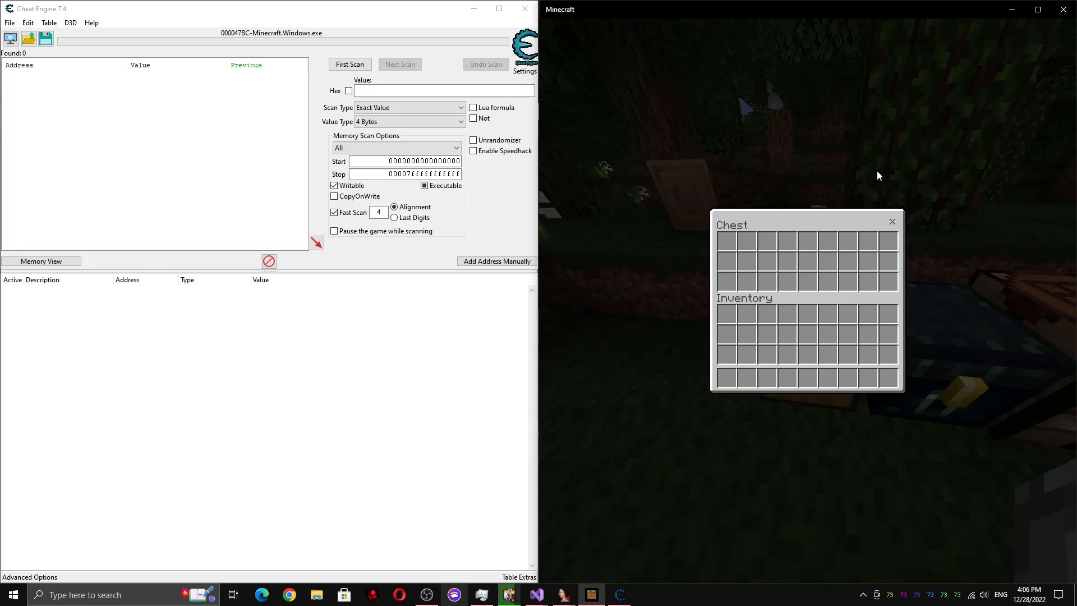
mouse_move(848, 215)
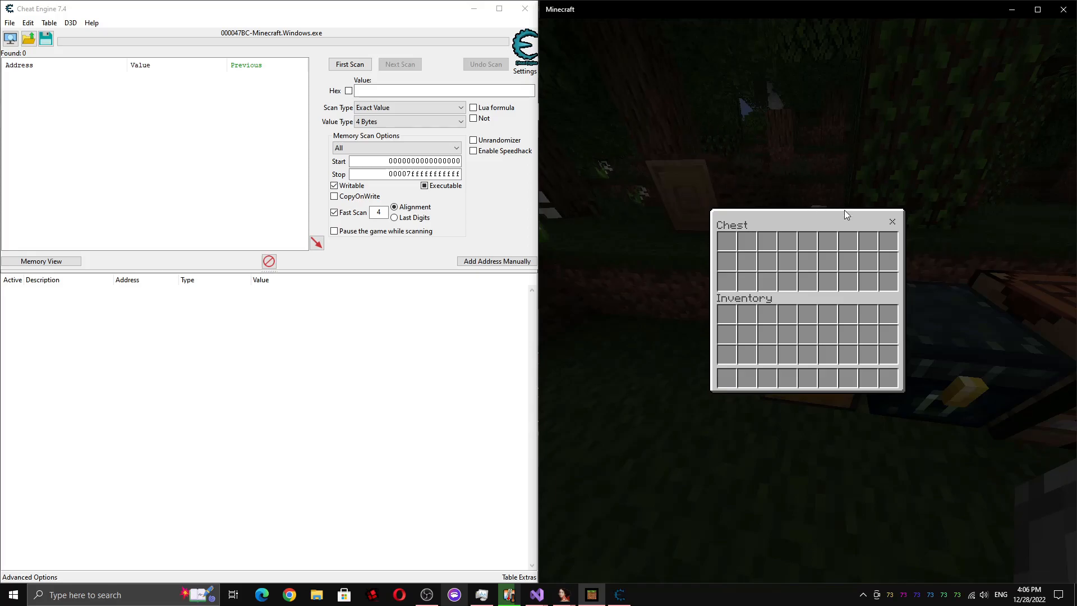
Freeze the game mid-fade and set a Float 'Value between' scan from 0.05 to 1.0
key(Escape)
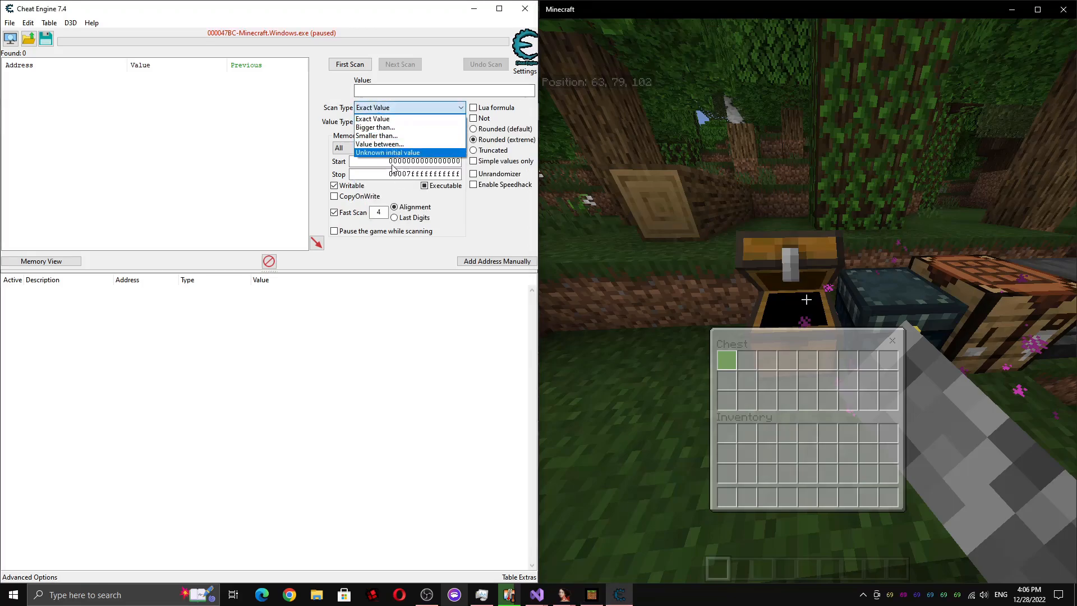
click(379, 145)
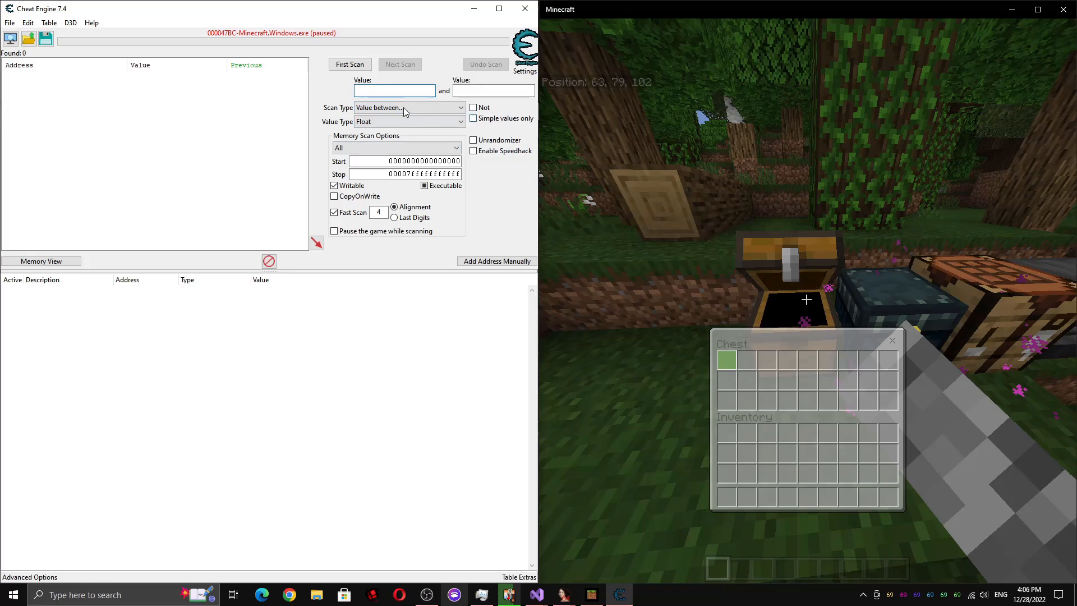
text(0.00000)
click(494, 91)
text(1.00000)
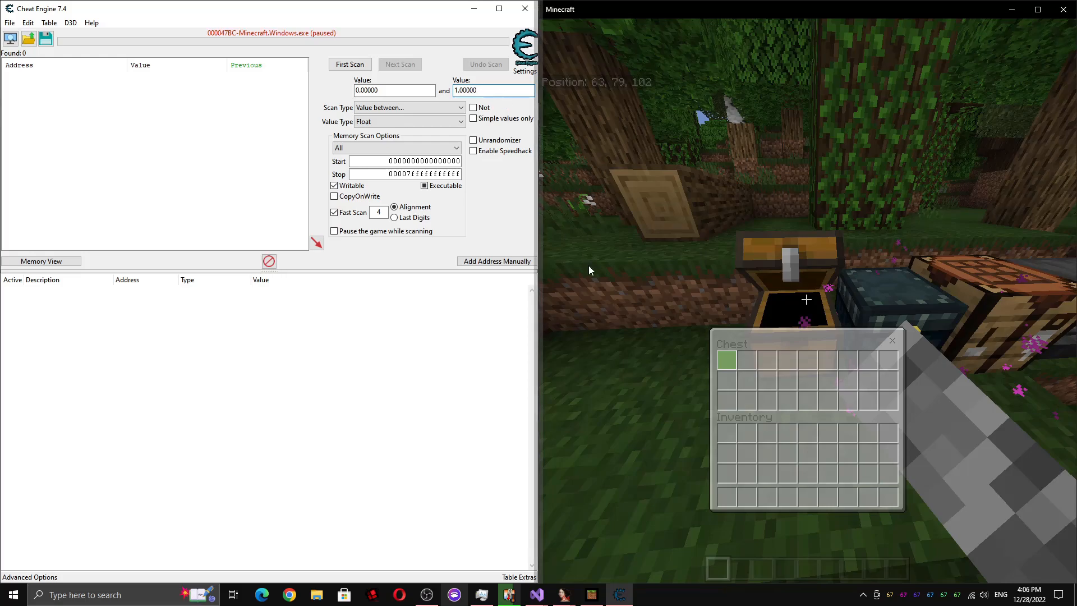
mouse_move(677, 201)
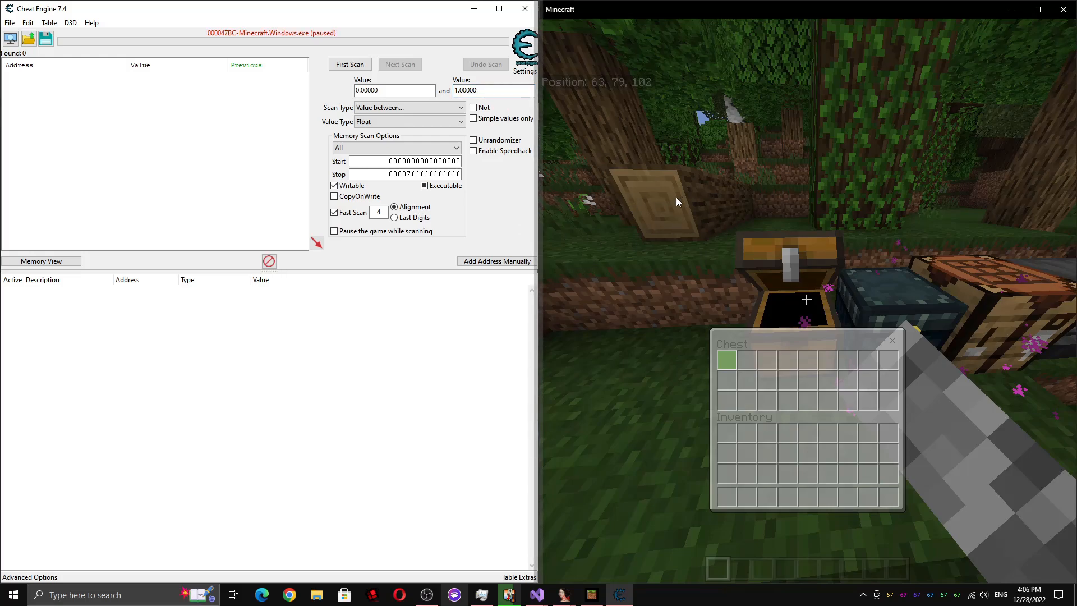
click(394, 90)
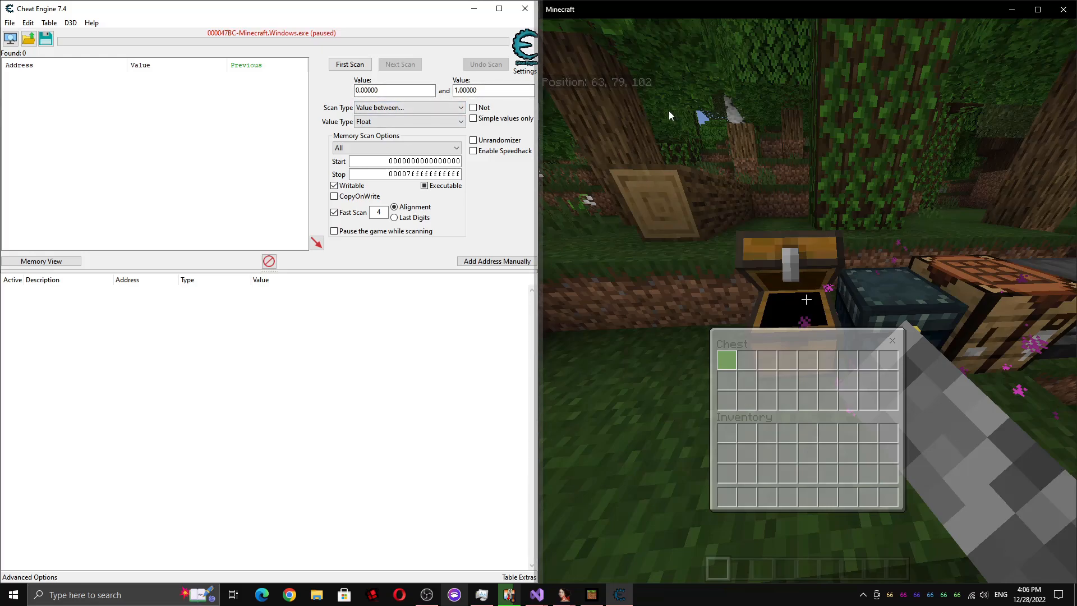
click(395, 90)
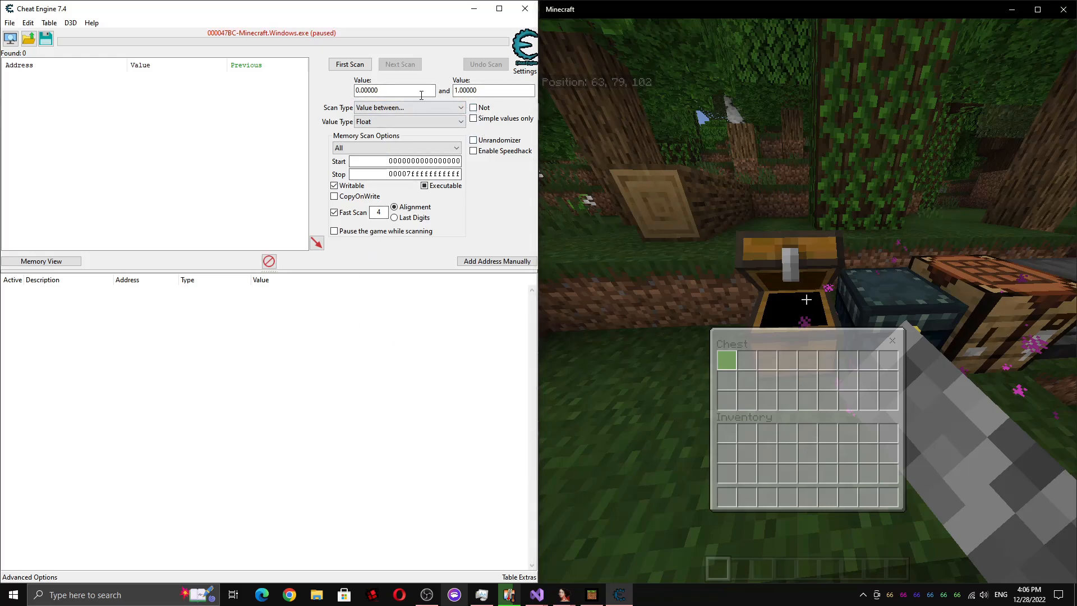
click(394, 90)
text(0.05000)
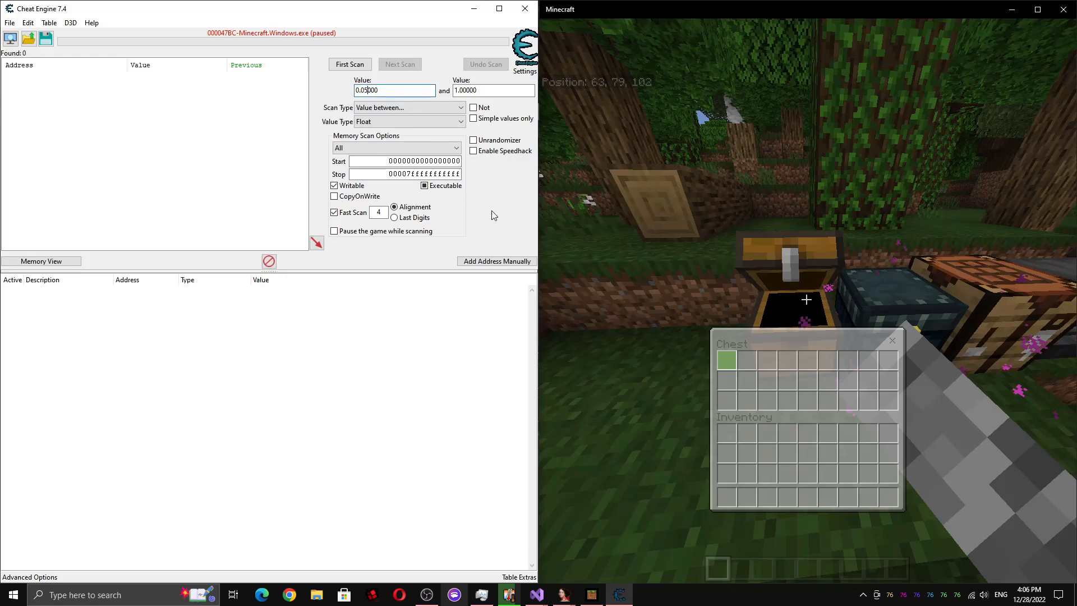
mouse_move(459, 376)
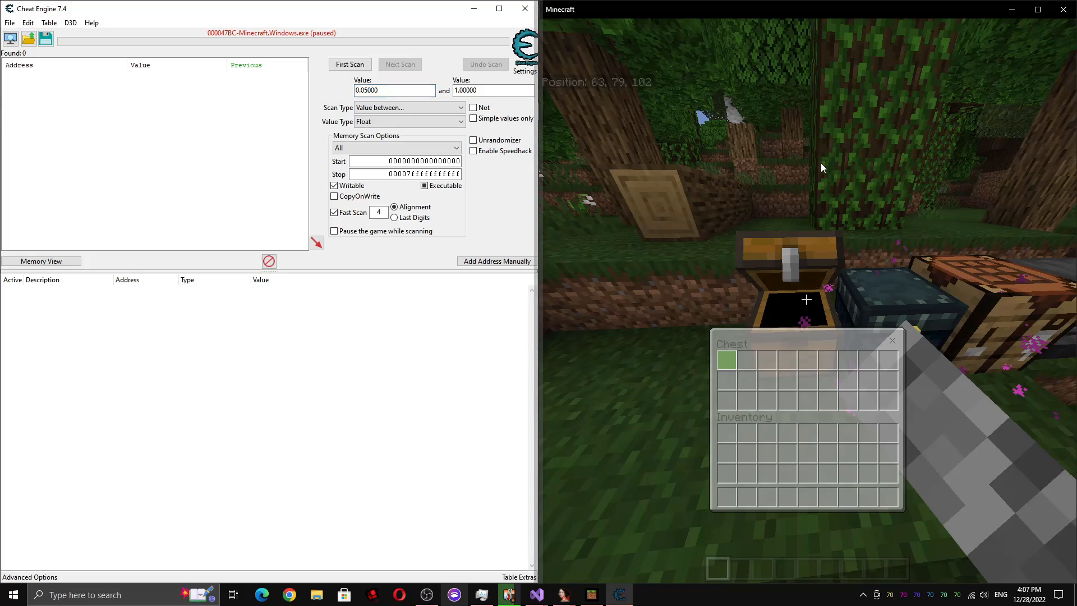
mouse_move(751, 181)
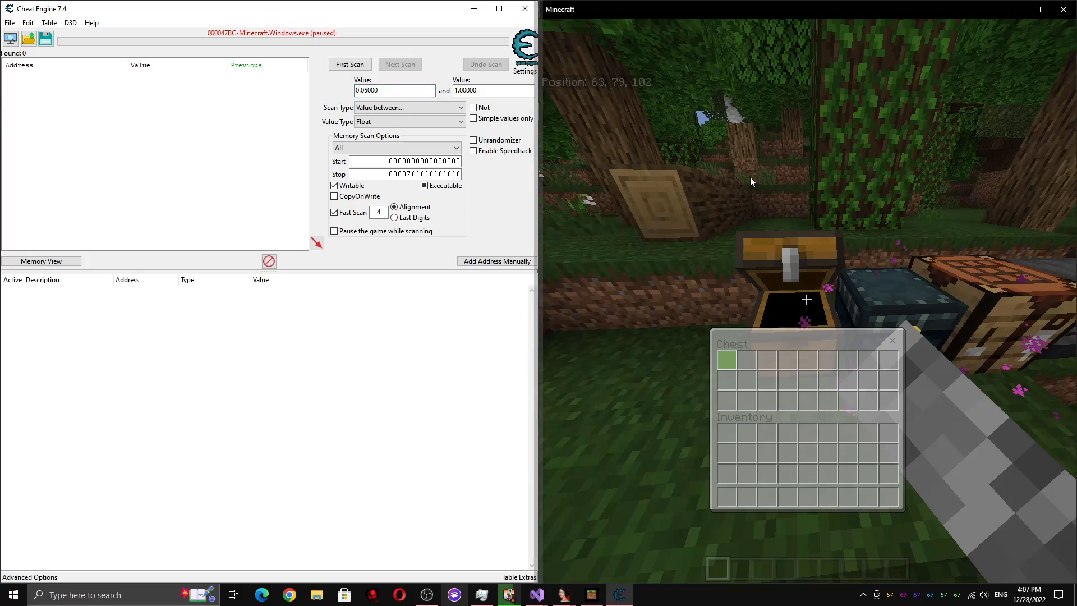
mouse_move(721, 320)
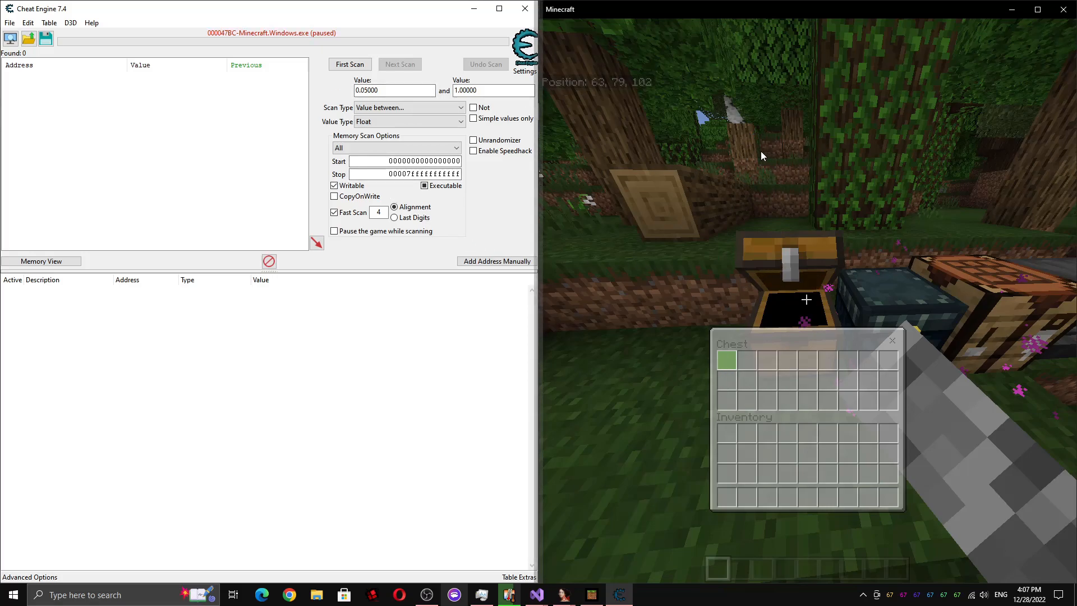
click(349, 64)
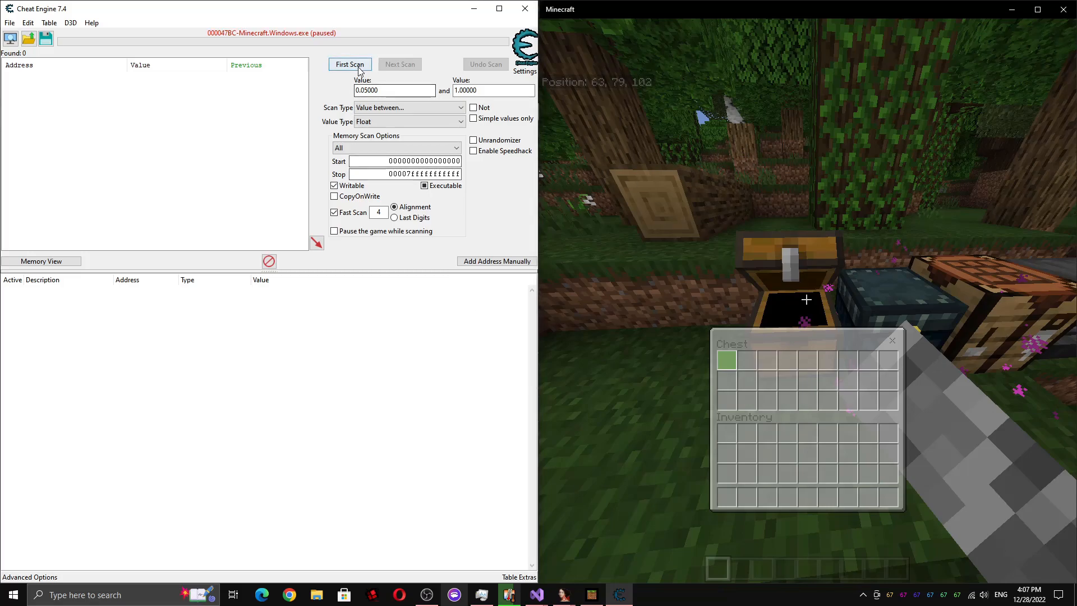
Run the first scan returning about 3.99 million floats, then unpause the game
click(350, 64)
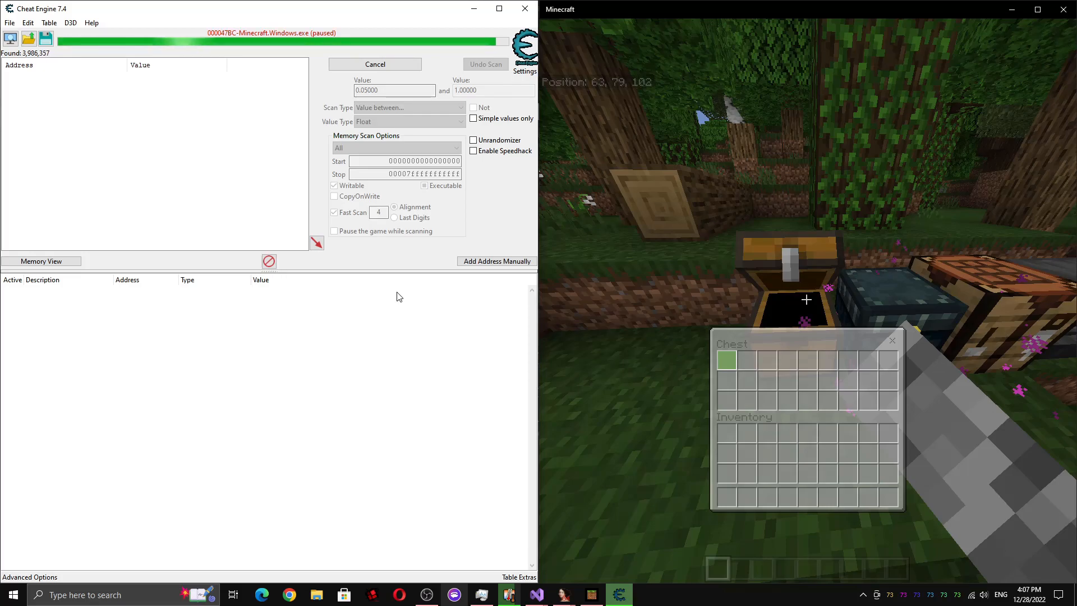
click(375, 64)
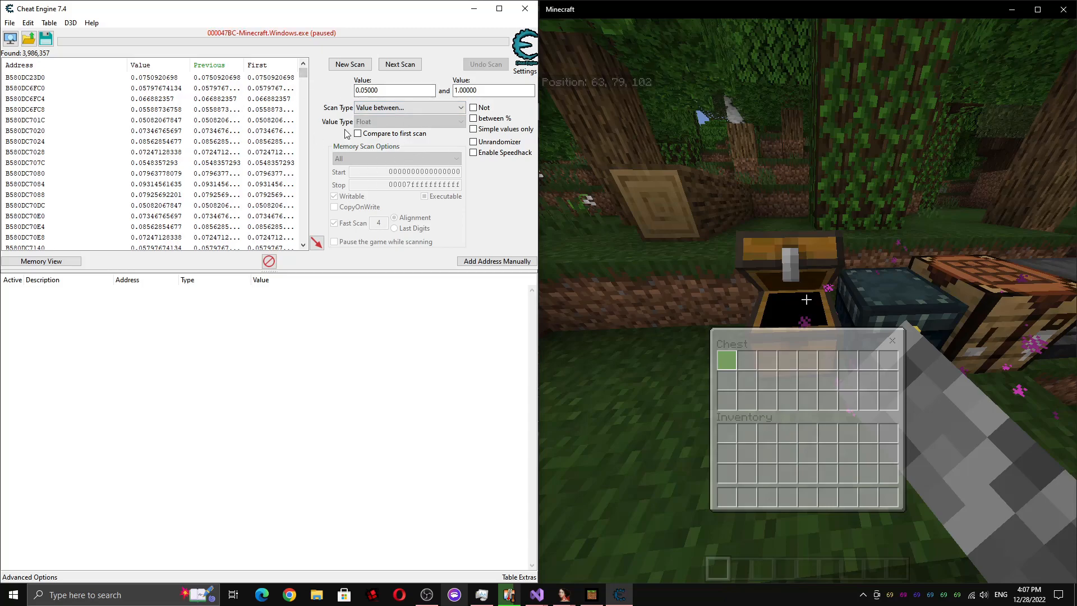
click(408, 108)
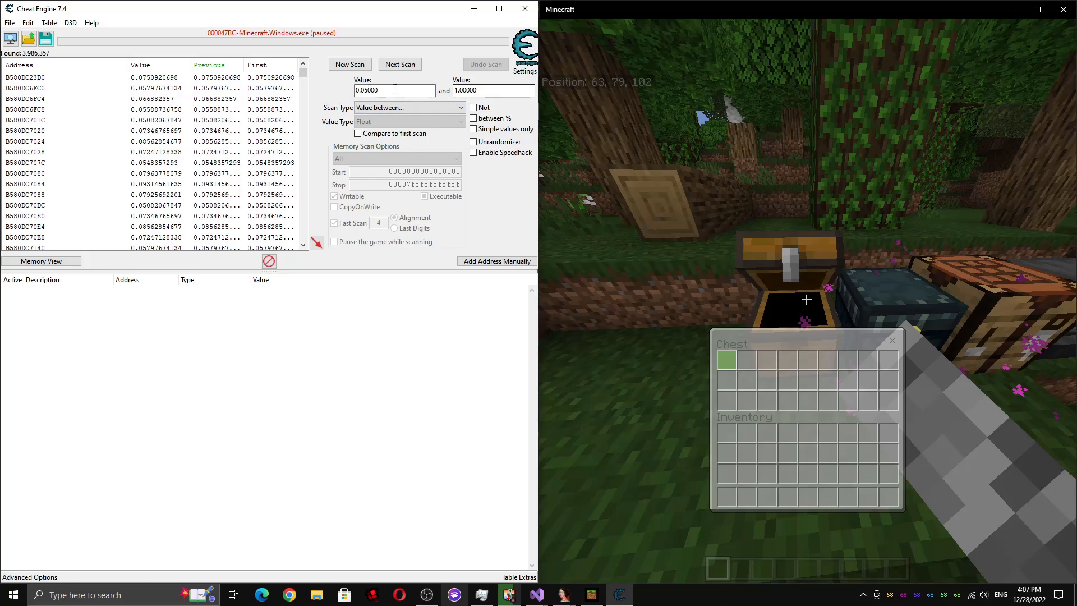
mouse_move(406, 357)
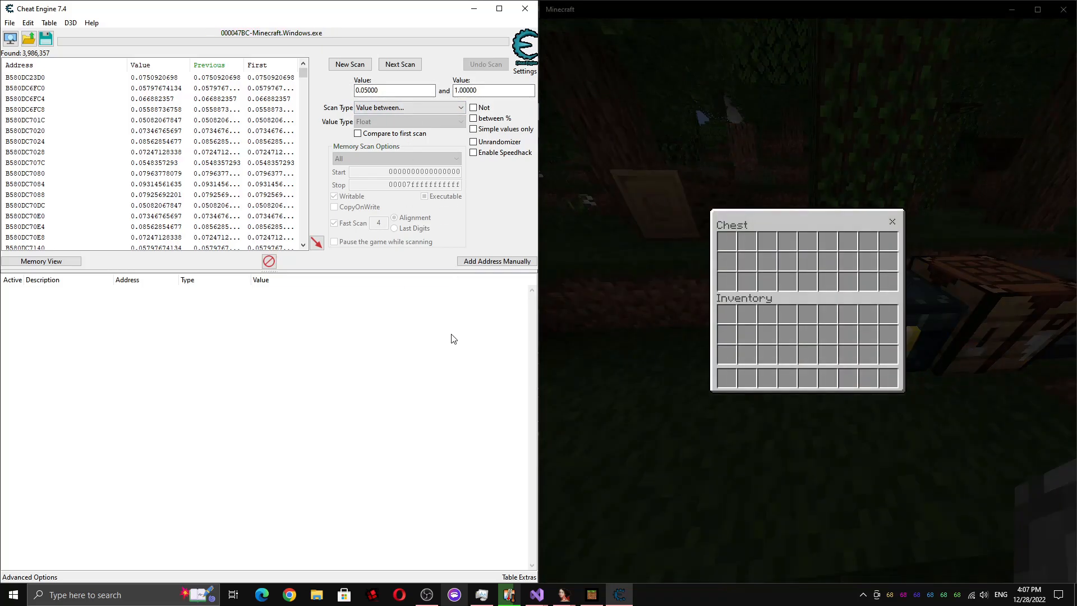
mouse_move(794, 141)
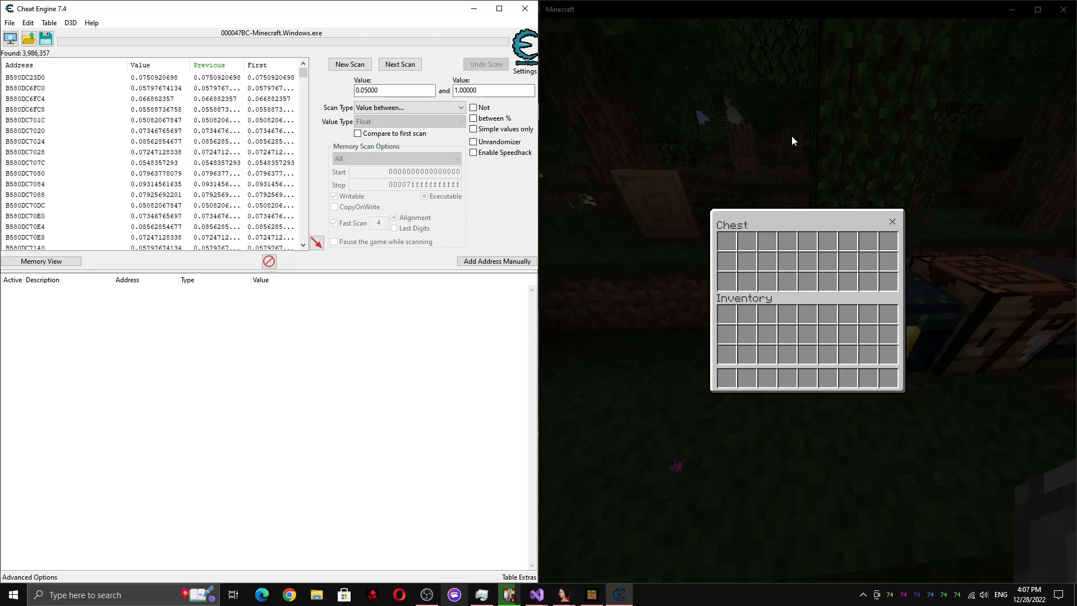
Run increased and unchanged-value next scans with the chest open, leaving 24,424 addresses
click(400, 63)
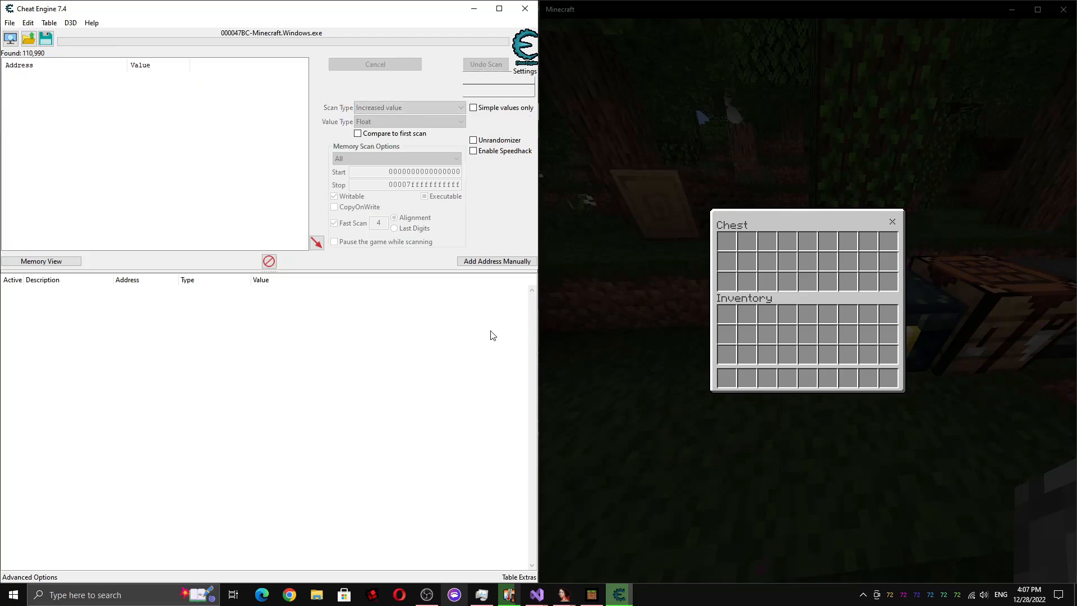
click(401, 64)
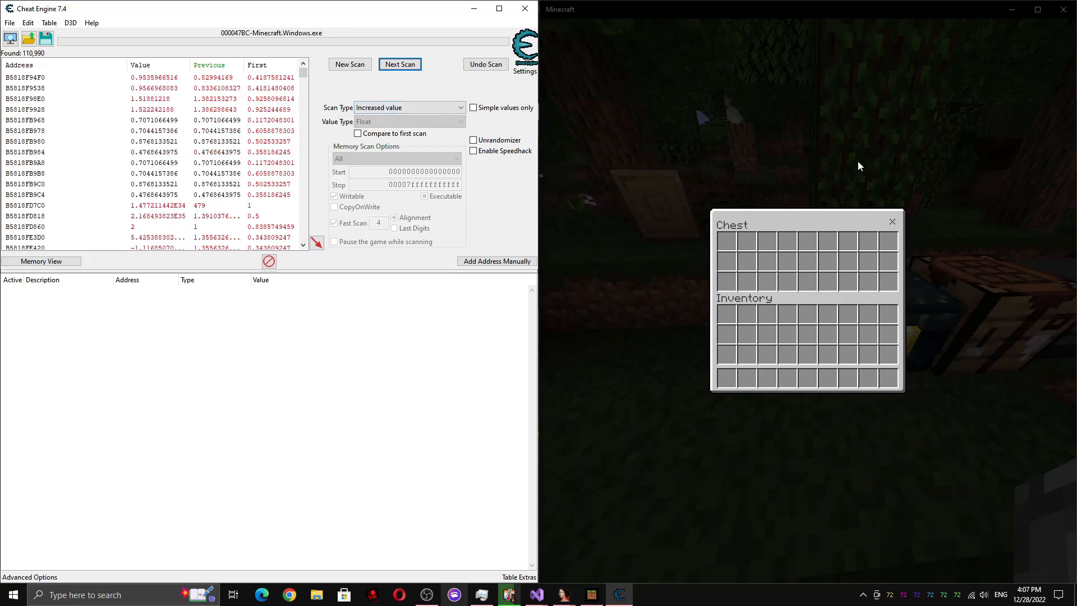
click(400, 64)
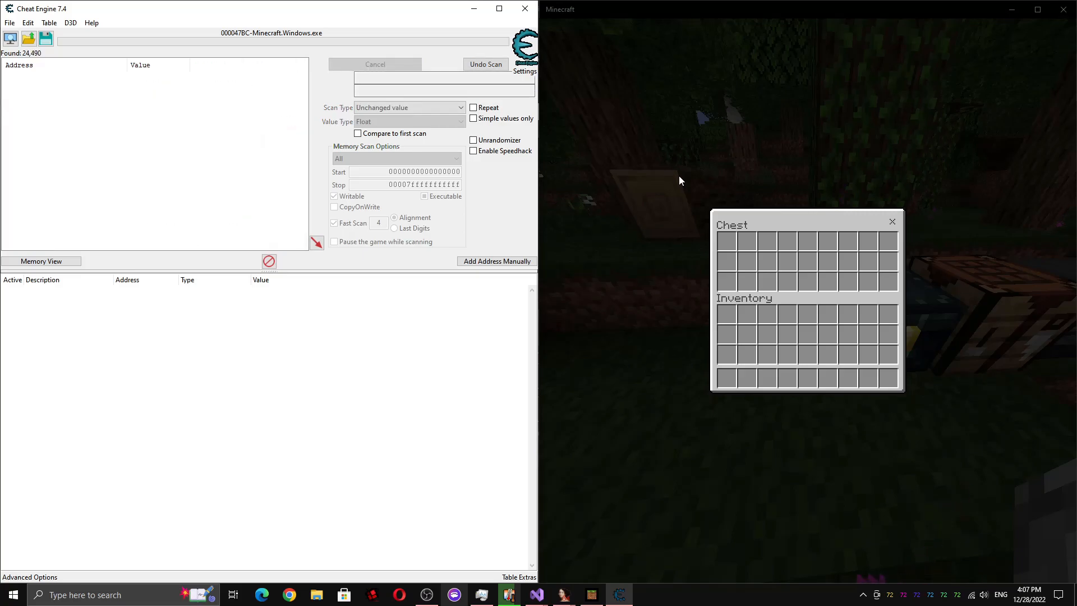
click(399, 64)
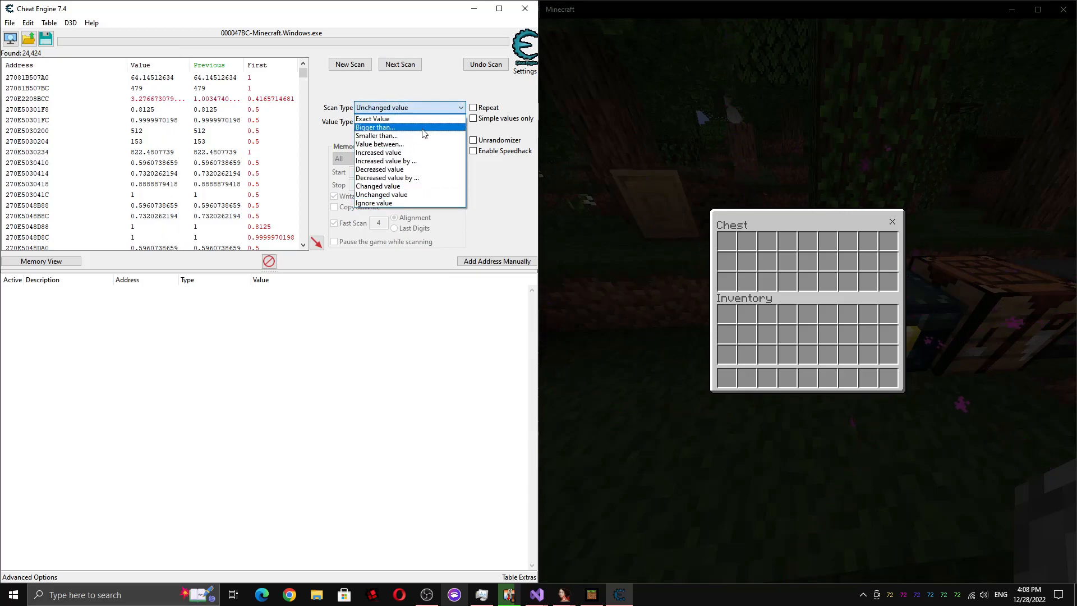
Filter repeatedly for values smaller than 1, cutting the list to 13,744 addresses
click(376, 136)
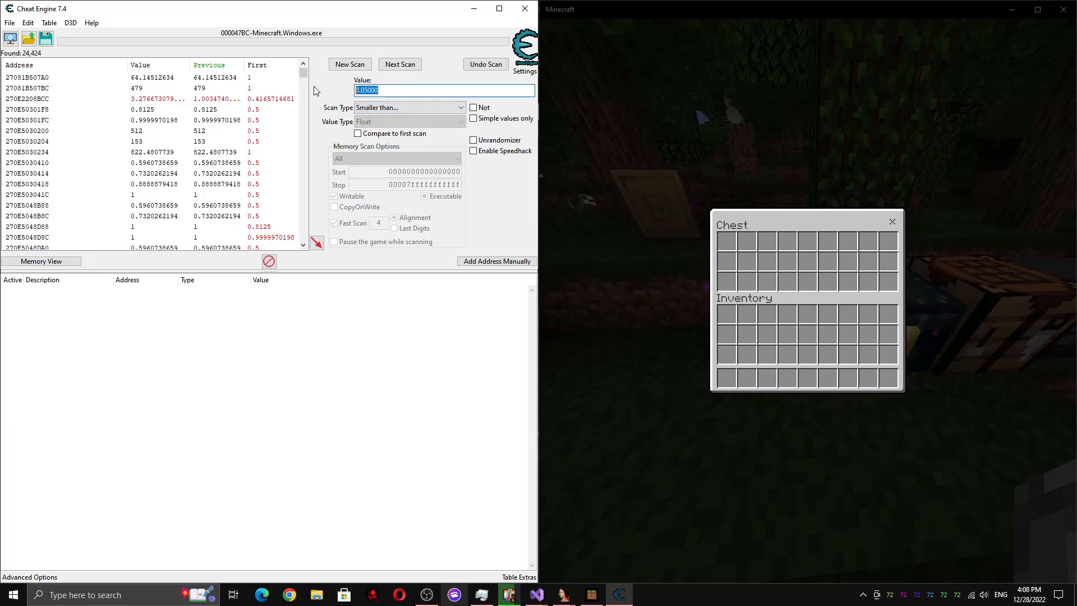
text(1)
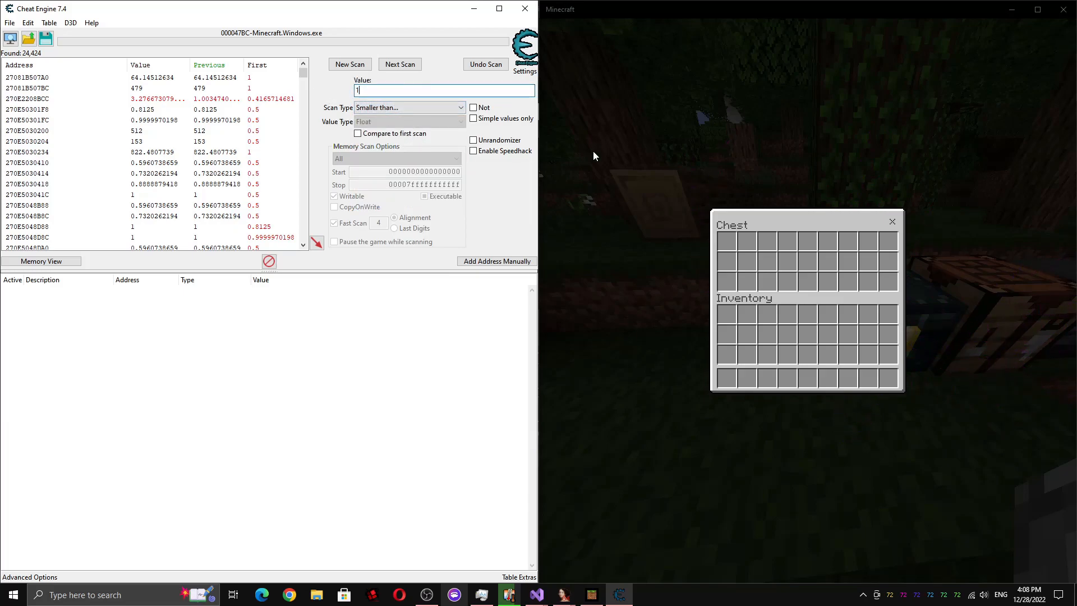
click(400, 64)
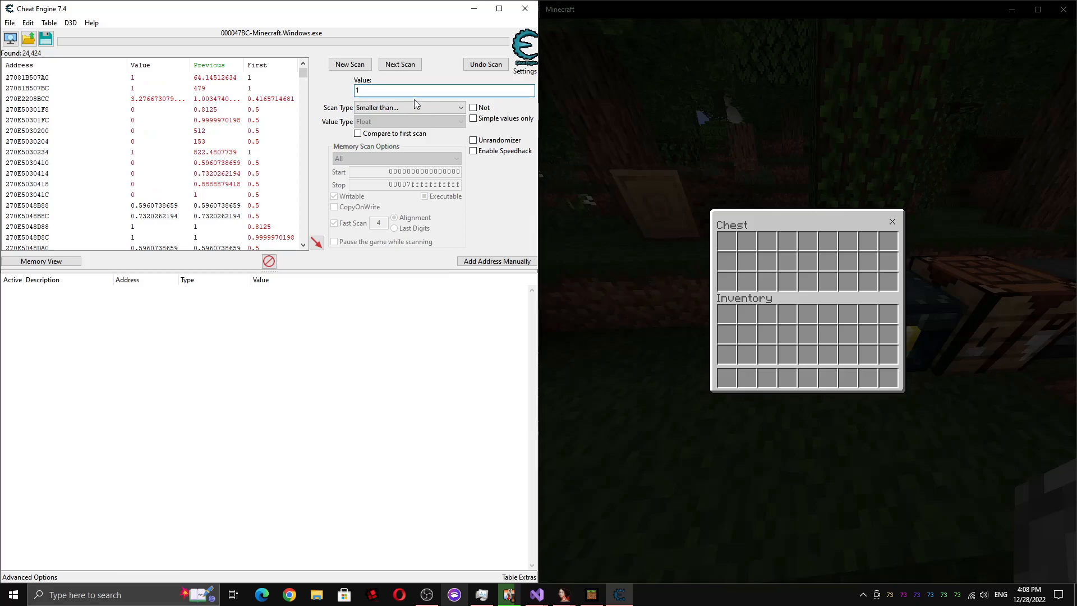
click(400, 64)
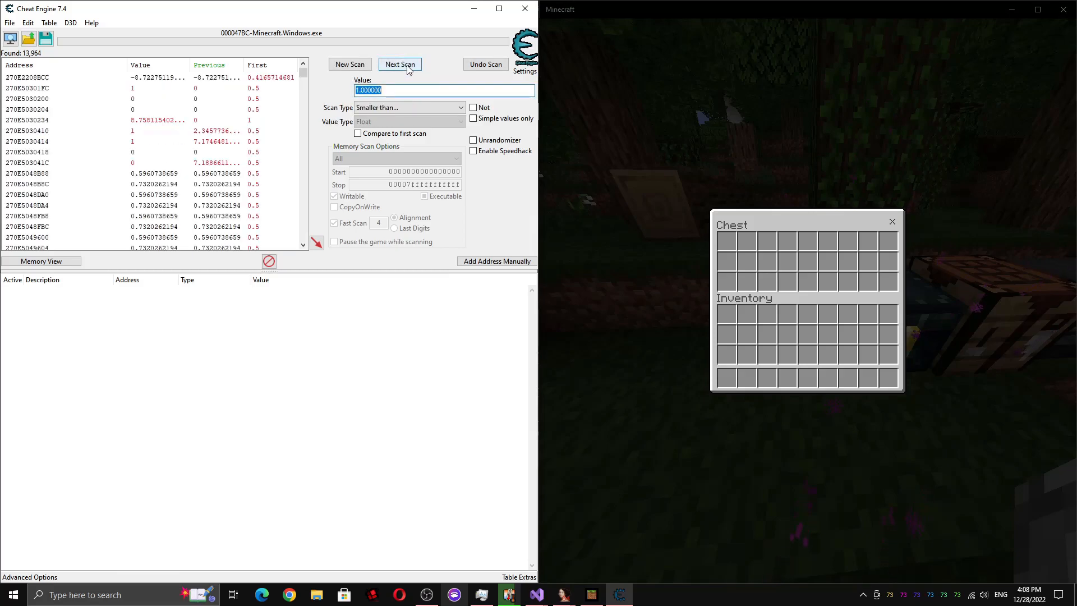
click(400, 64)
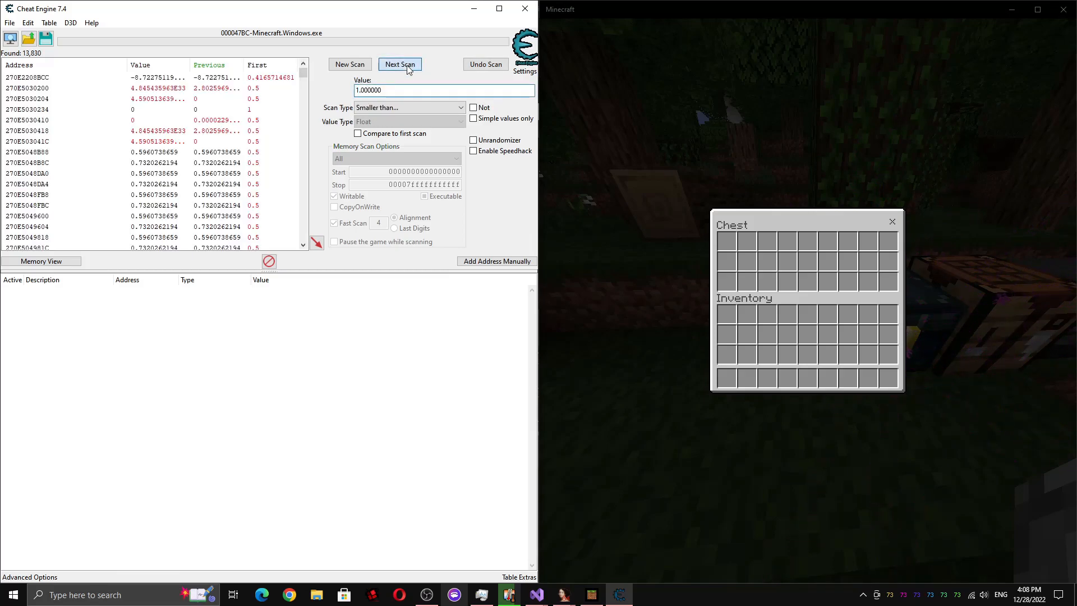
click(400, 64)
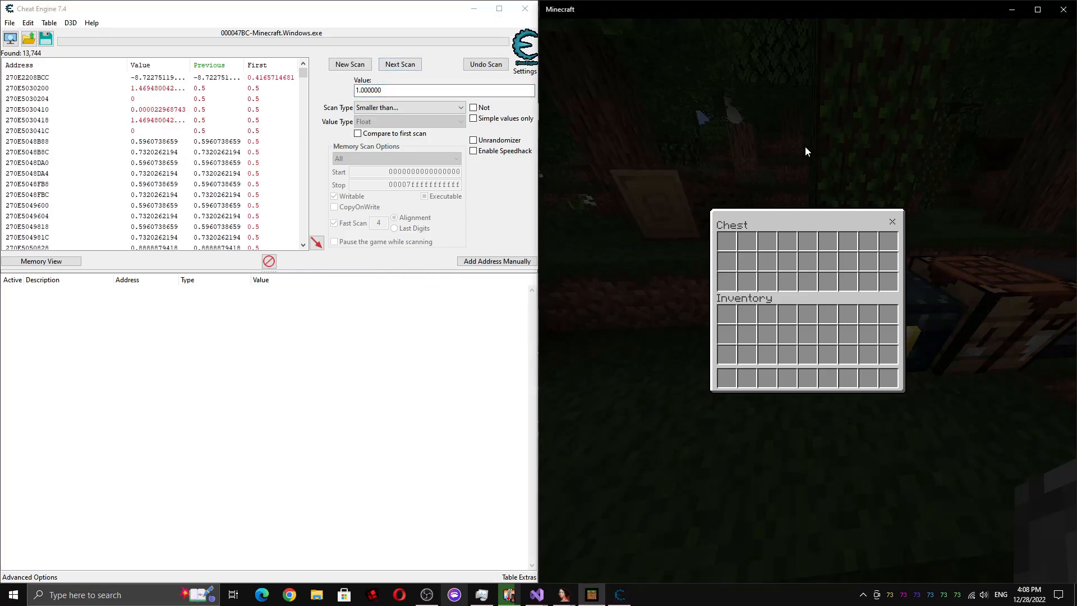
Close the chest, keep decreased values, then set an Exact Value 0 scan with simple values only
click(400, 64)
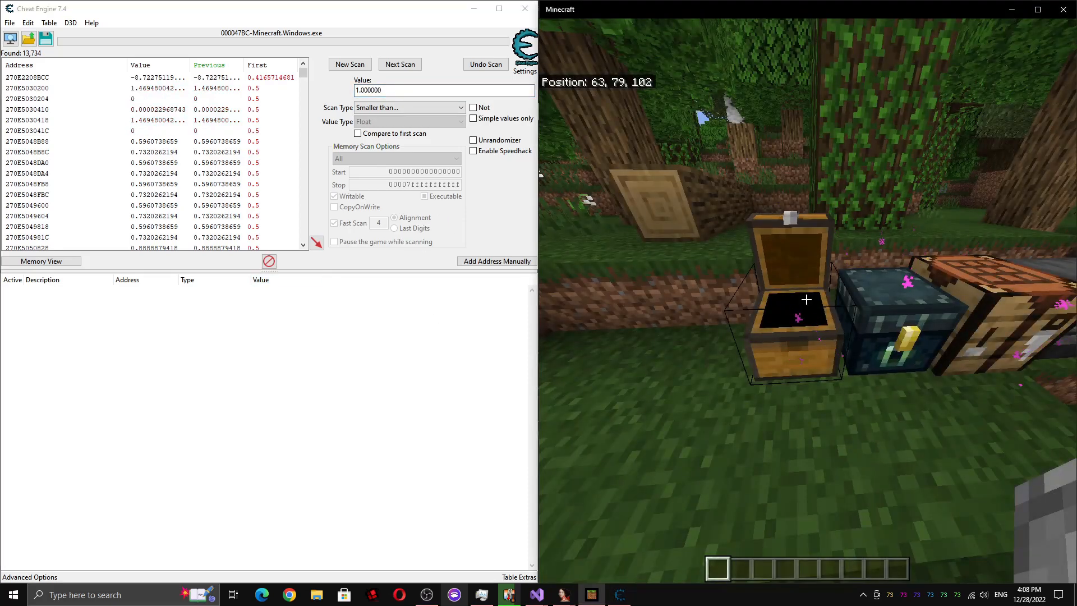
click(400, 64)
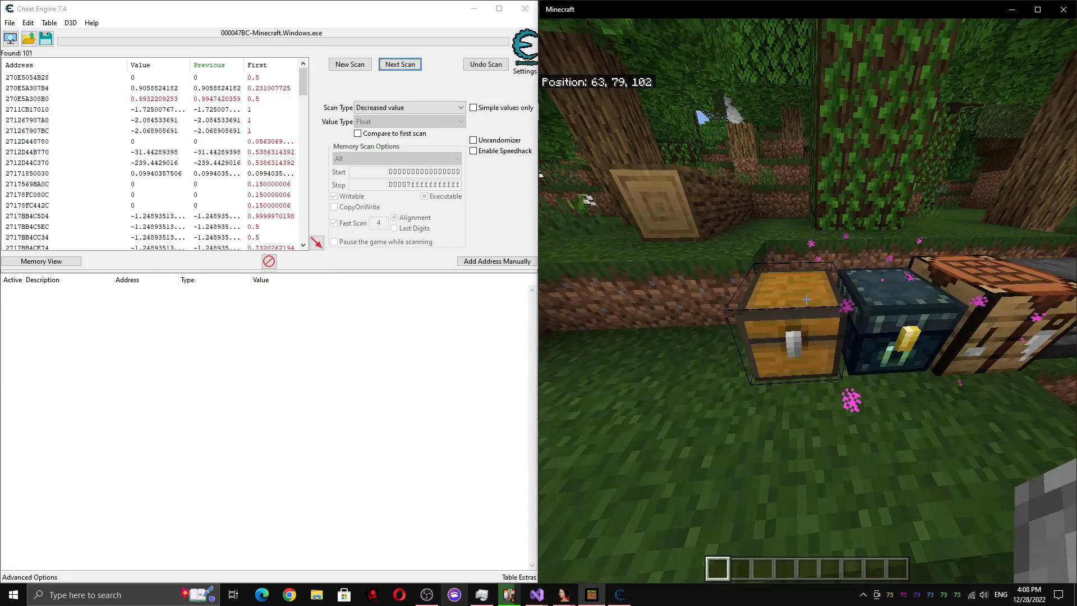
click(400, 64)
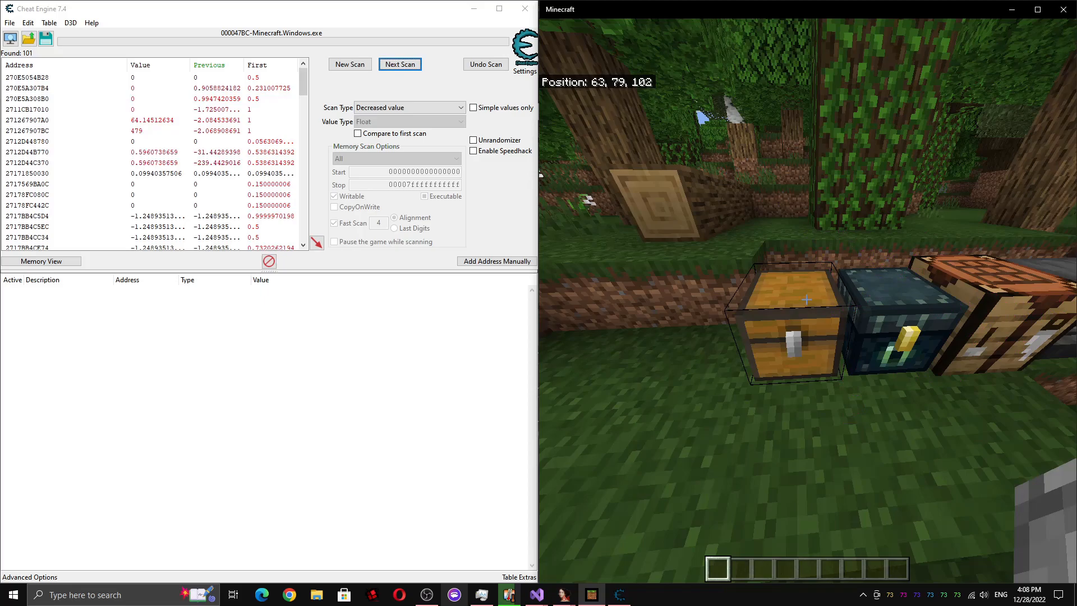
key(Escape)
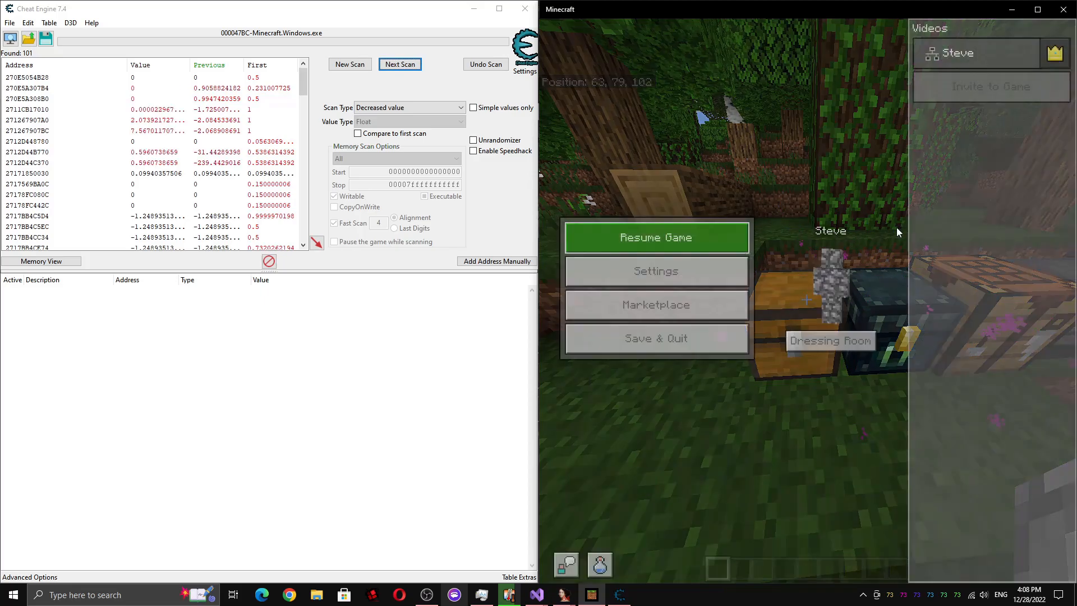
click(409, 108)
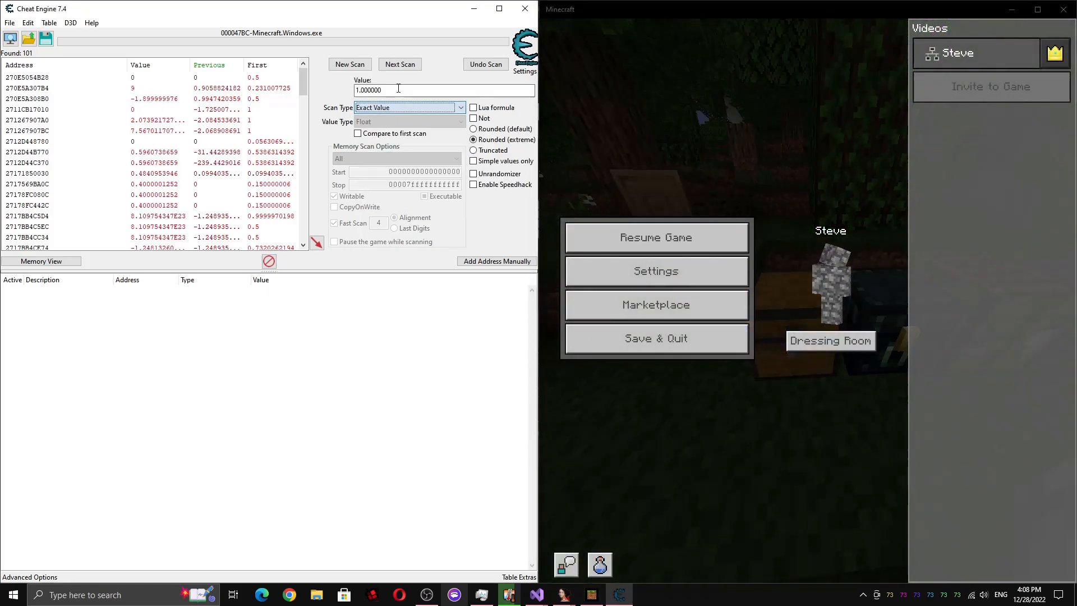
text(0.0000)
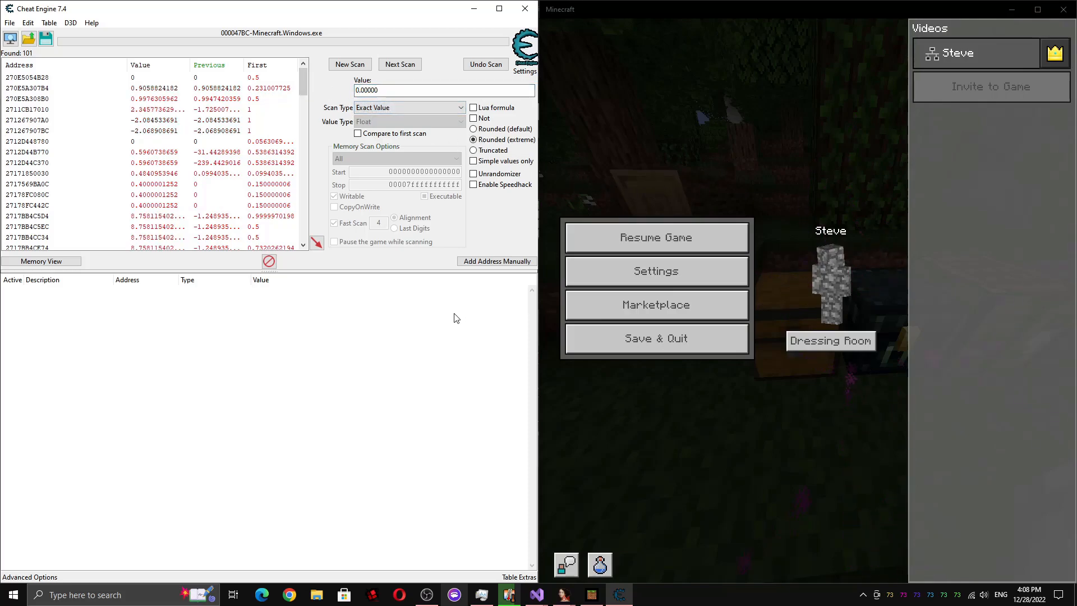
click(474, 161)
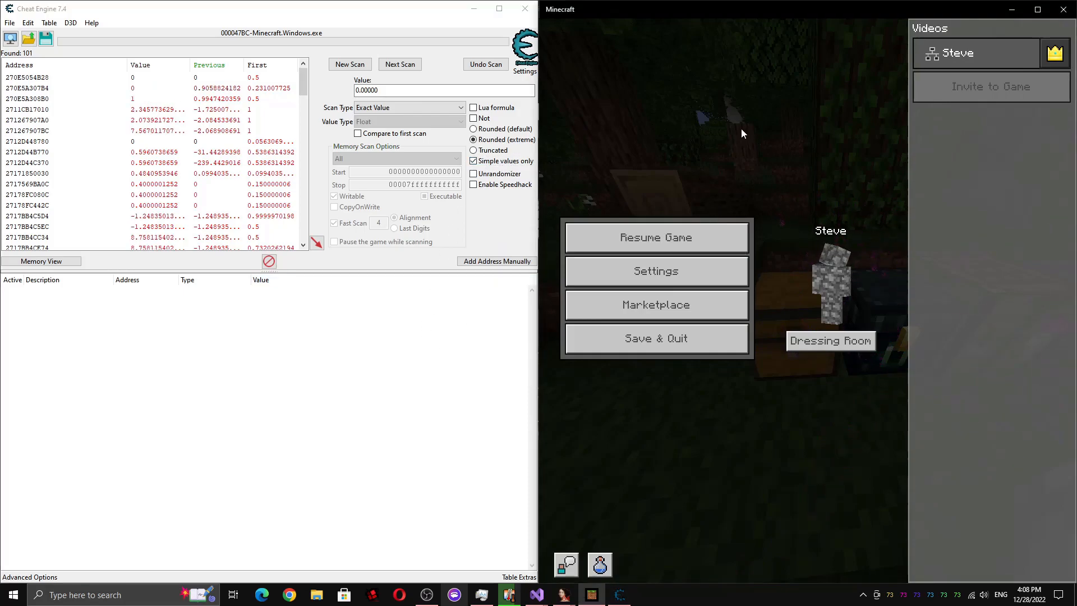
mouse_move(768, 124)
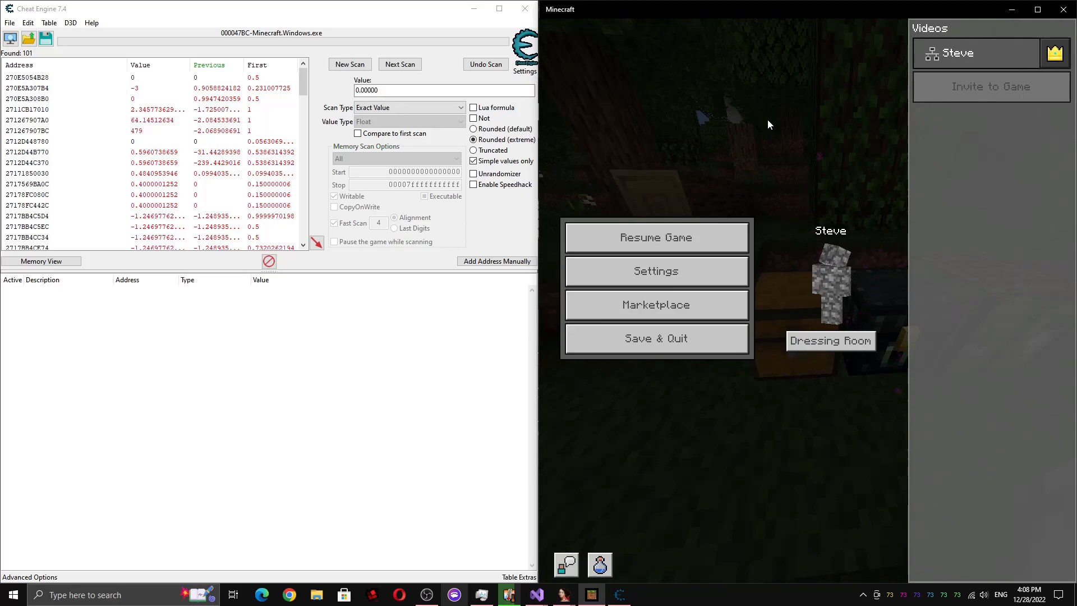
Toggle the pause menu a few times and keep only addresses reading exactly 0, leaving 29
click(654, 236)
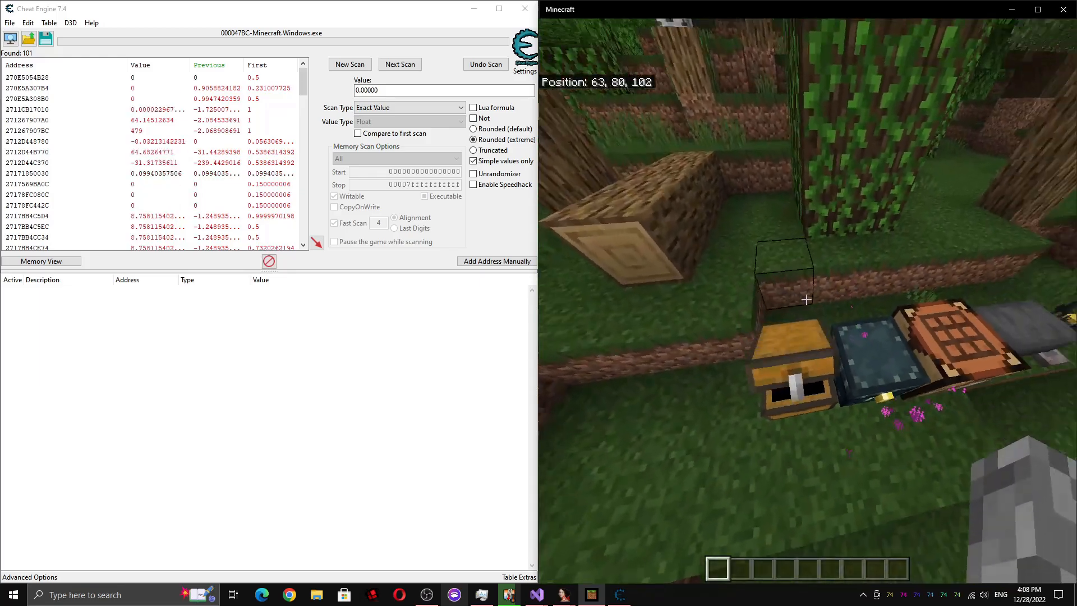
key(Escape)
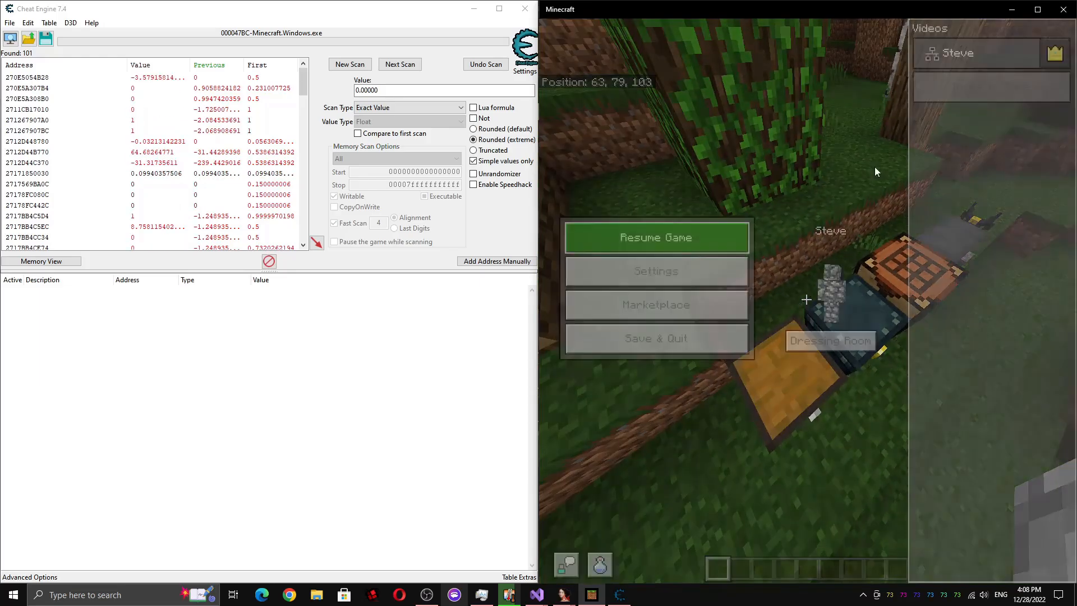
click(655, 237)
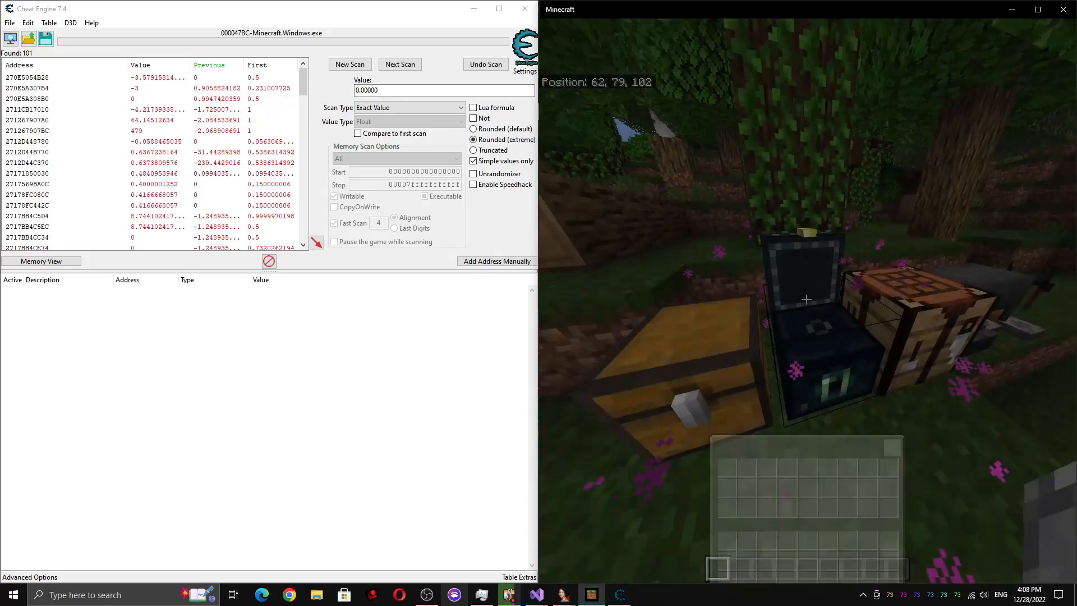
key(Escape)
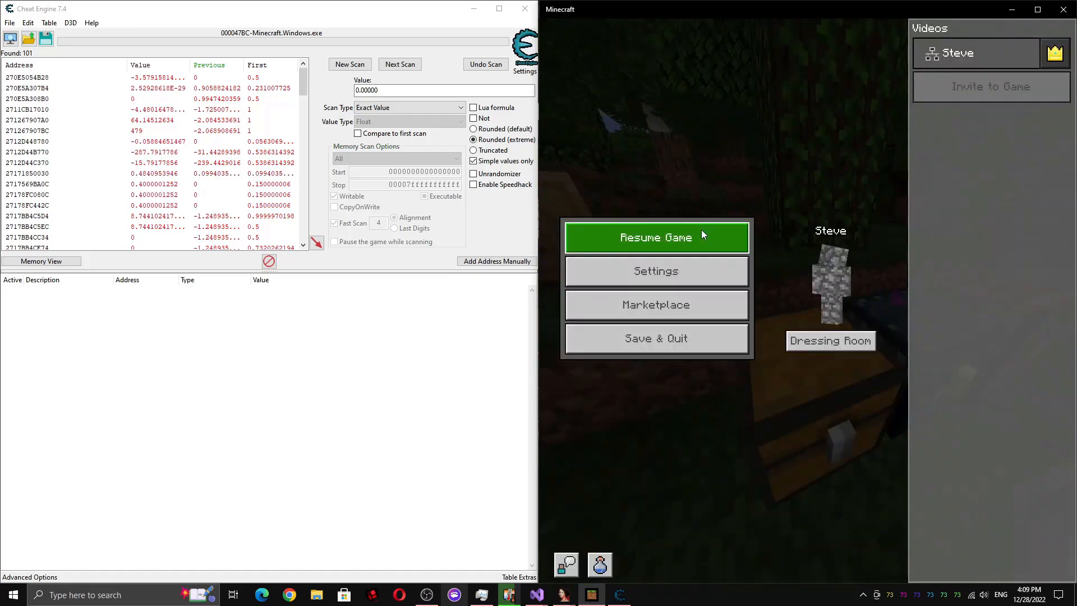
click(399, 64)
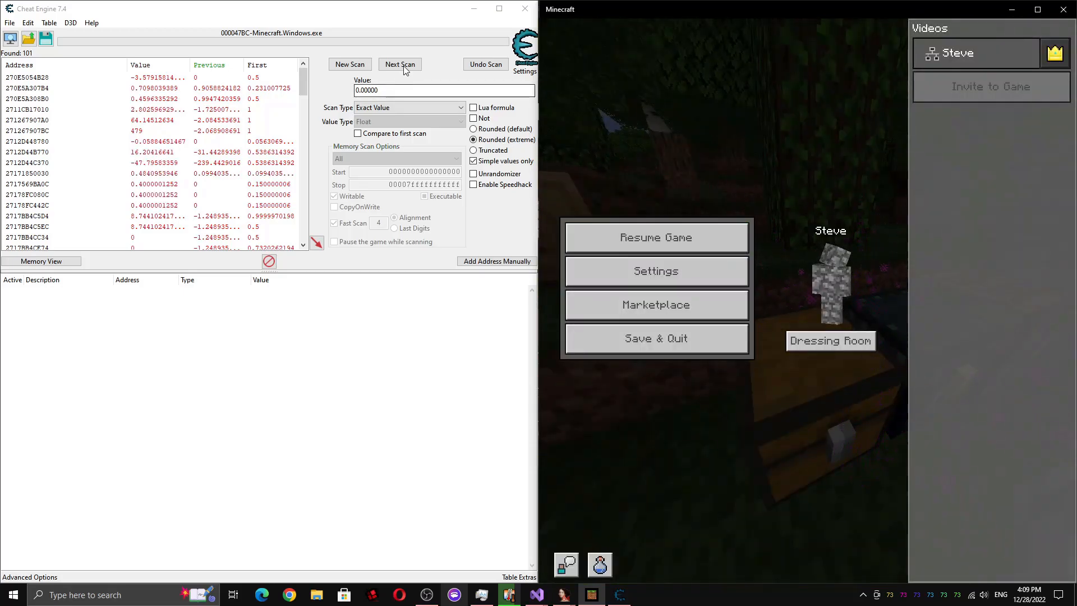
click(400, 64)
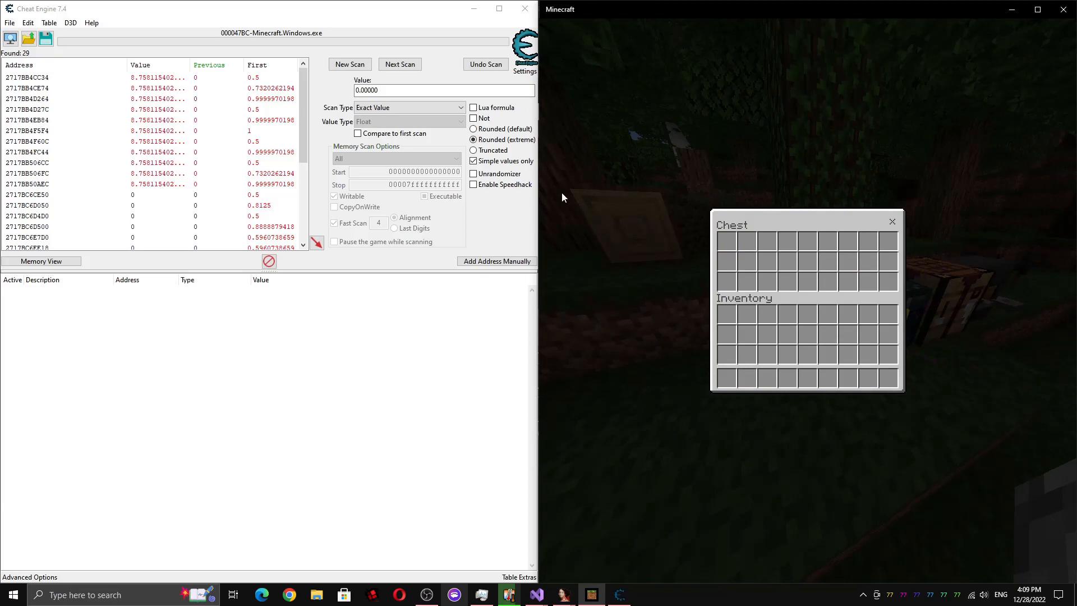
Keep values that rose with the chest open (7 left) and add the 0.75 results to the table
click(399, 64)
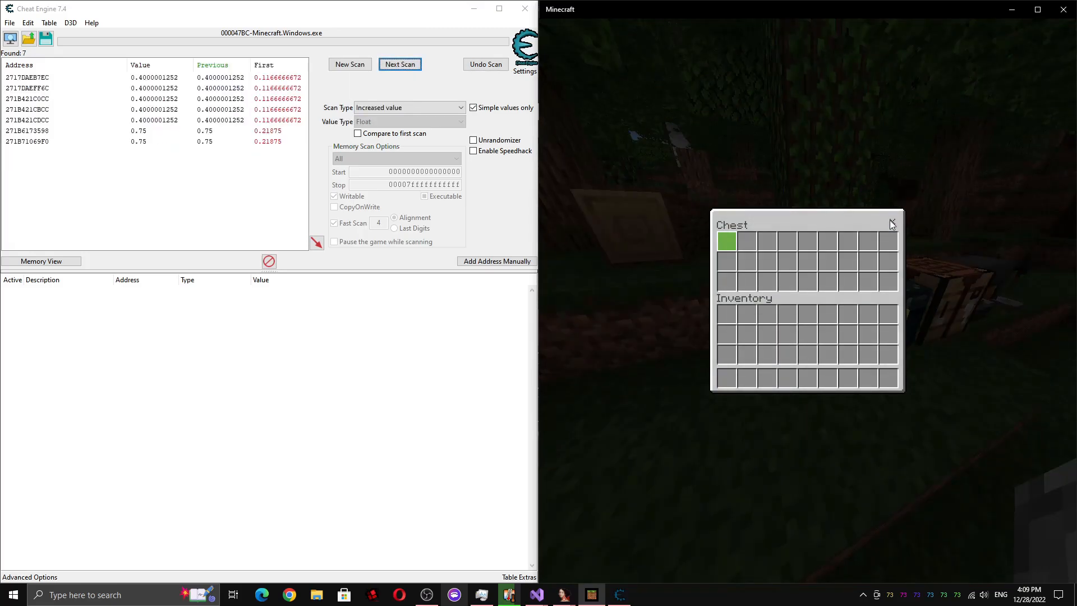
click(401, 64)
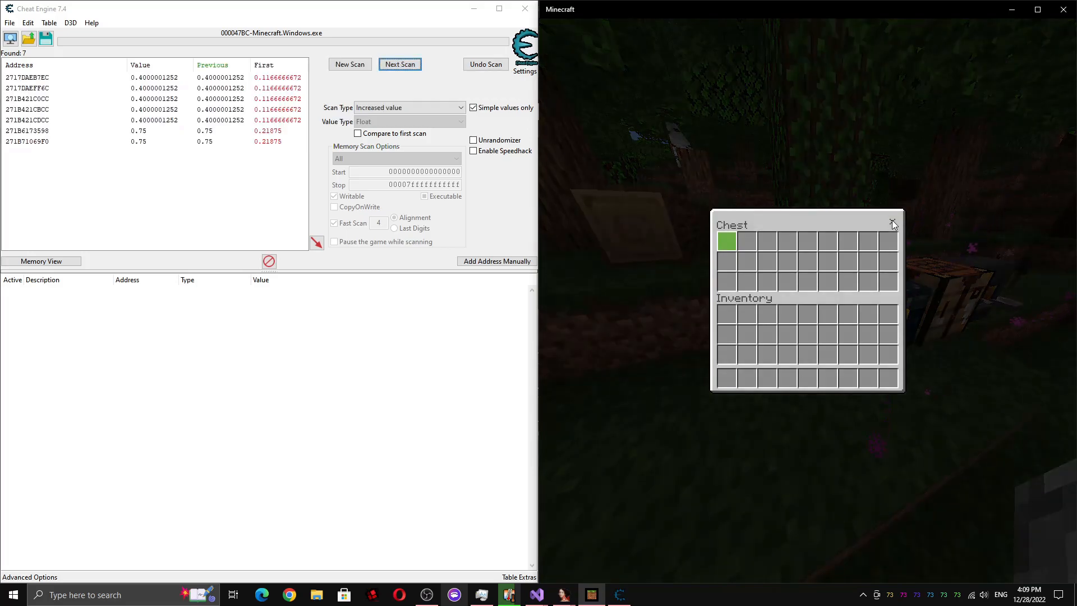
click(27, 141)
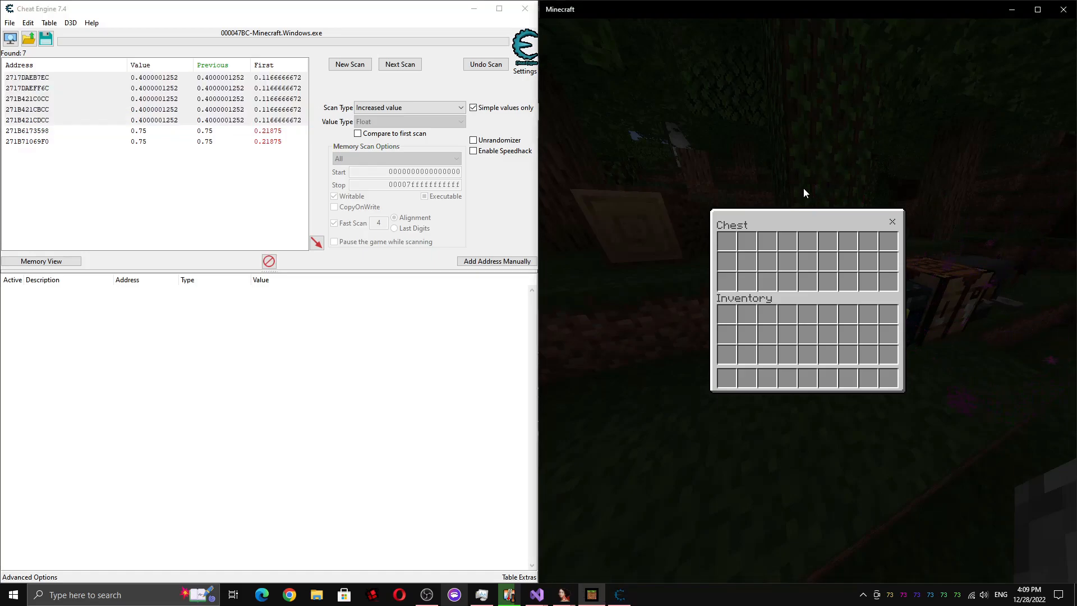
mouse_move(654, 117)
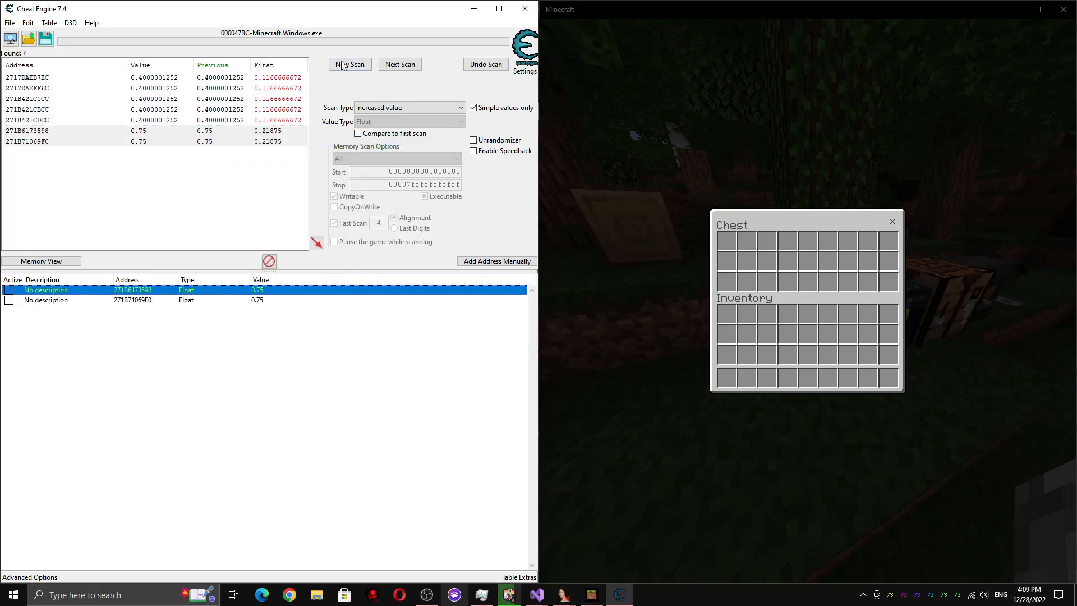
Clear the scan results and delete the second entry, keeping address 271B6173598 at 0.75
click(26, 77)
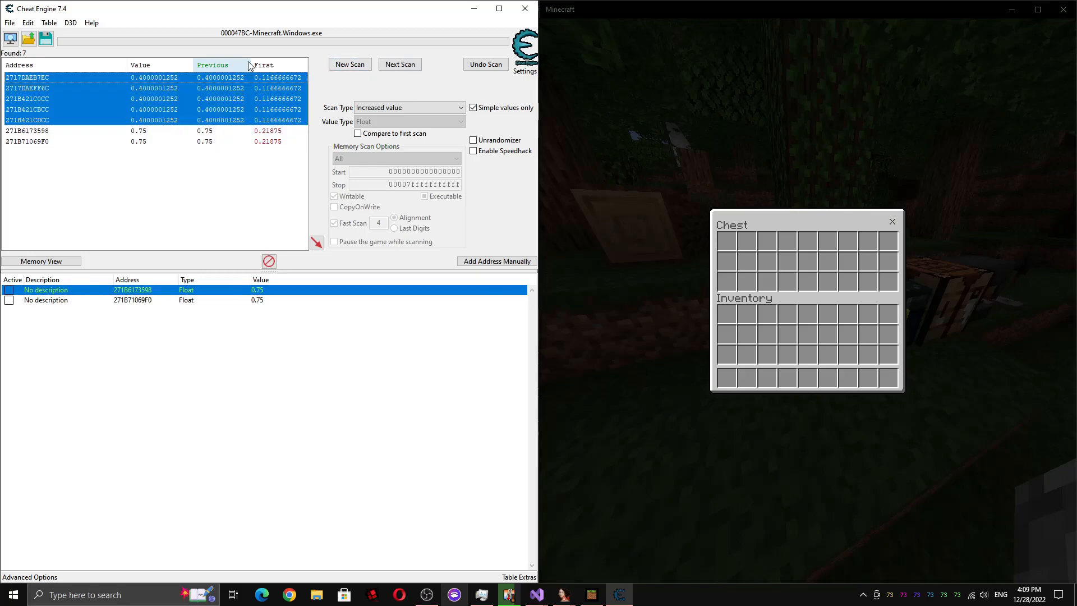
click(349, 64)
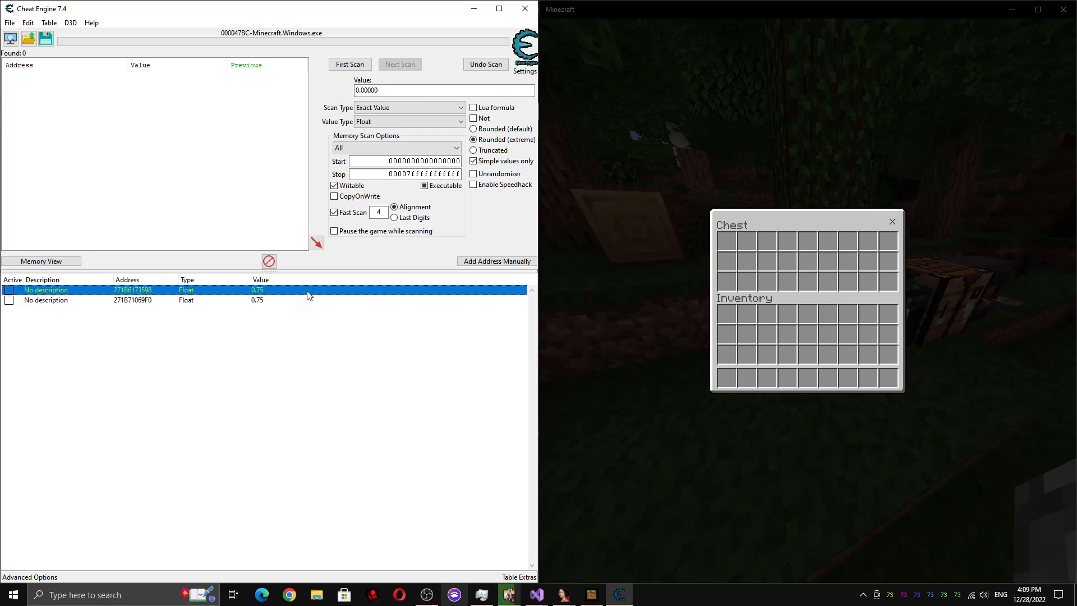
mouse_move(285, 304)
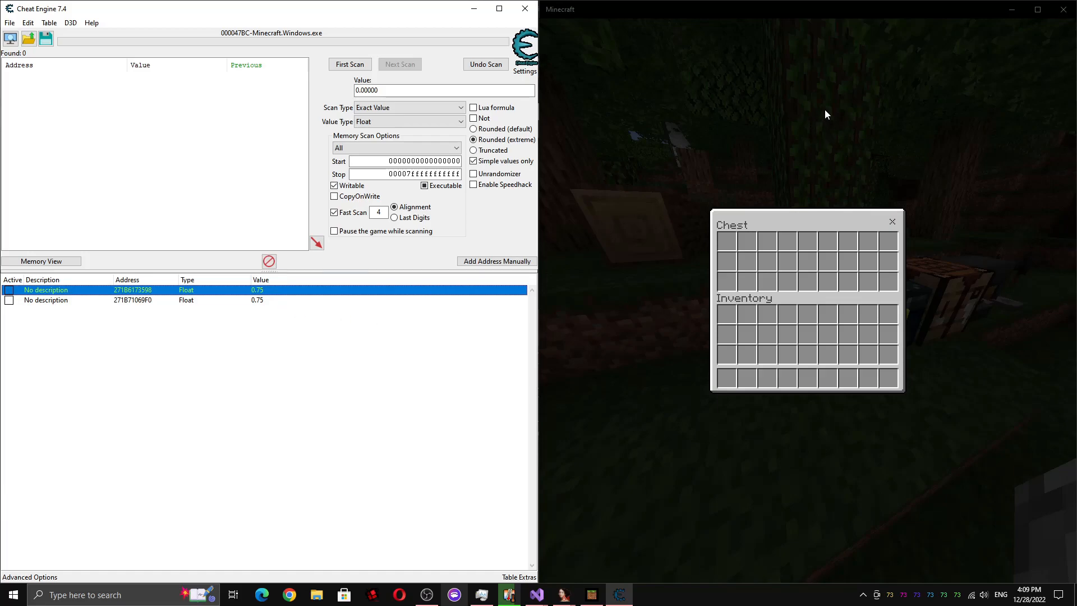
mouse_move(588, 235)
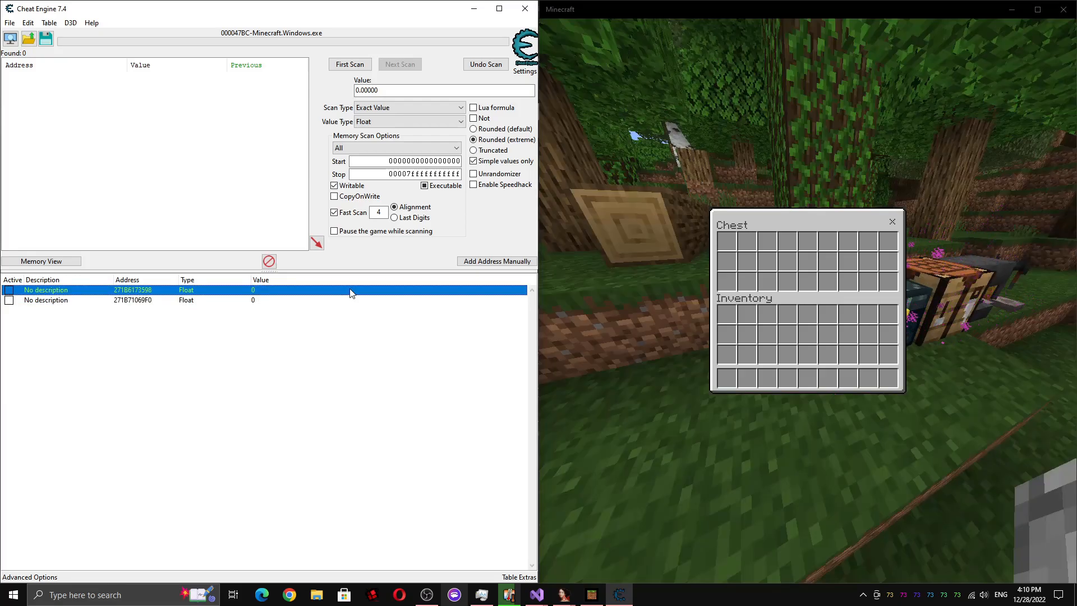
mouse_move(827, 144)
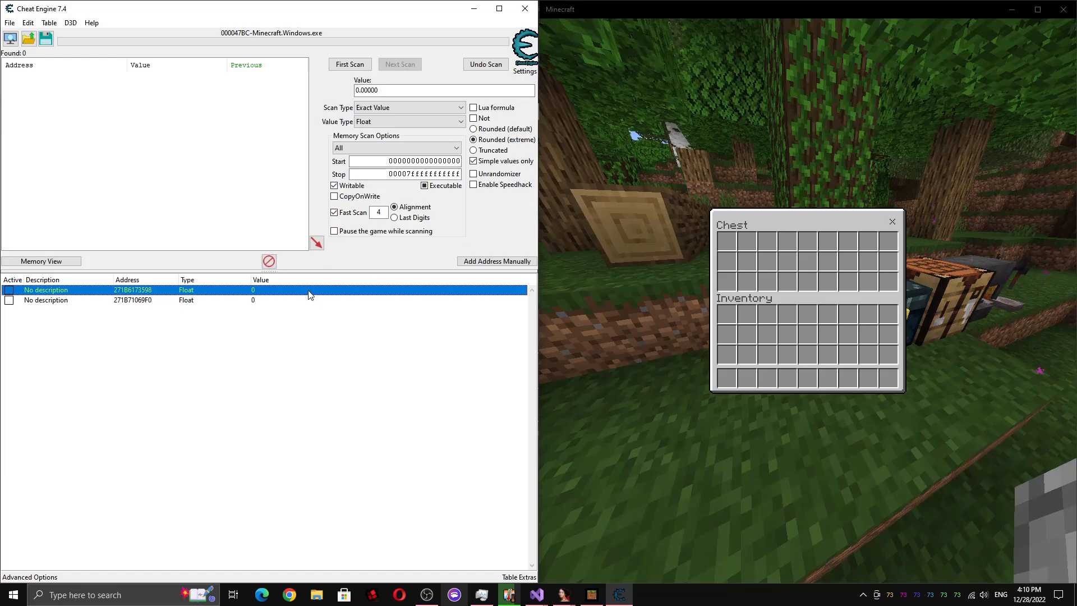
click(137, 299)
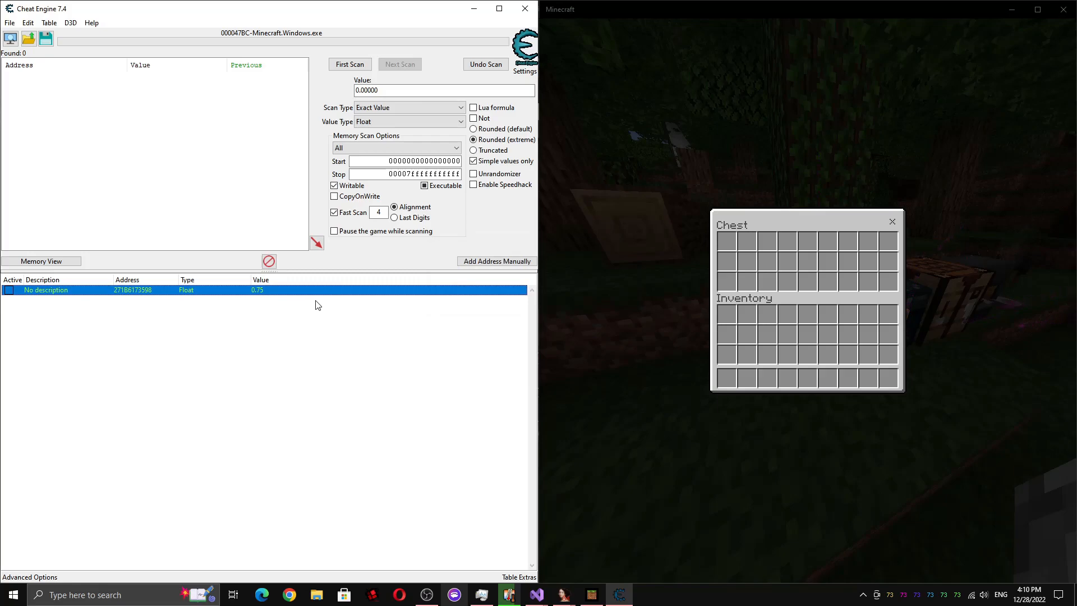
Rename the float entry 'opacity' and find what accesses it, attaching the debugger
double_click(46, 290)
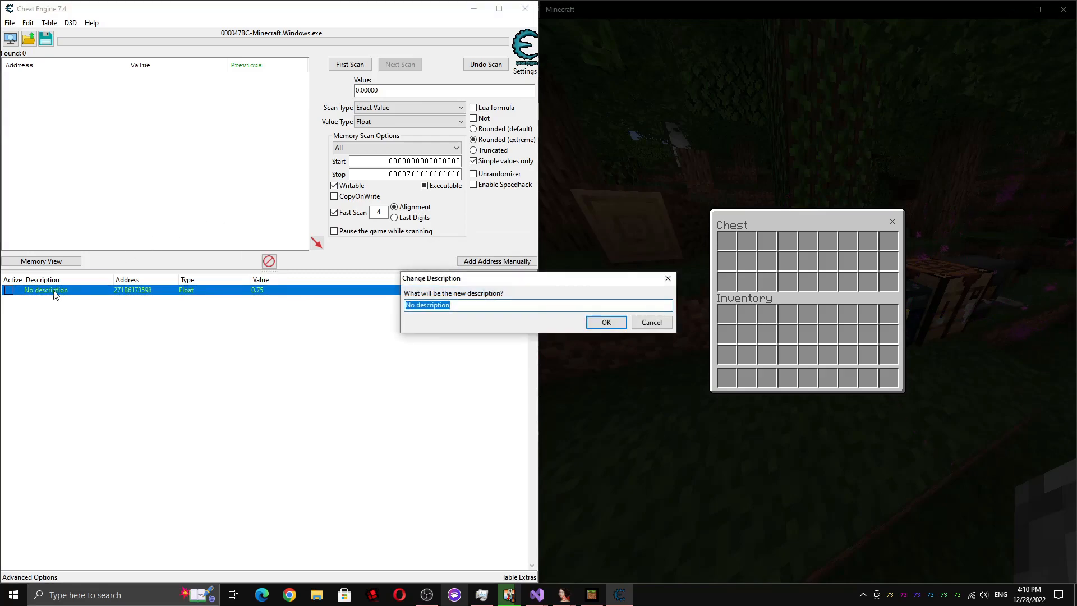
text(opacity)
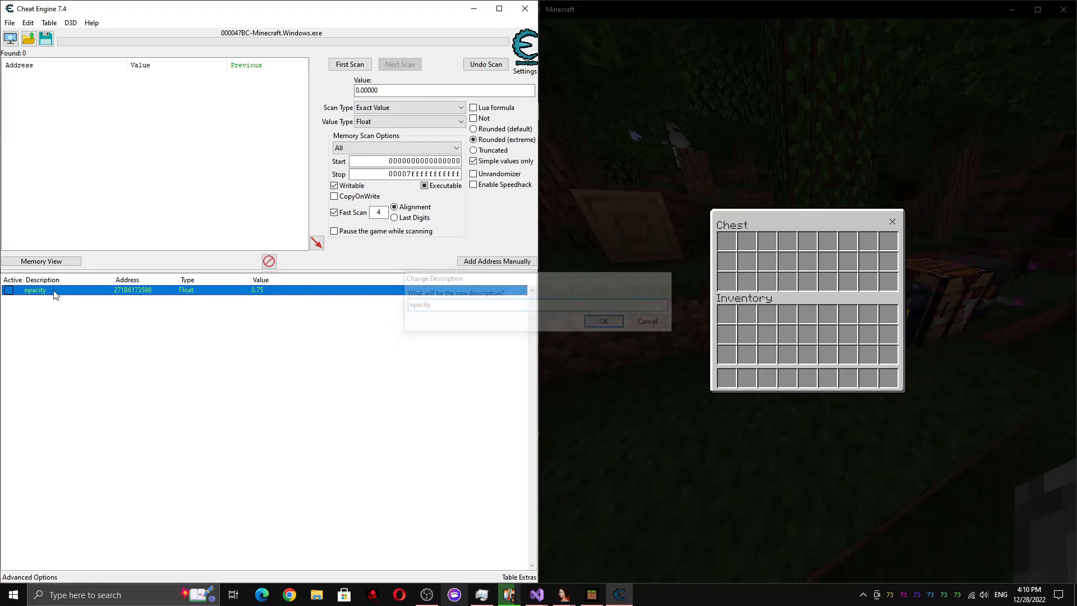
click(603, 321)
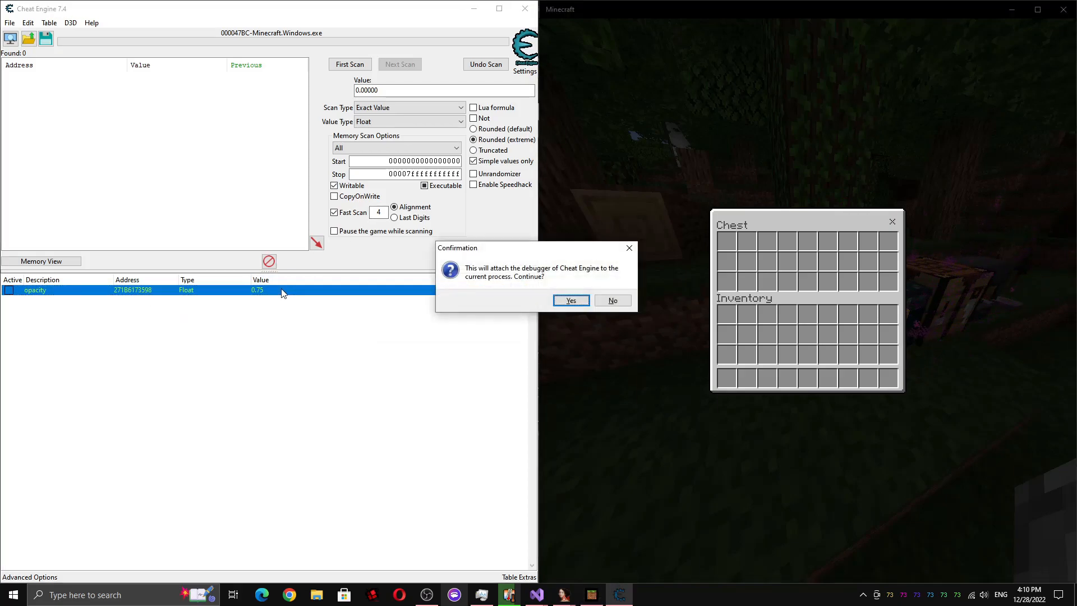
click(570, 300)
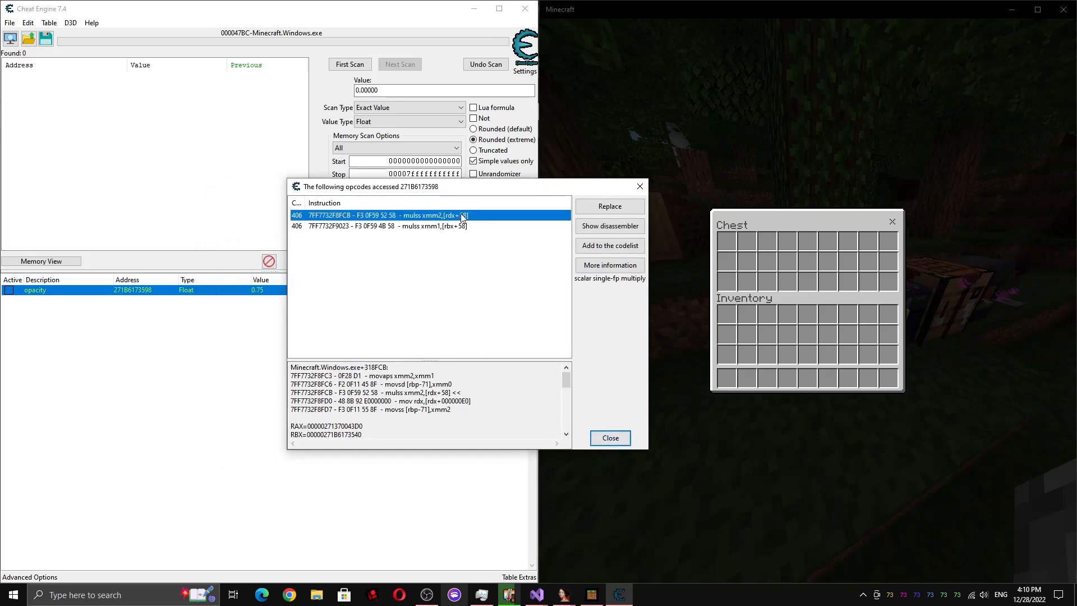
Show the first accessing multiply instruction in the disassembler
click(609, 226)
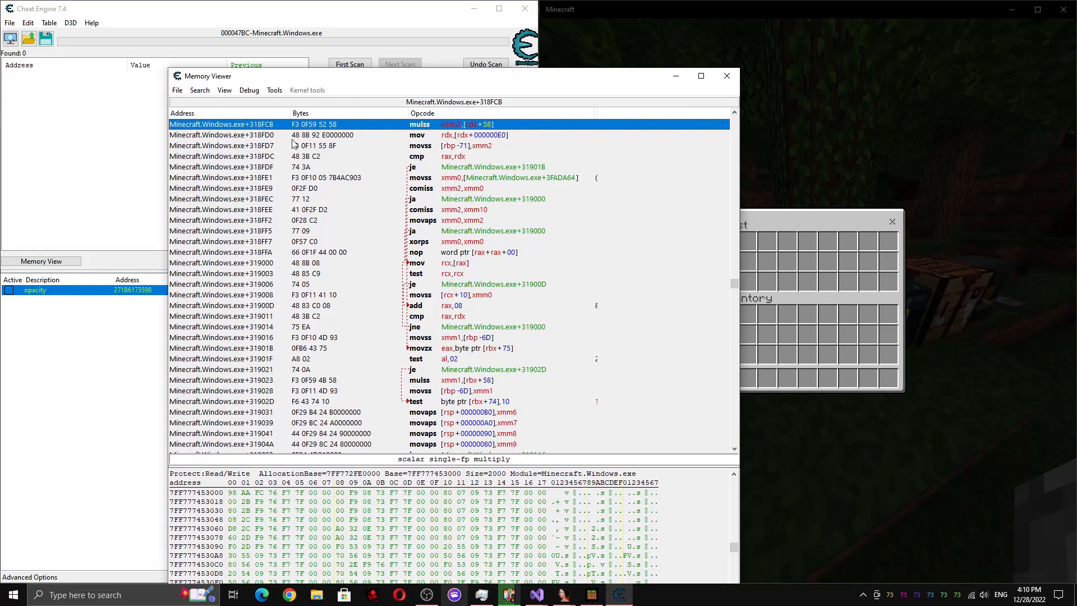
mouse_move(160, 244)
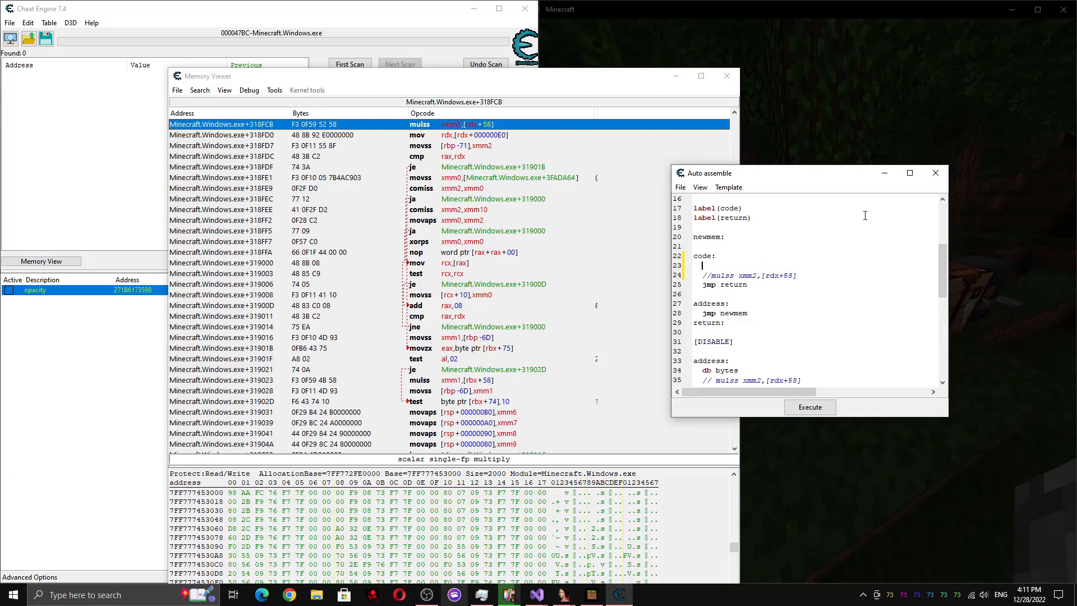
Write the pxor xmm2,xmm2 line that clears the opacity multiplier in the code section
text(psor)
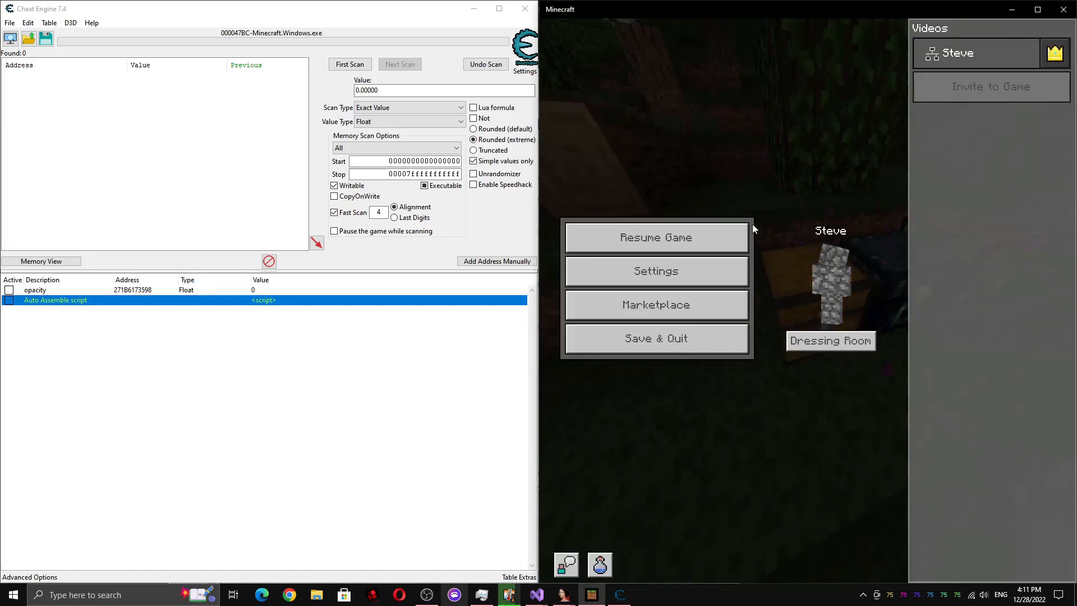
click(654, 237)
text(271B6173540)
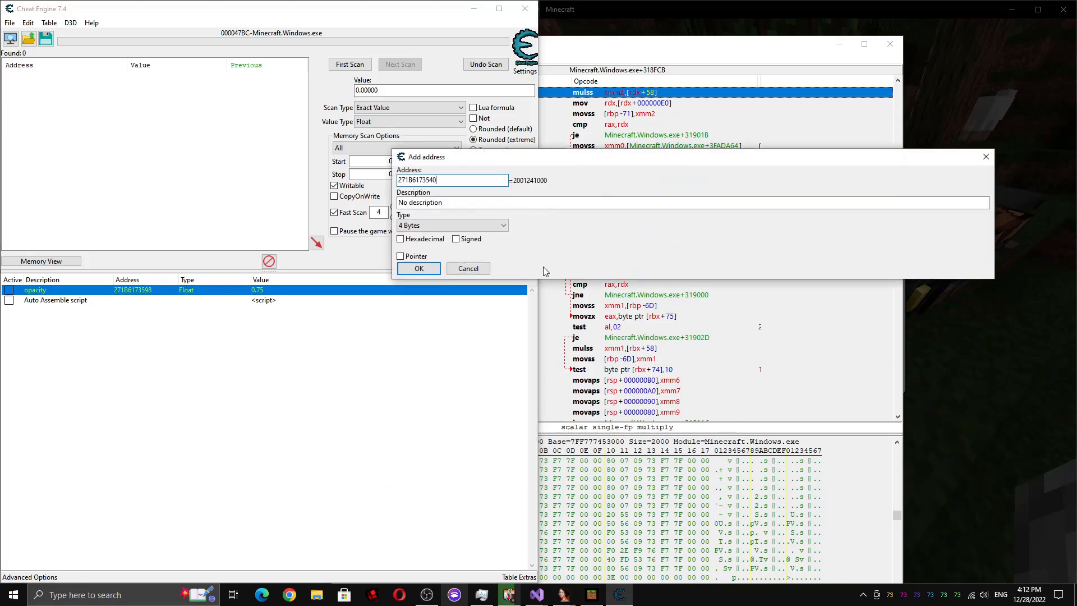
Name the new 4-byte entry 'obj', check the +58 offset as Float, and select obj
text(obj)
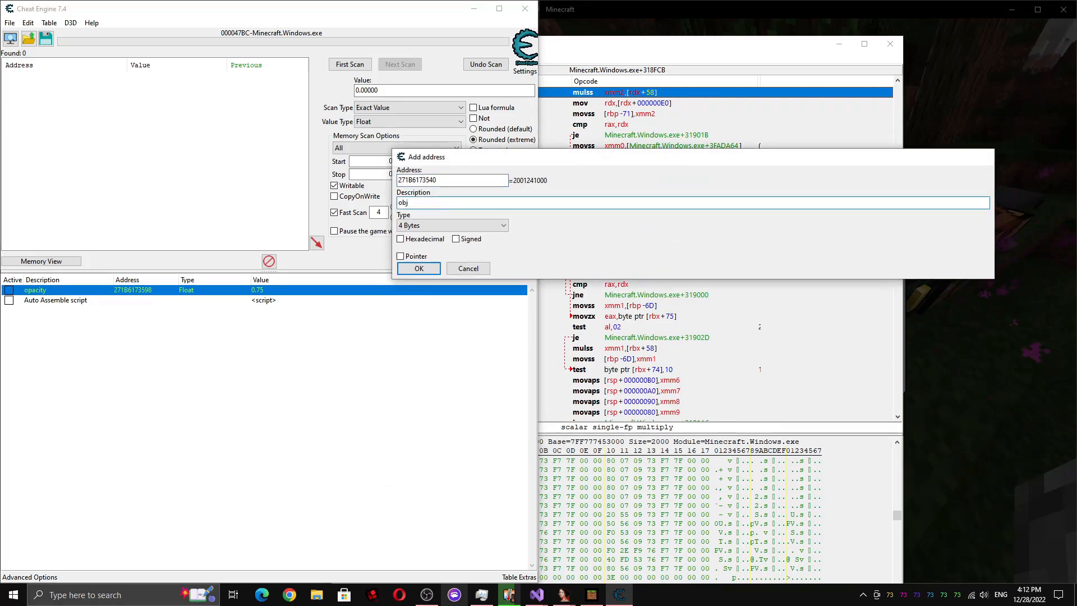
click(417, 268)
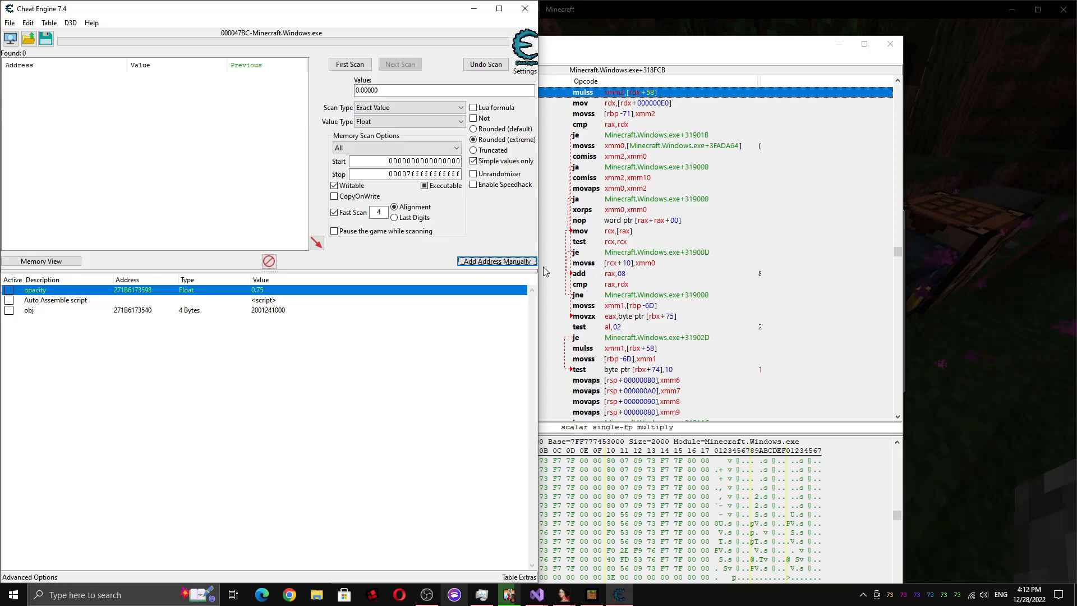
click(495, 262)
text(271B6173540+58)
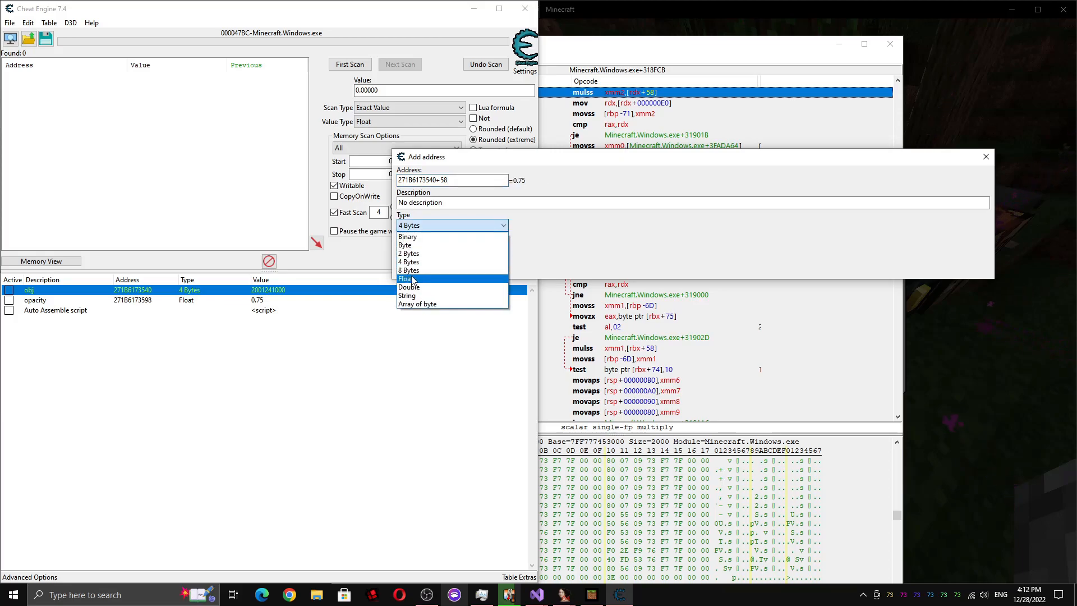
click(406, 278)
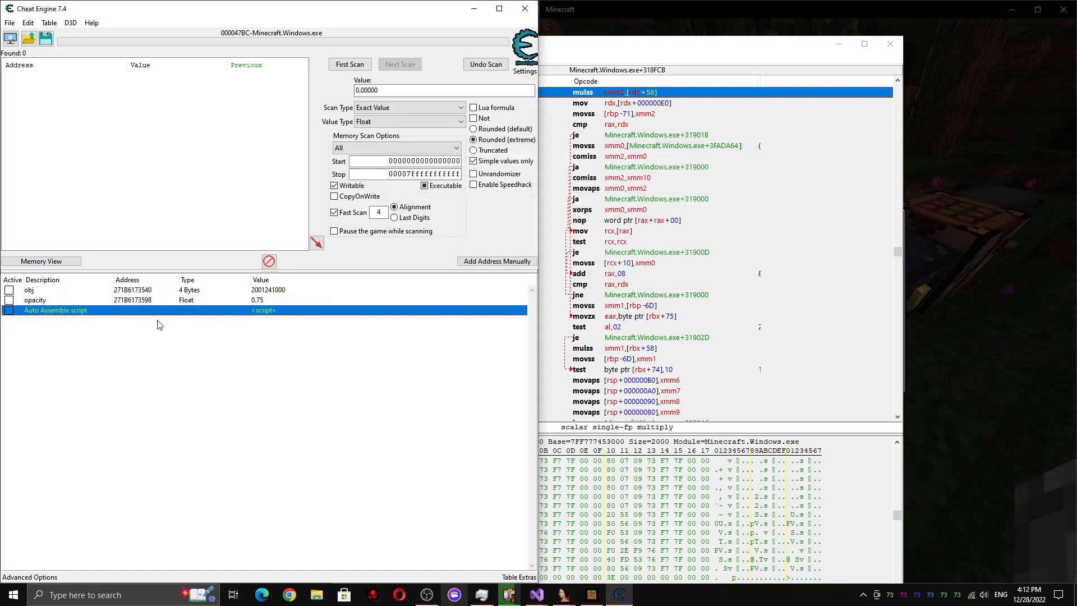
click(29, 290)
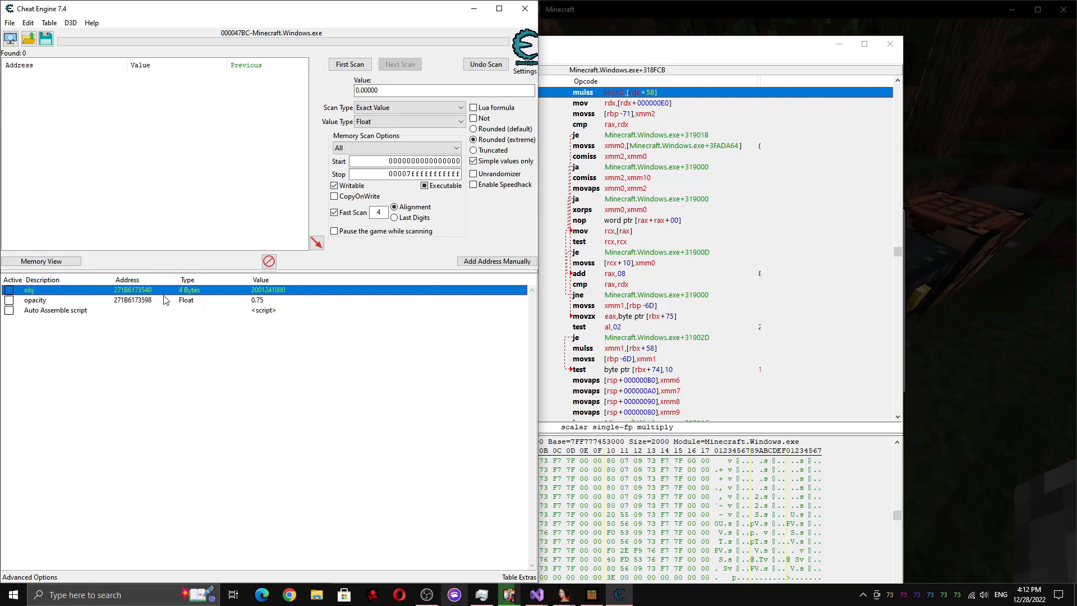
mouse_move(153, 283)
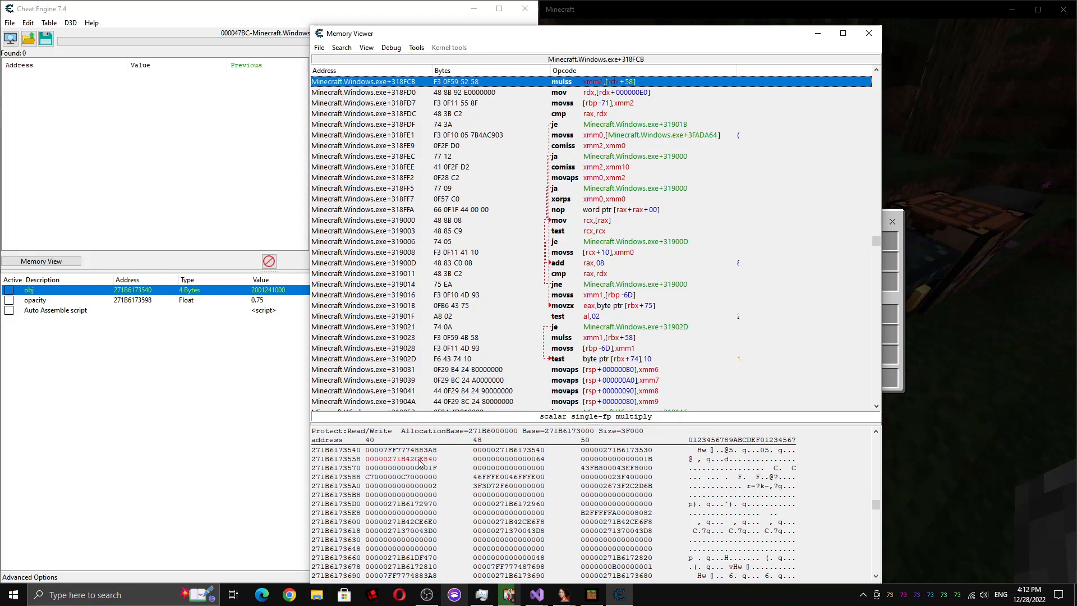
Follow the name pointer to the screen name's memory, then select the length value 1B
click(616, 458)
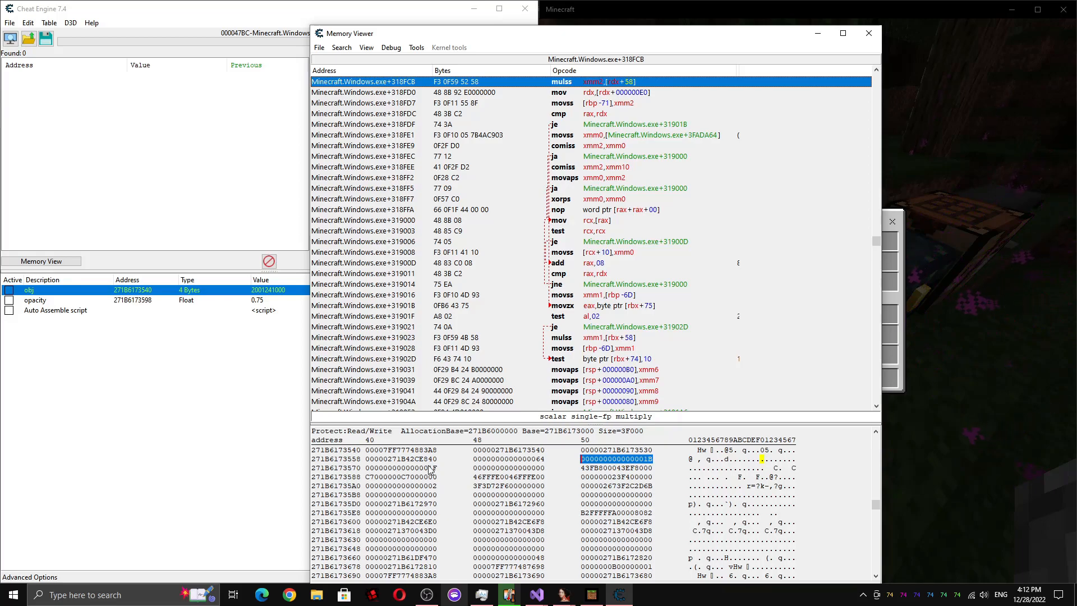
double_click(403, 459)
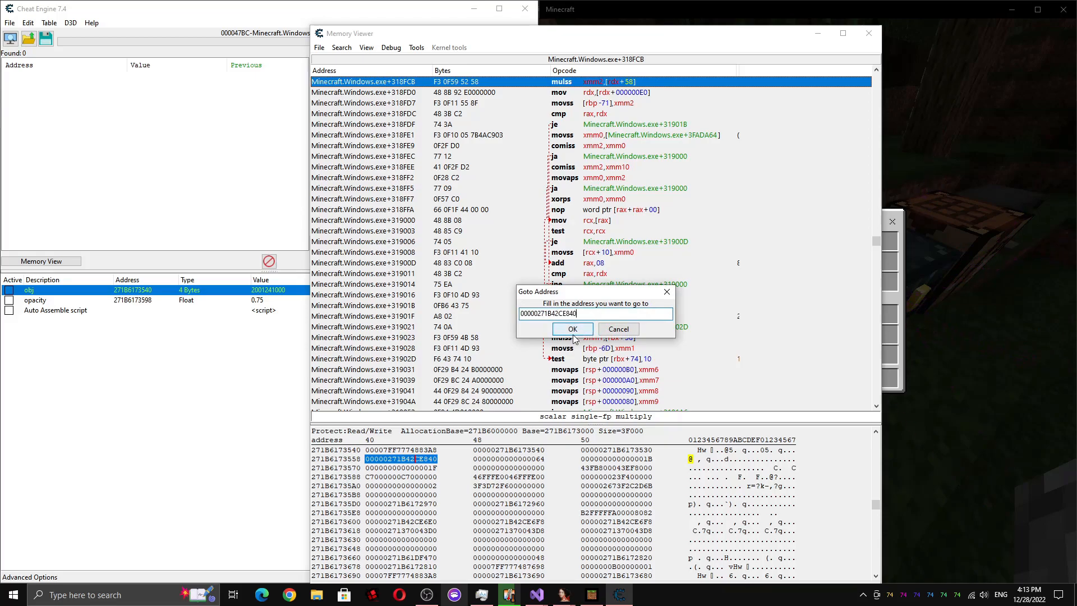
click(571, 329)
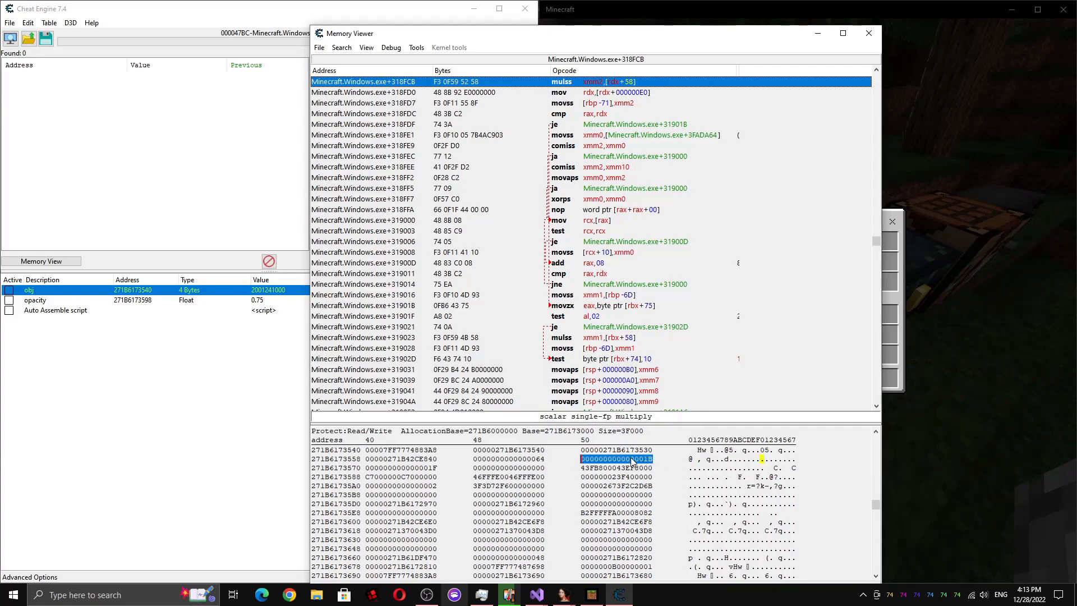
click(400, 458)
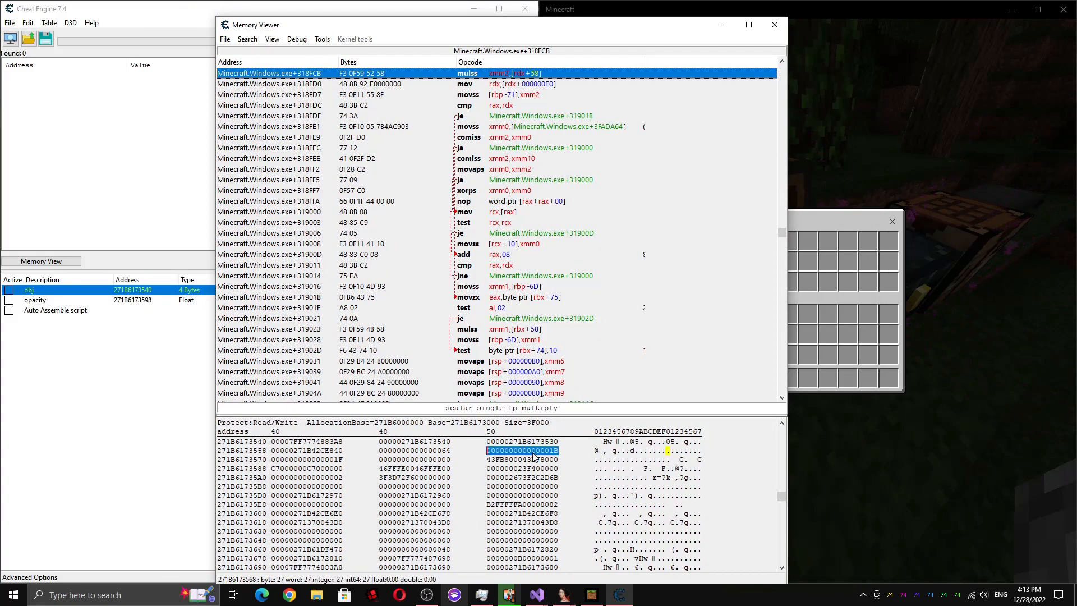
mouse_move(472, 470)
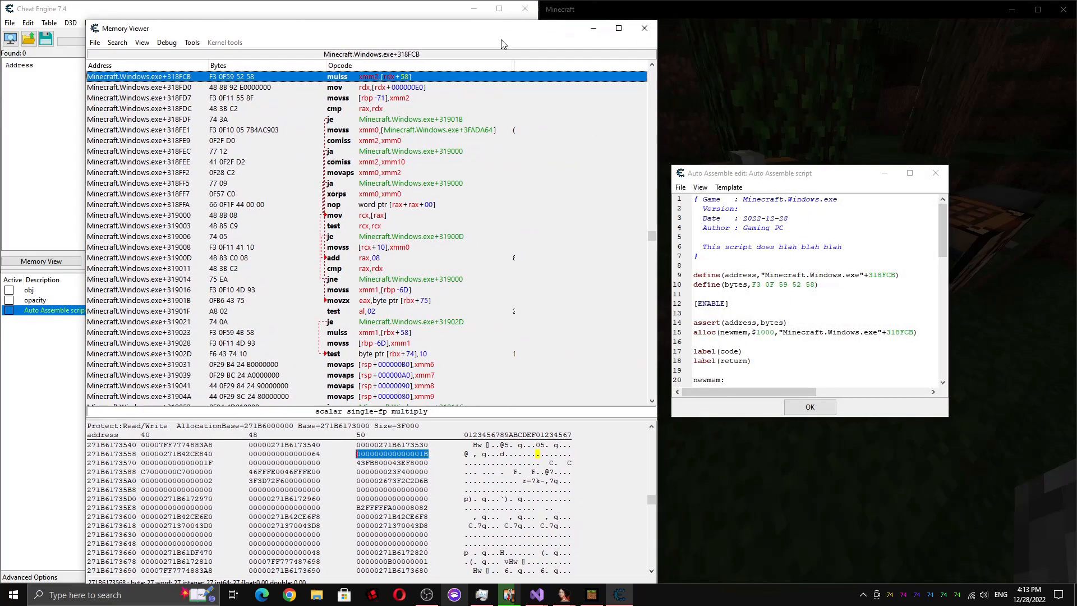
Confirm the 8-byte value at 271B6173568 reads 27 via Add Address, then cancel and reselect 1B
scroll(down, 3)
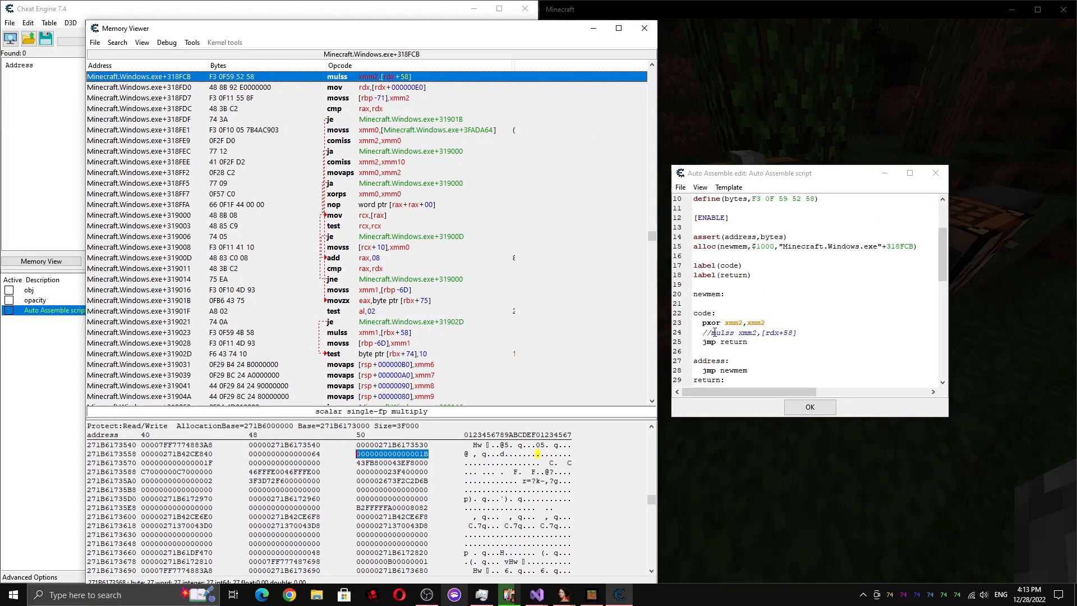
click(392, 445)
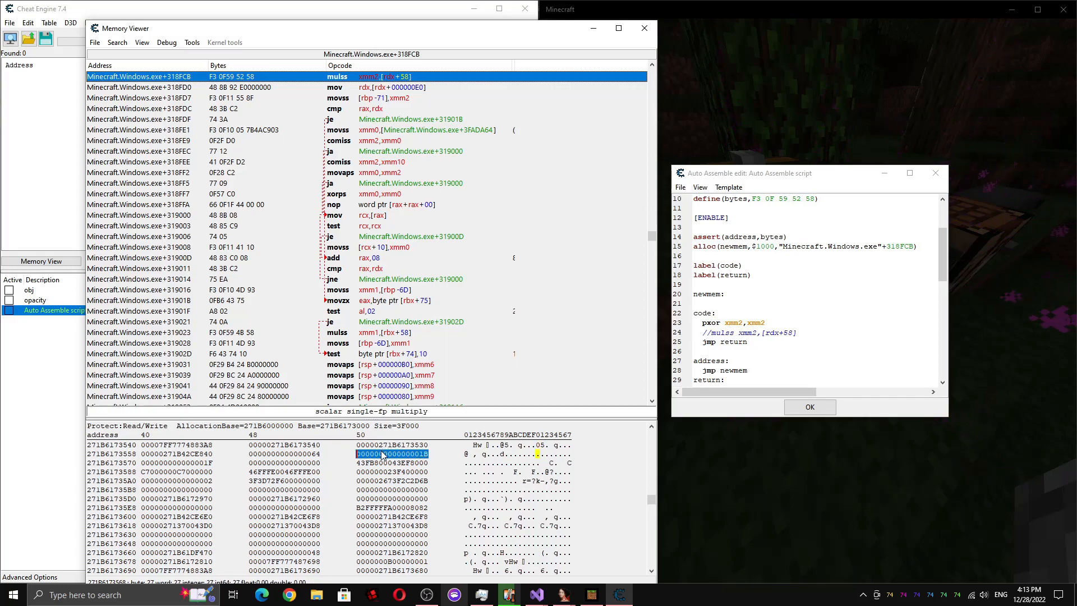
click(175, 444)
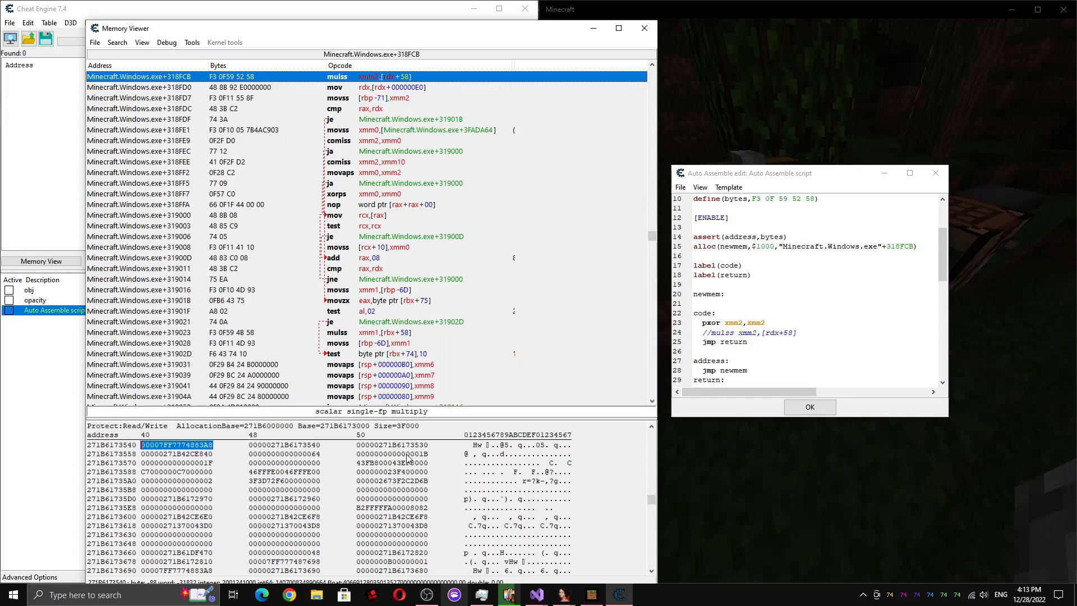
click(391, 453)
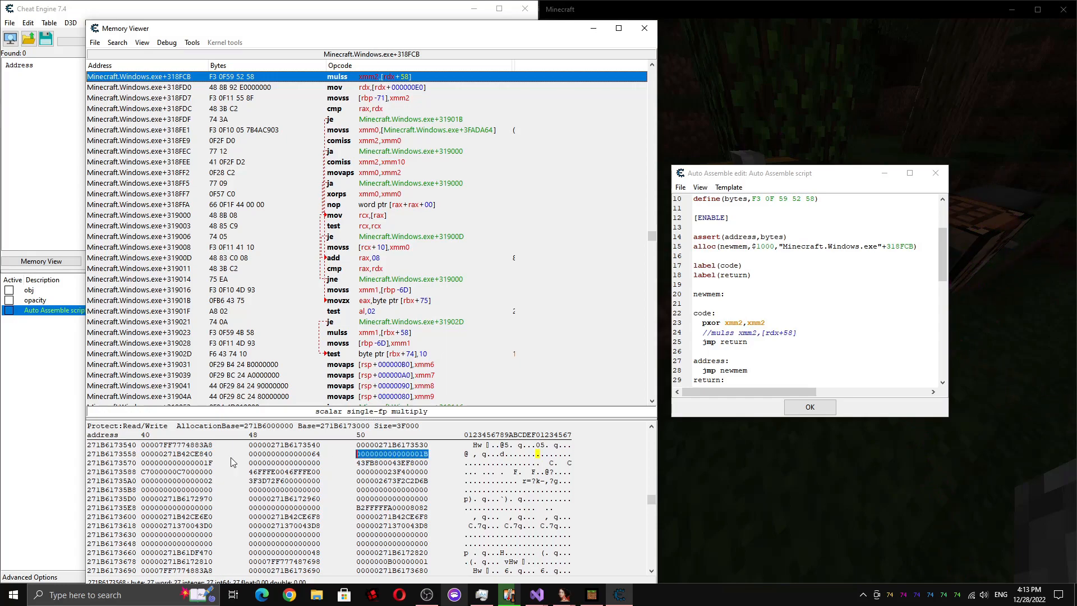
click(175, 446)
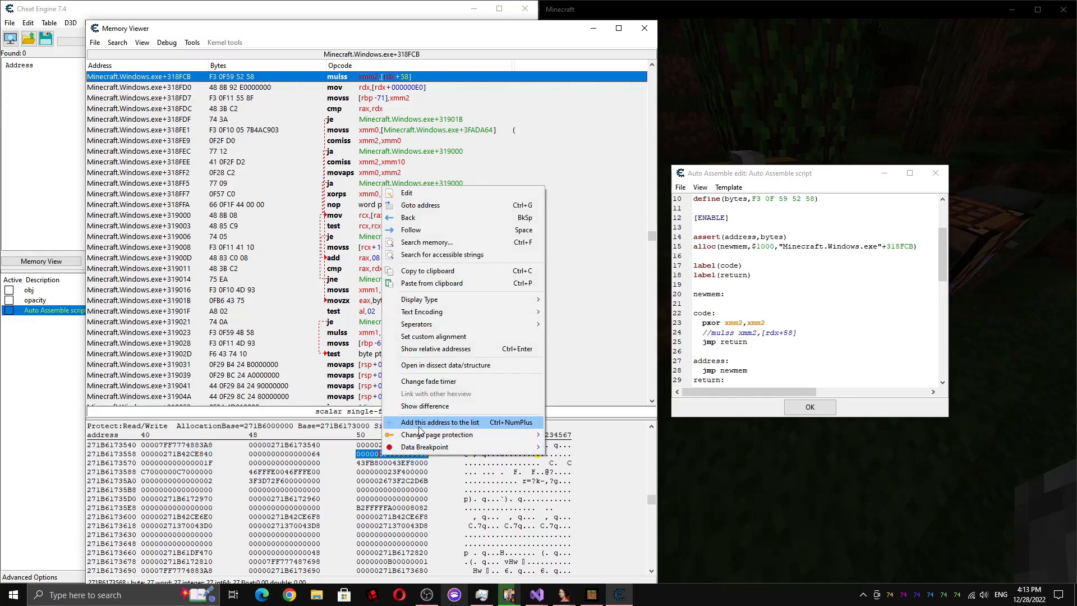
click(443, 422)
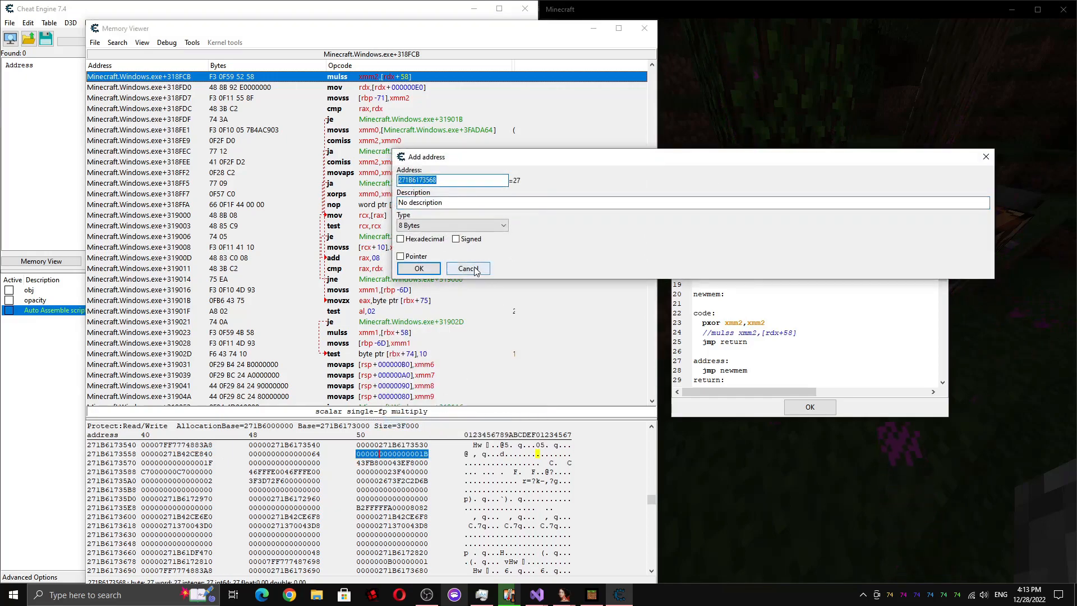
click(467, 268)
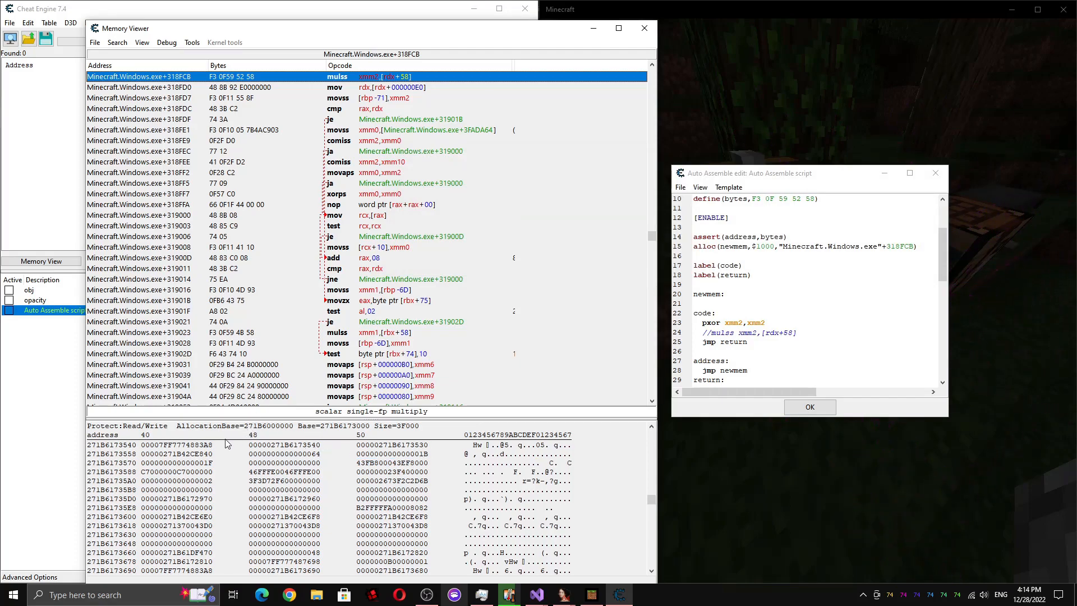
click(284, 444)
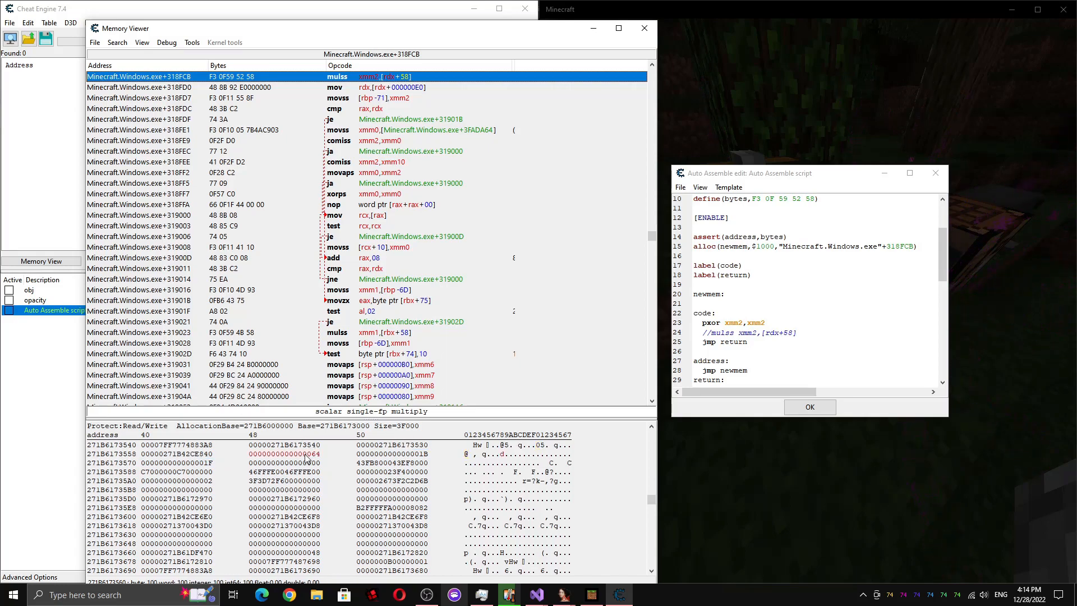
click(391, 455)
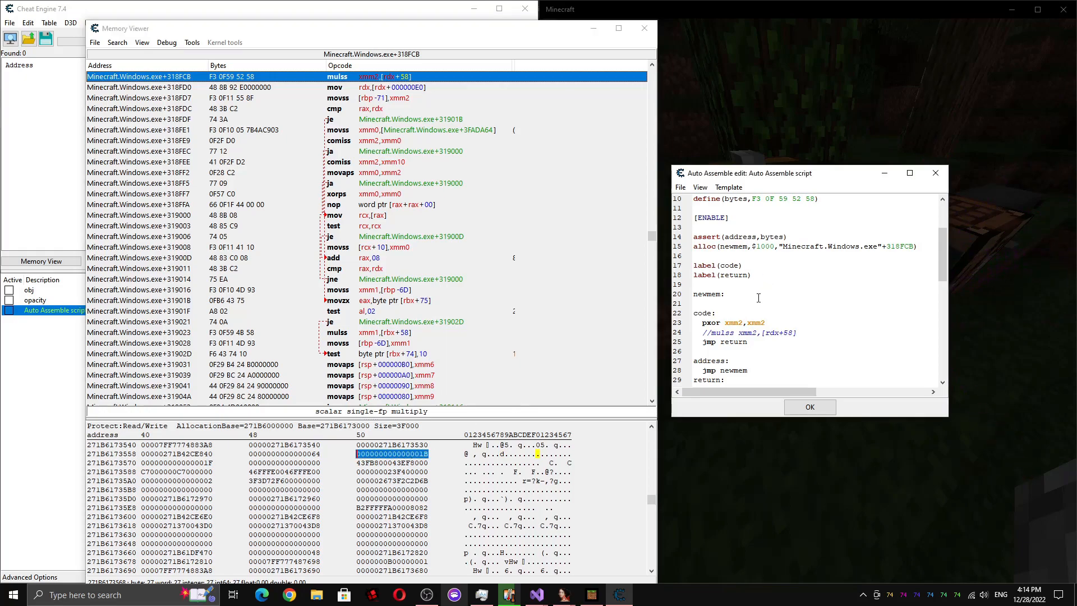
Write cmp [rdx+28],1B / jne code / pxor xmm2,xmm2 / jmp return in the script
text(cmp [)
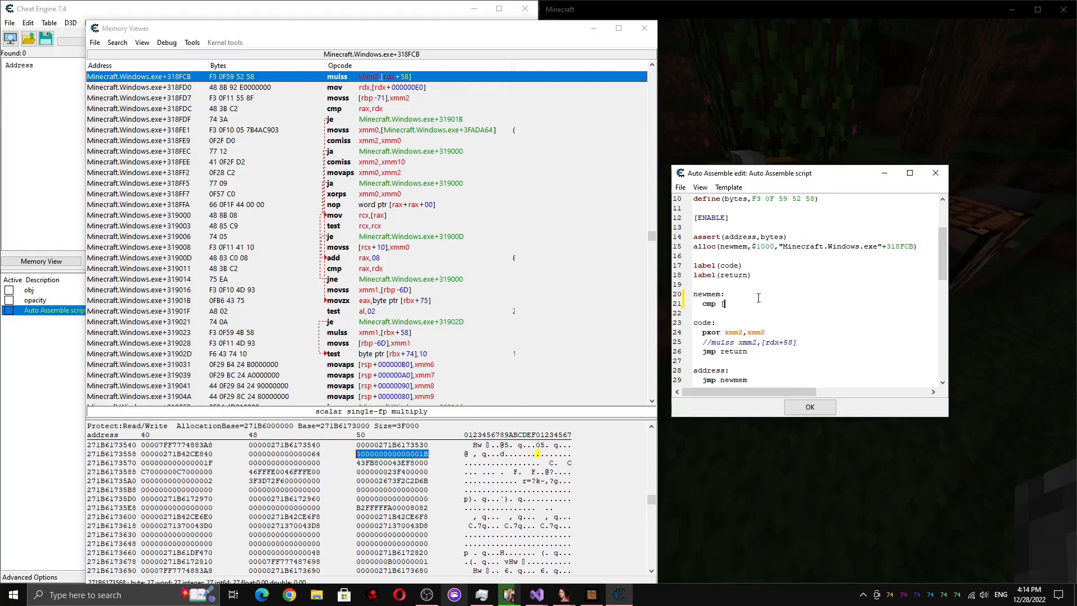
text(rdx+28])
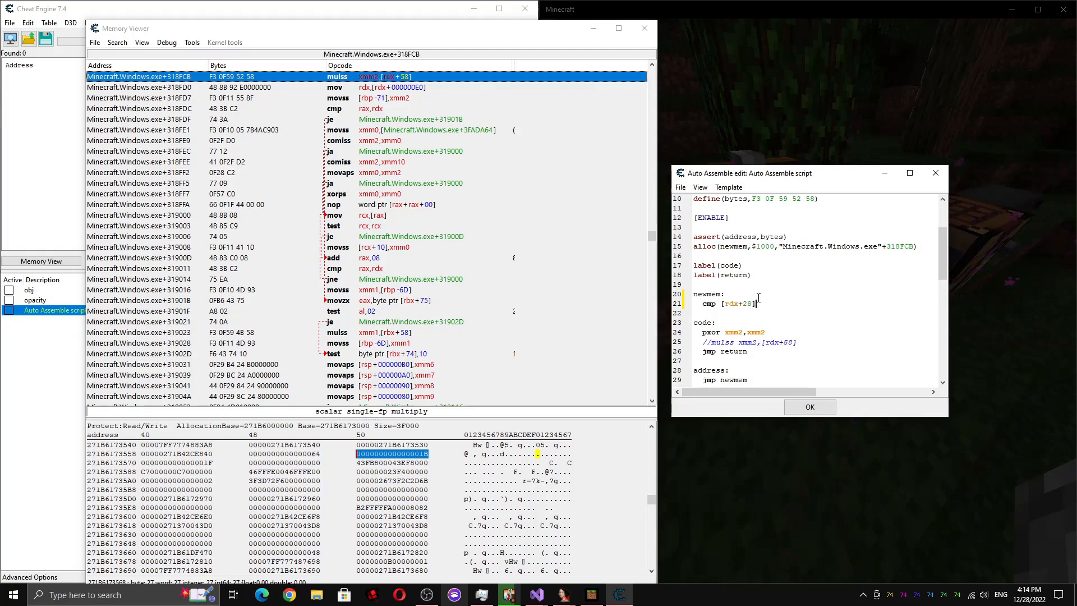
text(1B)
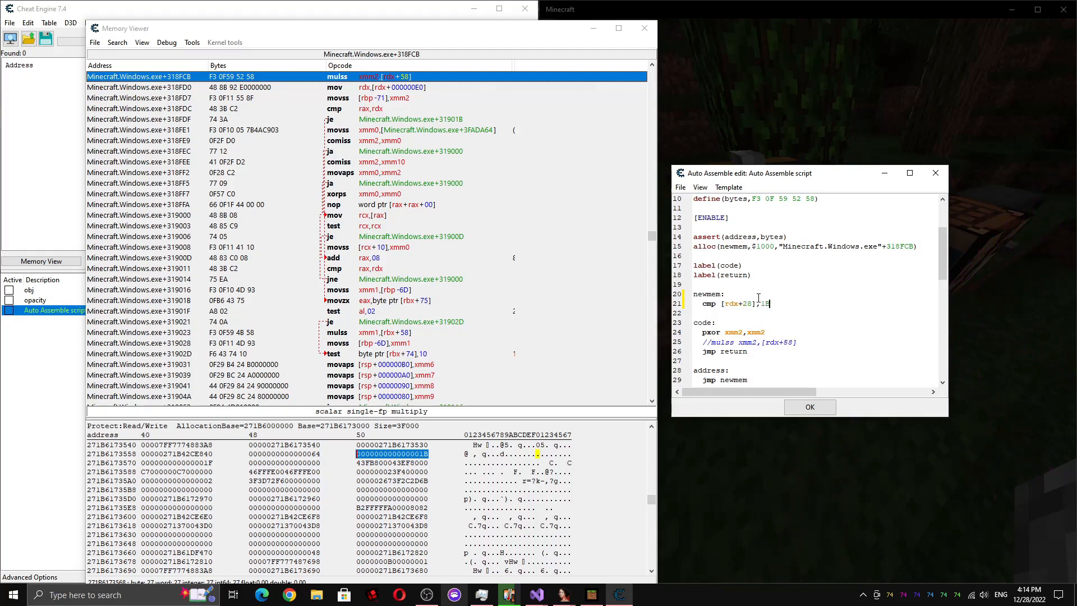
text(jne)
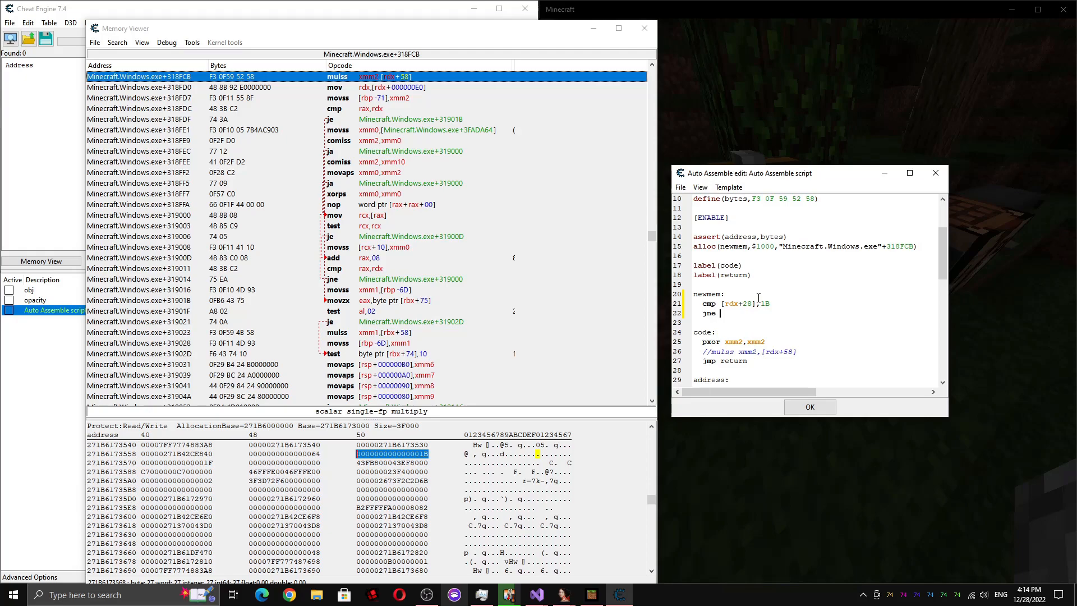
text(code)
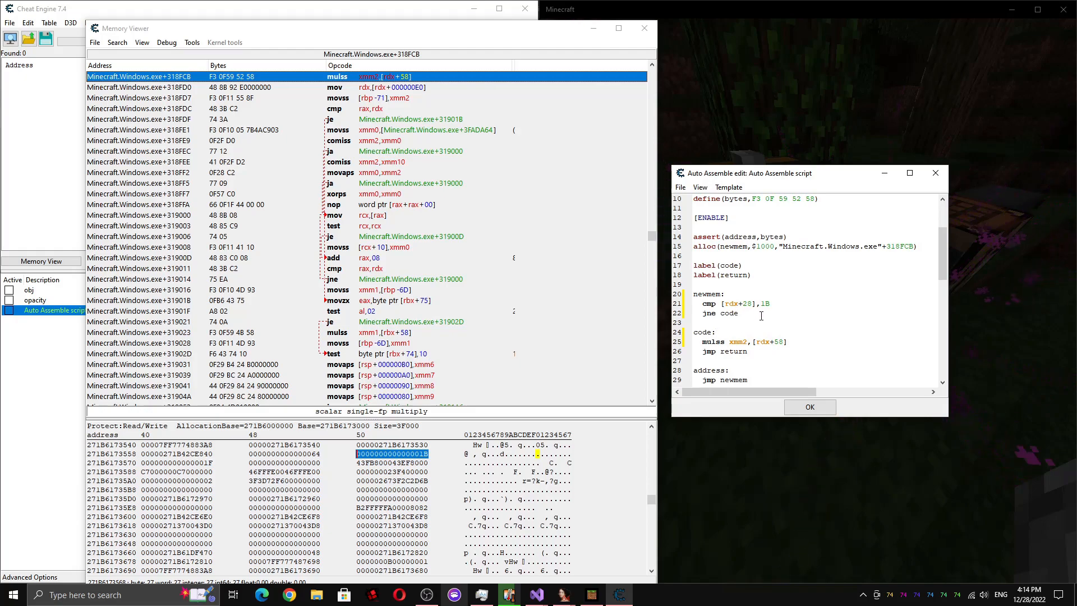
text(pxor xmm2,xmm2)
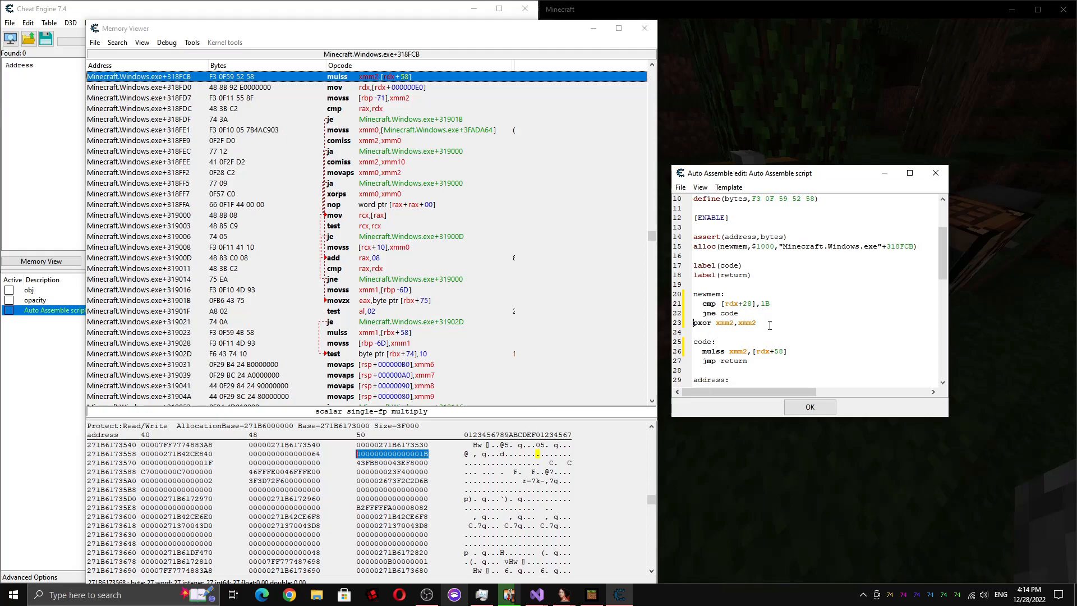
key(enter)
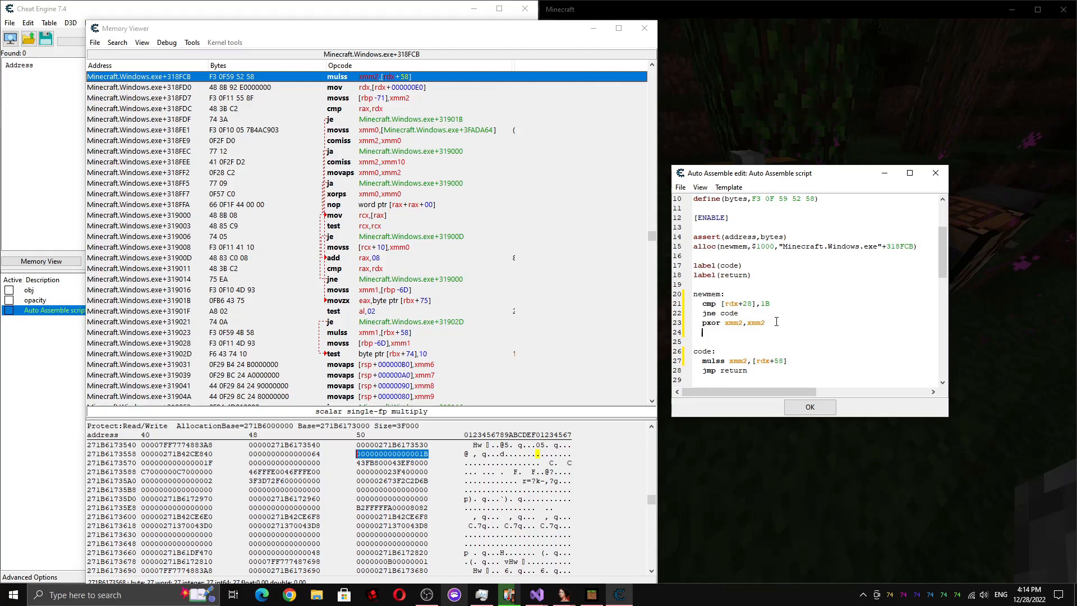
text(jmp return)
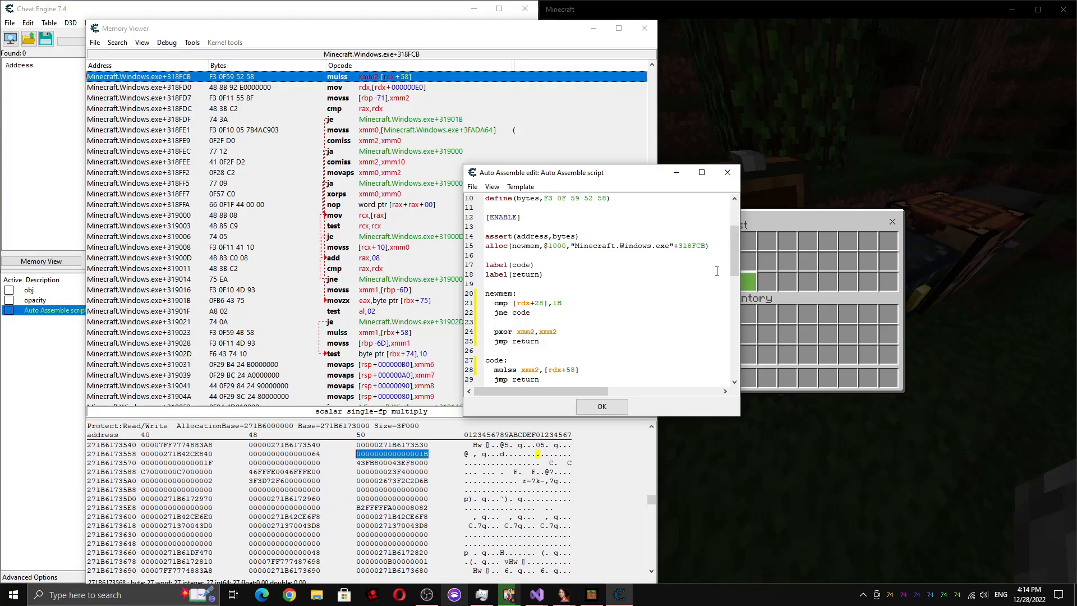
Add '// Insane op' and 'Check string leng' comments, then save the script edits
text(// Insane opacity stuff)
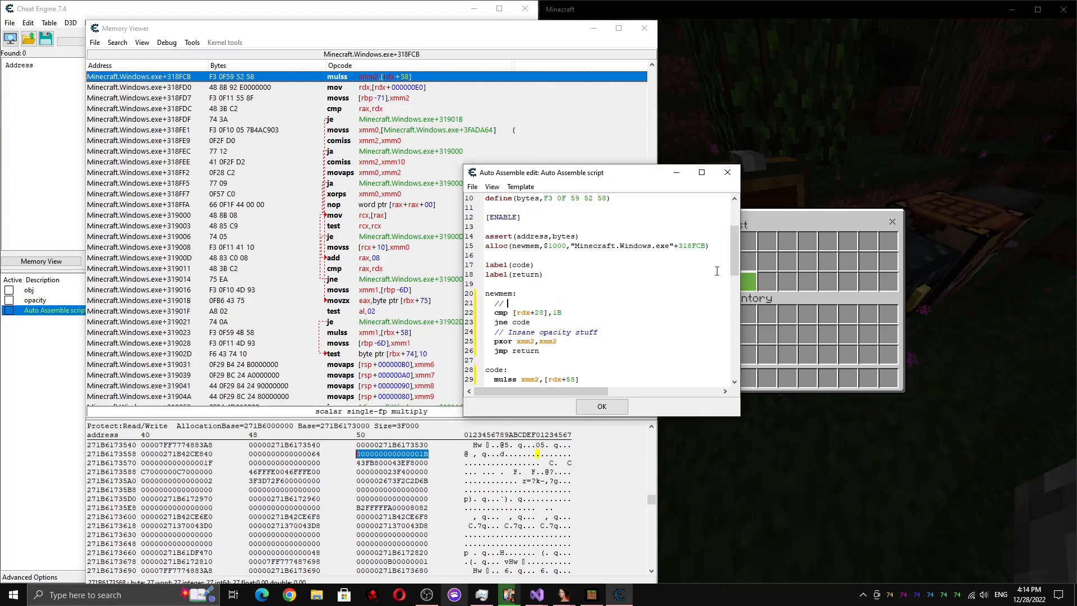
text(Check string leng)
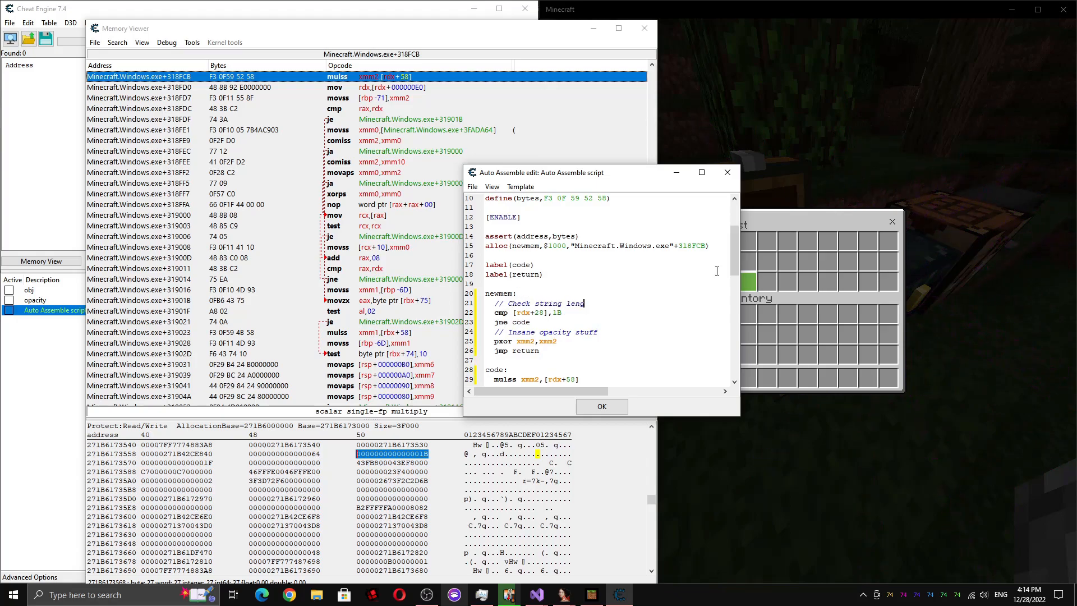
double_click(548, 304)
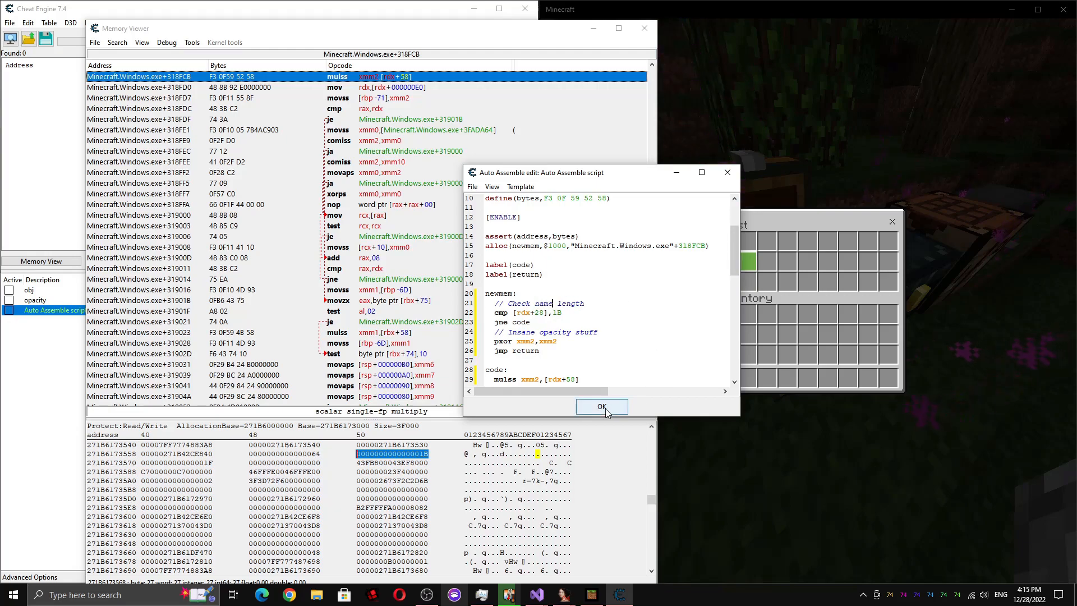
click(600, 407)
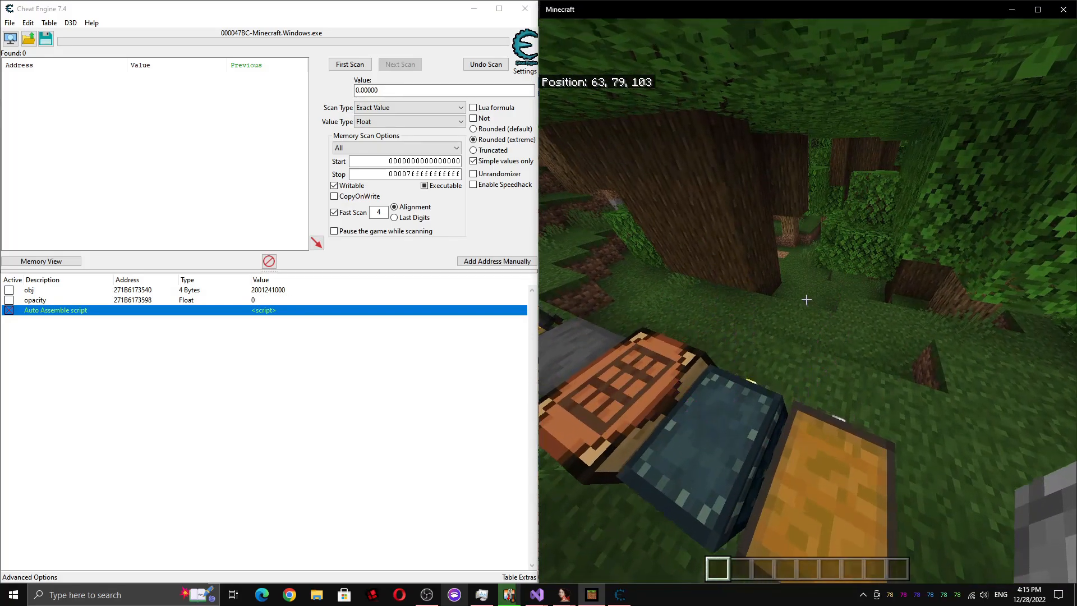
Bring up Minecraft's pause menu with Escape
key(Escape)
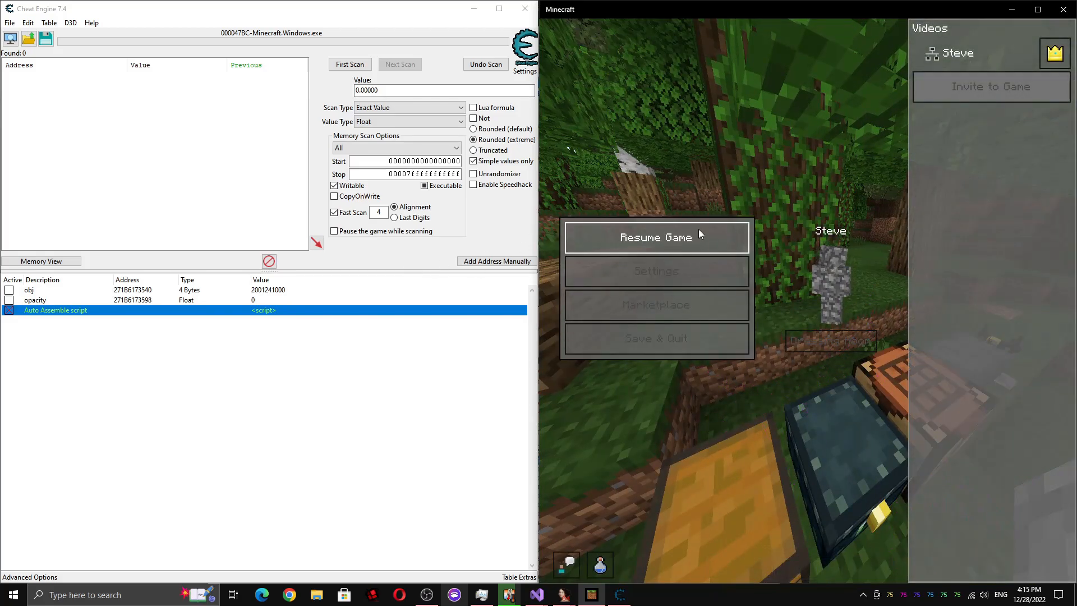
mouse_move(557, 194)
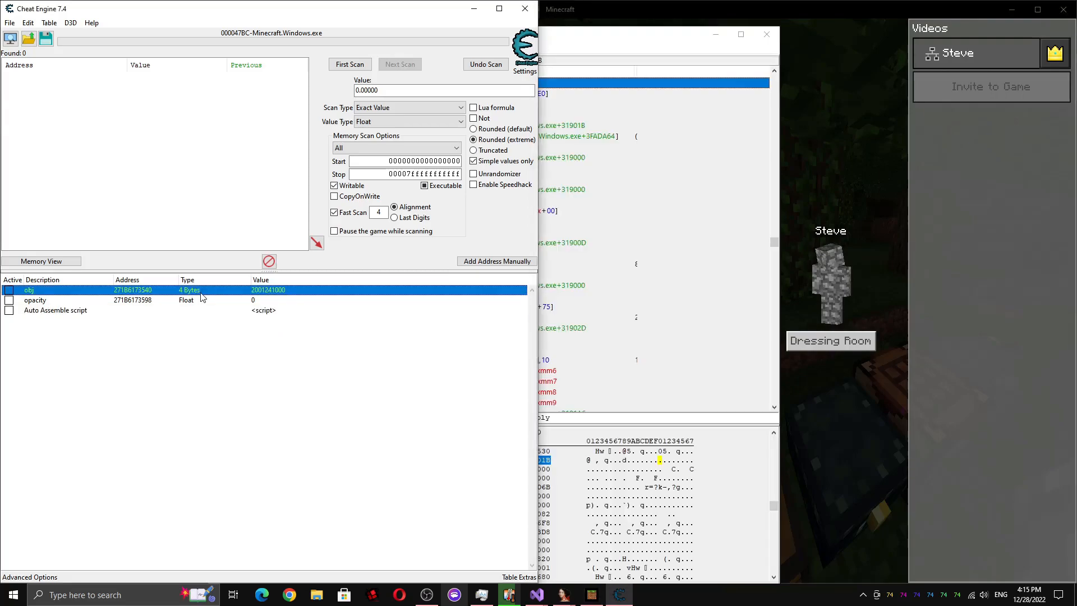
Select obj, browse the screen name bytes, and select the name's first 8 bytes
click(40, 262)
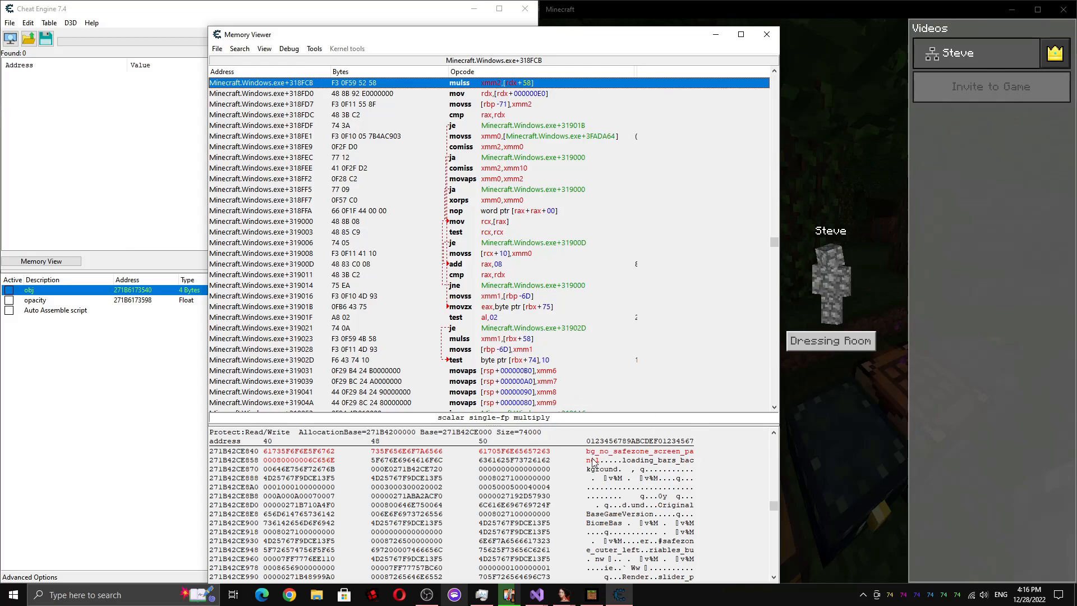
click(296, 451)
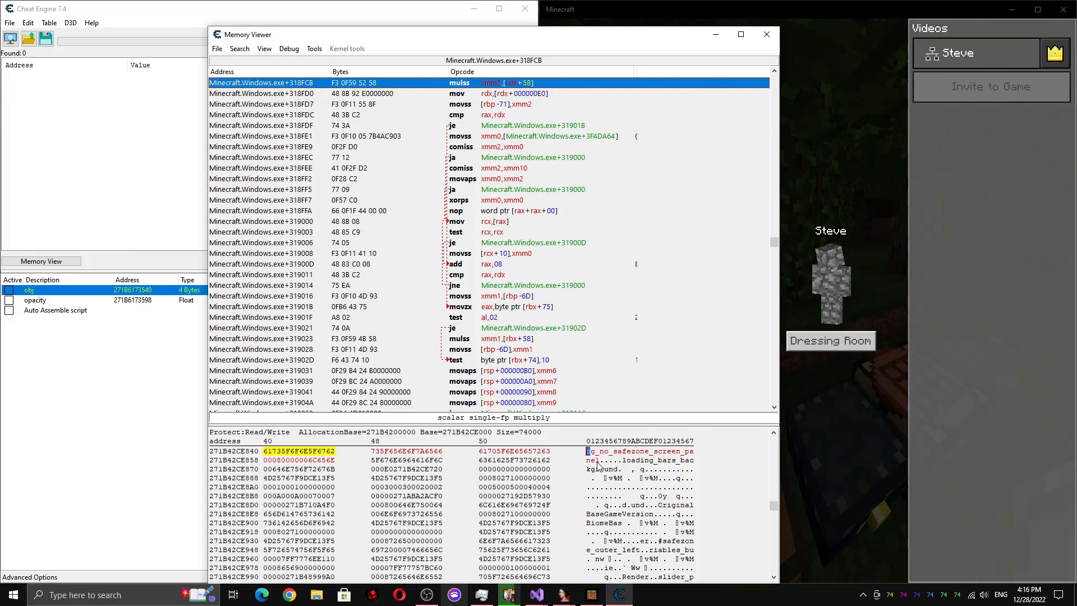
mouse_move(557, 470)
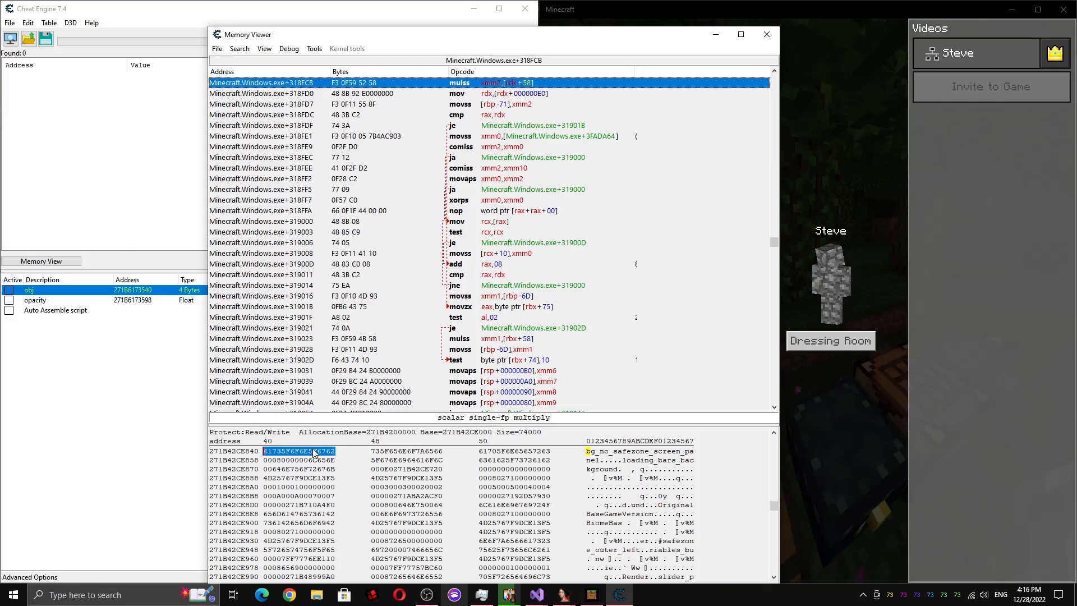
double_click(296, 451)
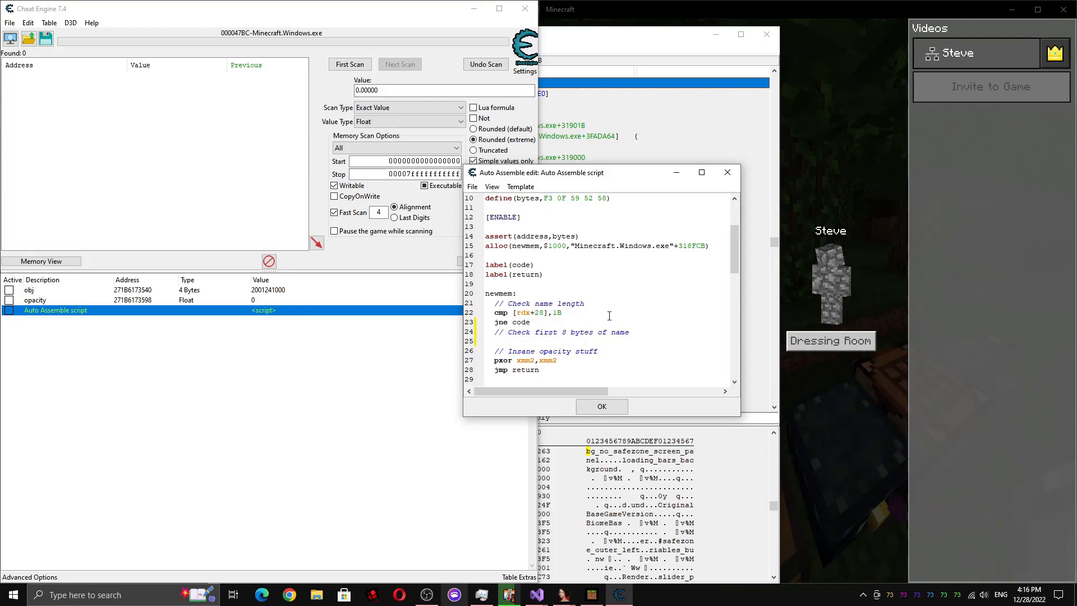
Add push rax and mov rax,[rdx+18] to load the name pointer in the script
scroll(down, 3)
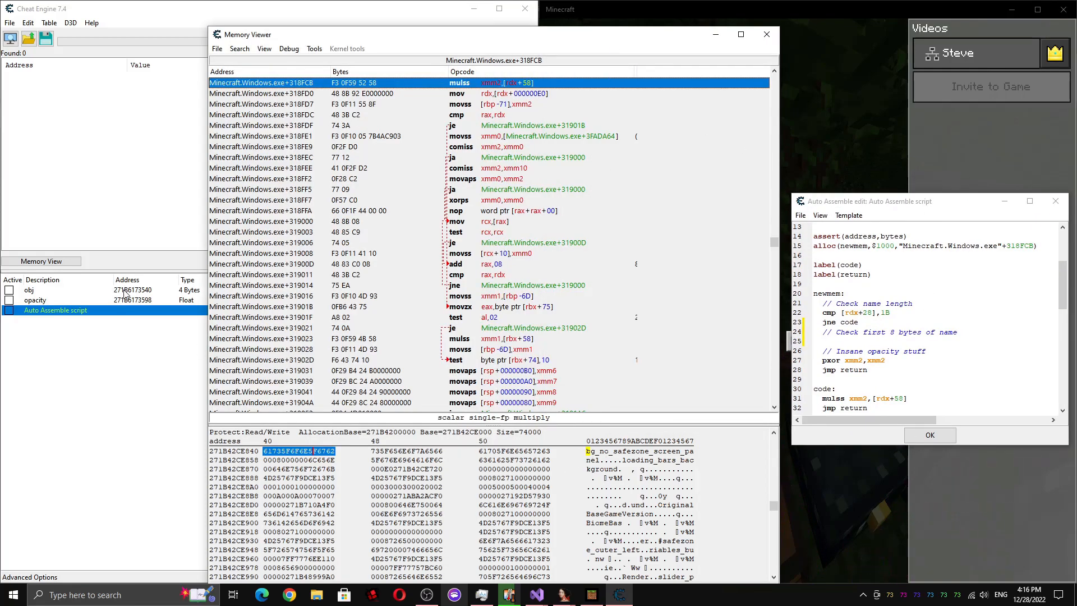
click(29, 290)
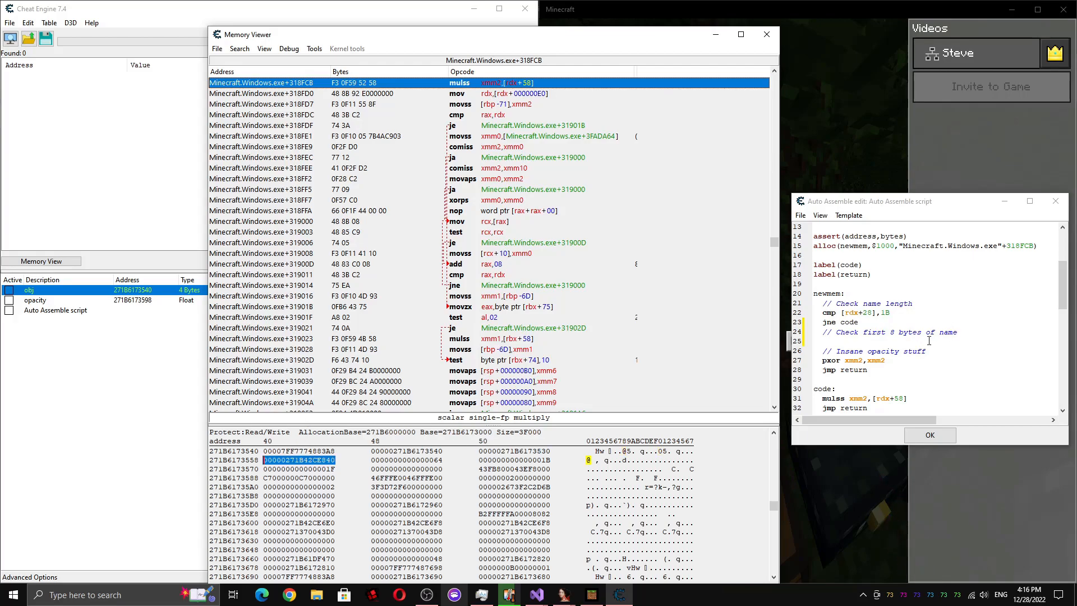
text(push)
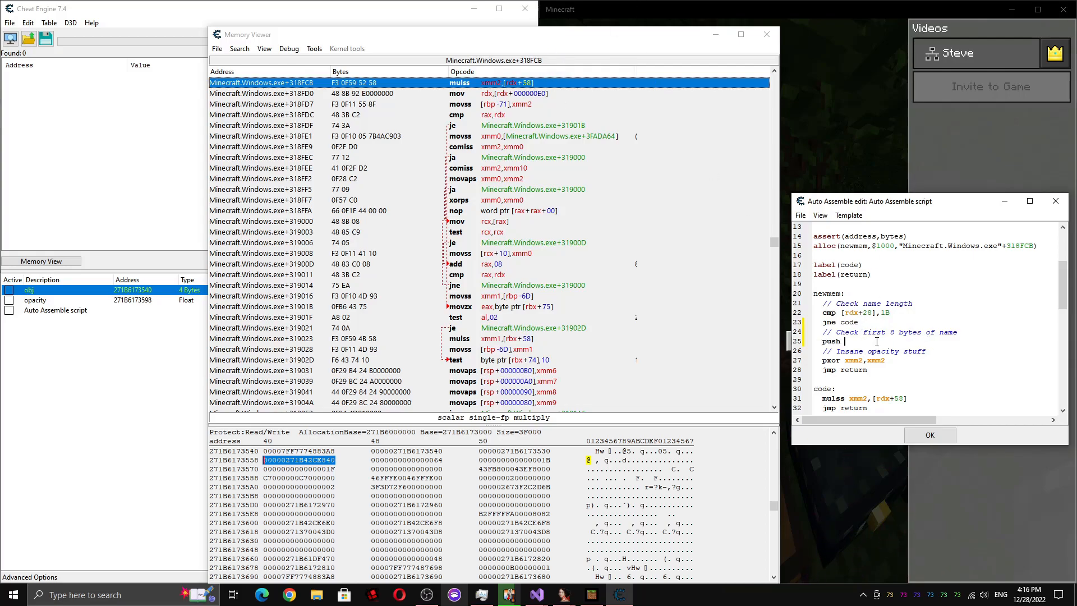
text(rax)
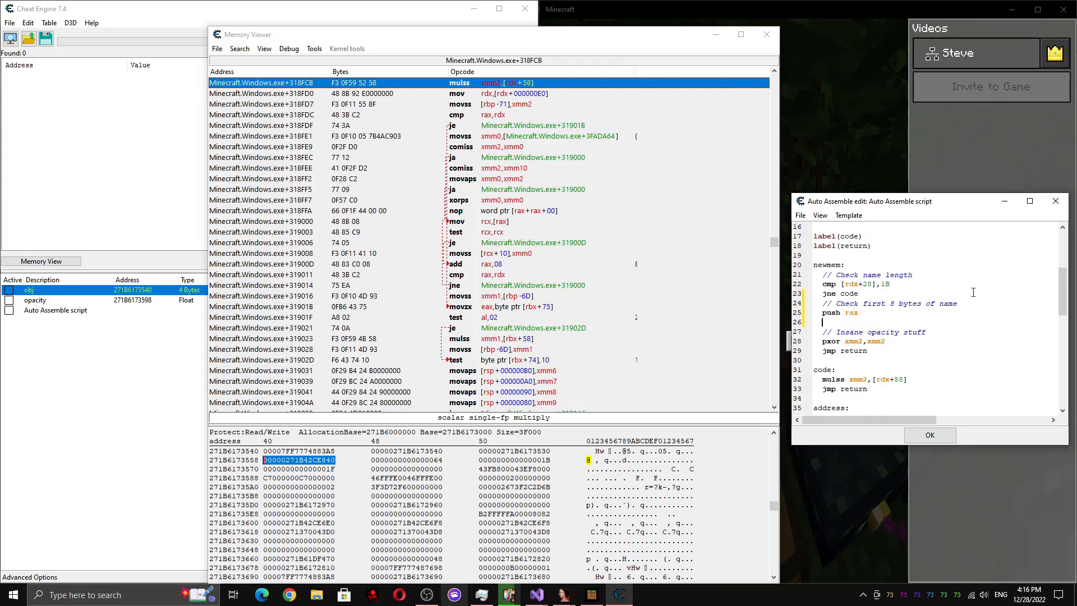
text(mov rax)
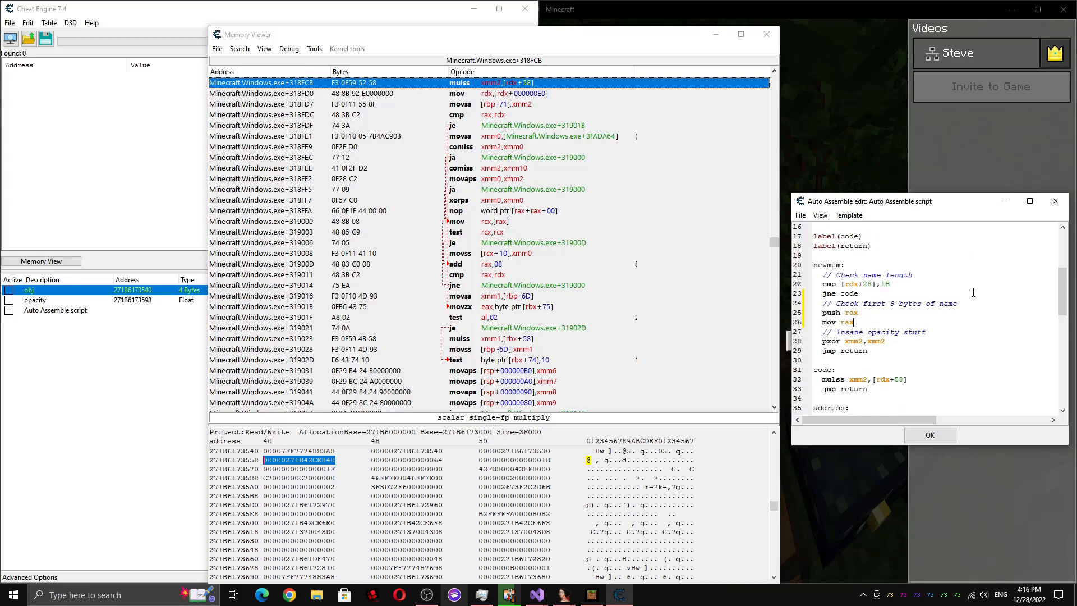
text(,[])
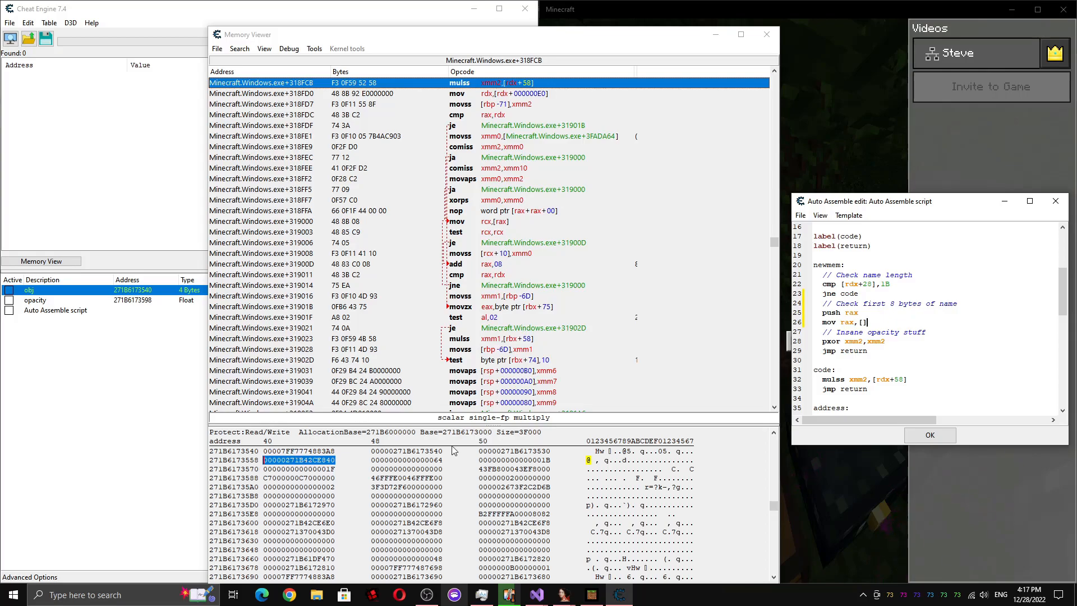
text(drx)
text(cmp [)
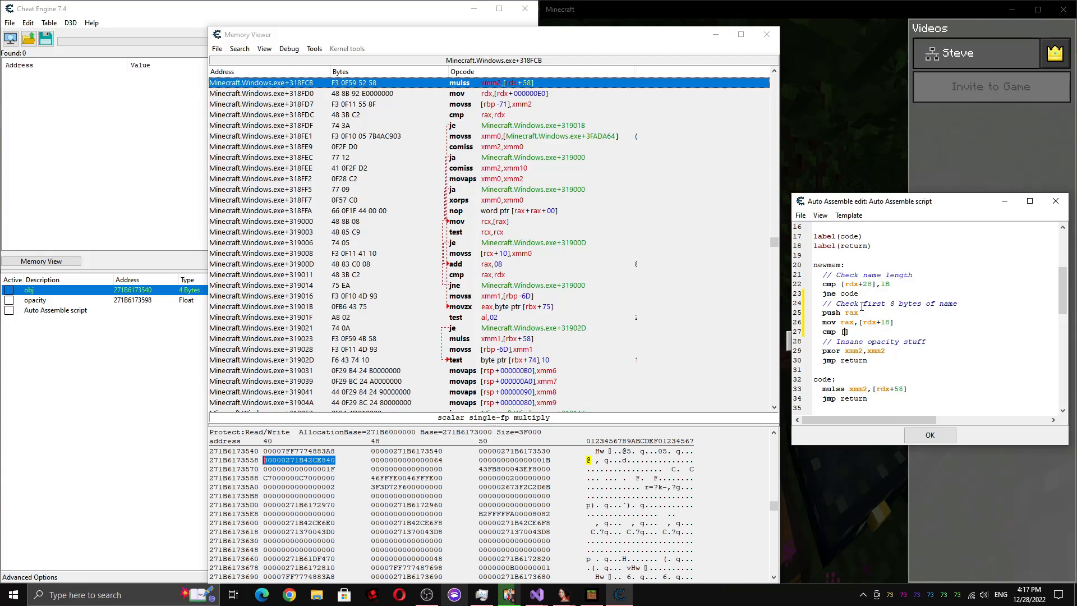
Compare [rax] with 61735F6F6E5F6762, add pop rax, and save the script
text(61735F6F6E5F6762)
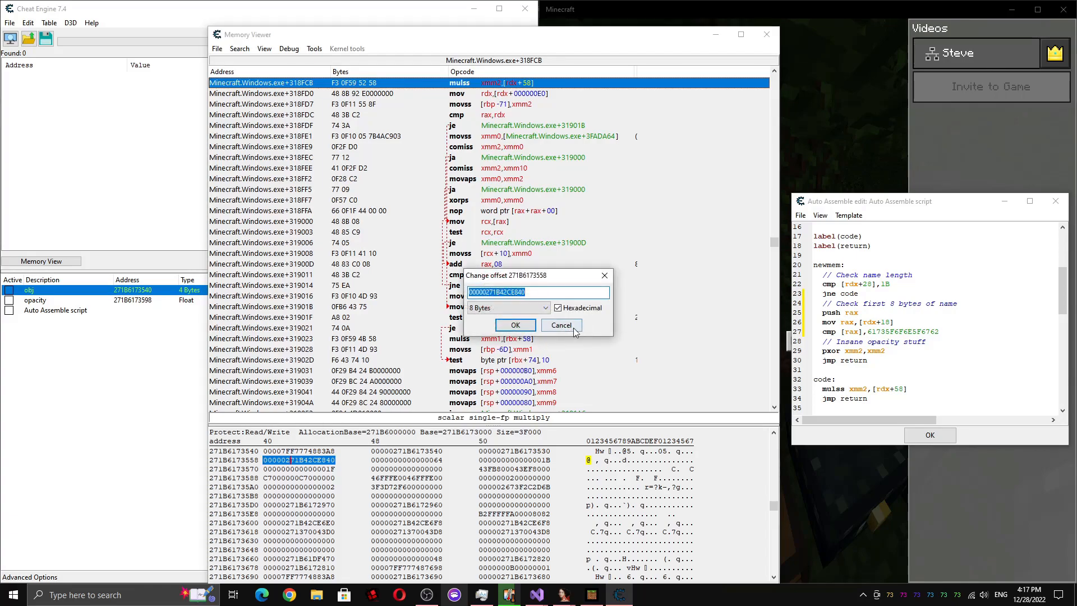
click(515, 325)
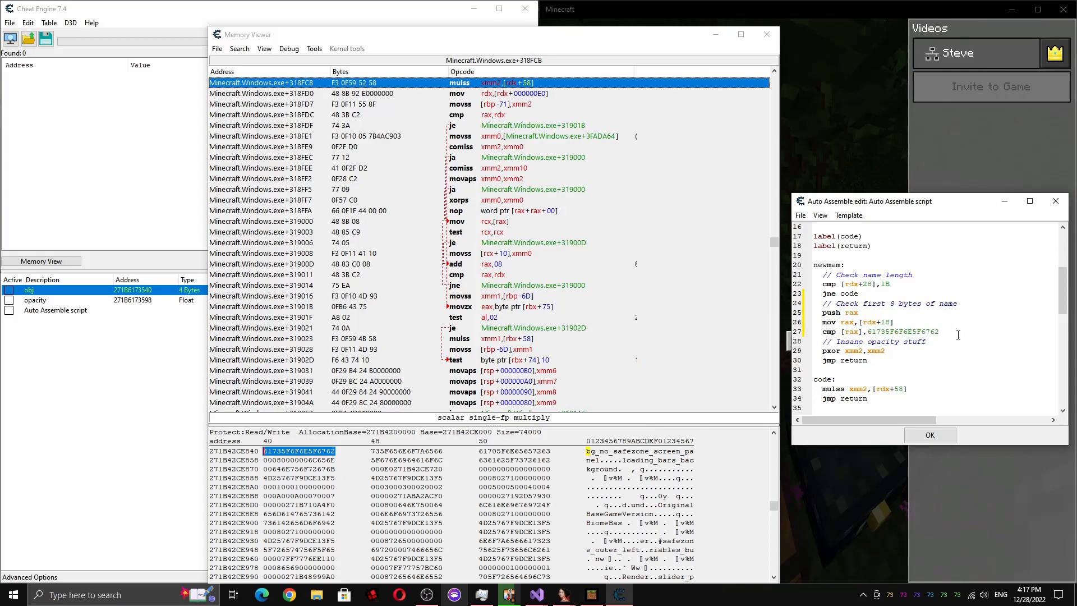
mouse_move(811, 294)
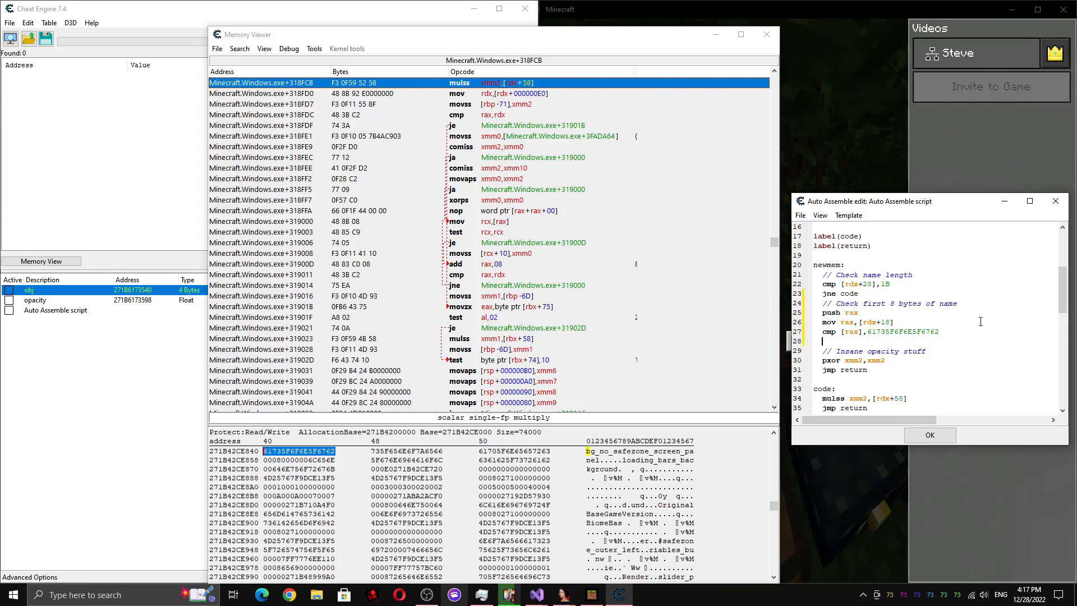
text(pop rax)
text(jne code)
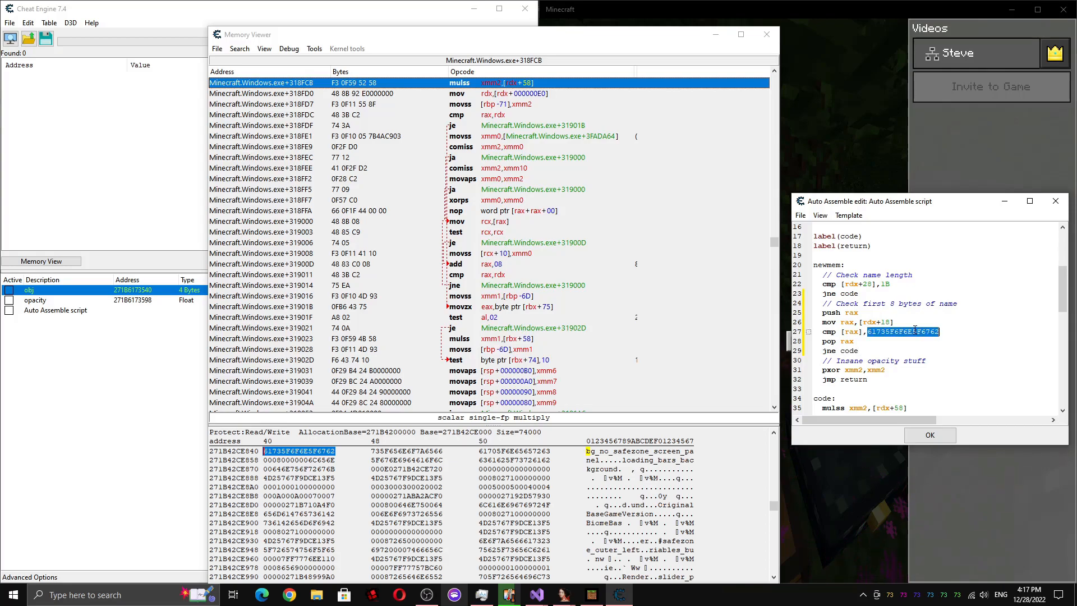
drag(825, 313, 873, 351)
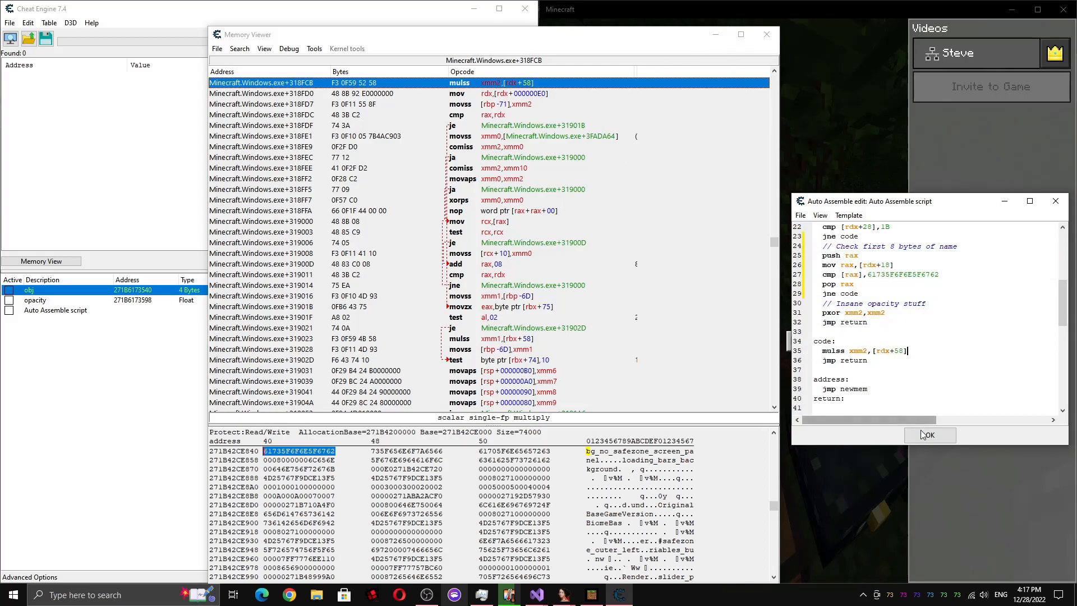
click(928, 435)
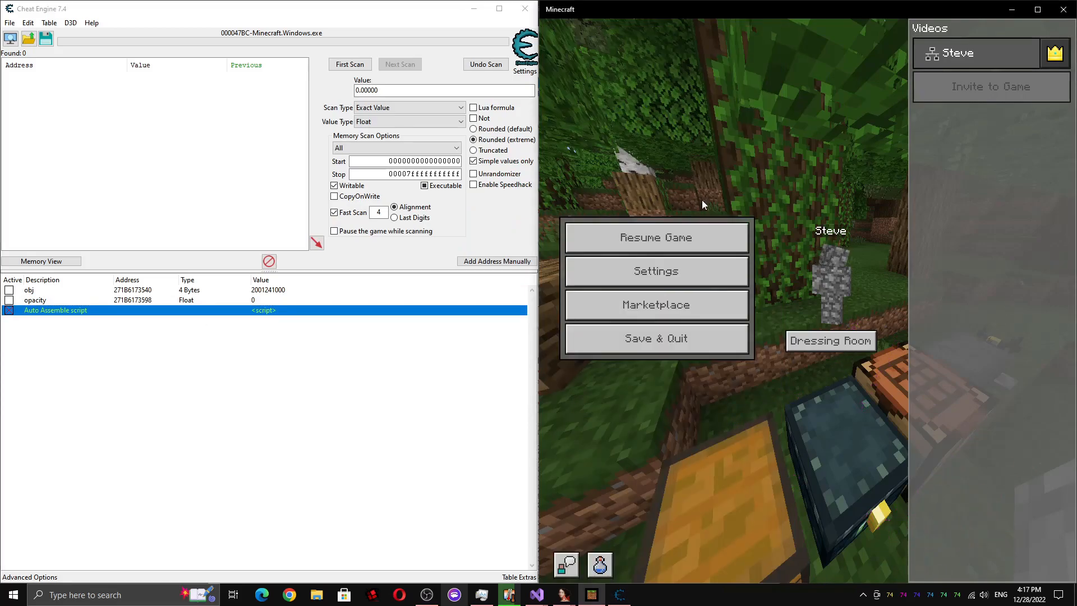
Resume the game, revisit the pause menu, and open the chest inventory
click(654, 237)
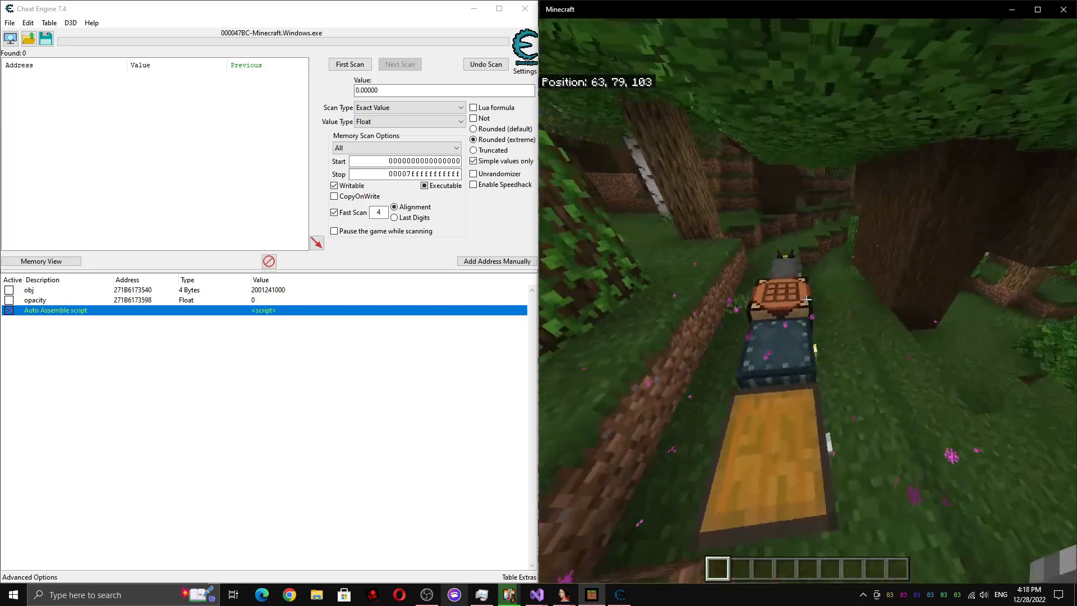
key(Escape)
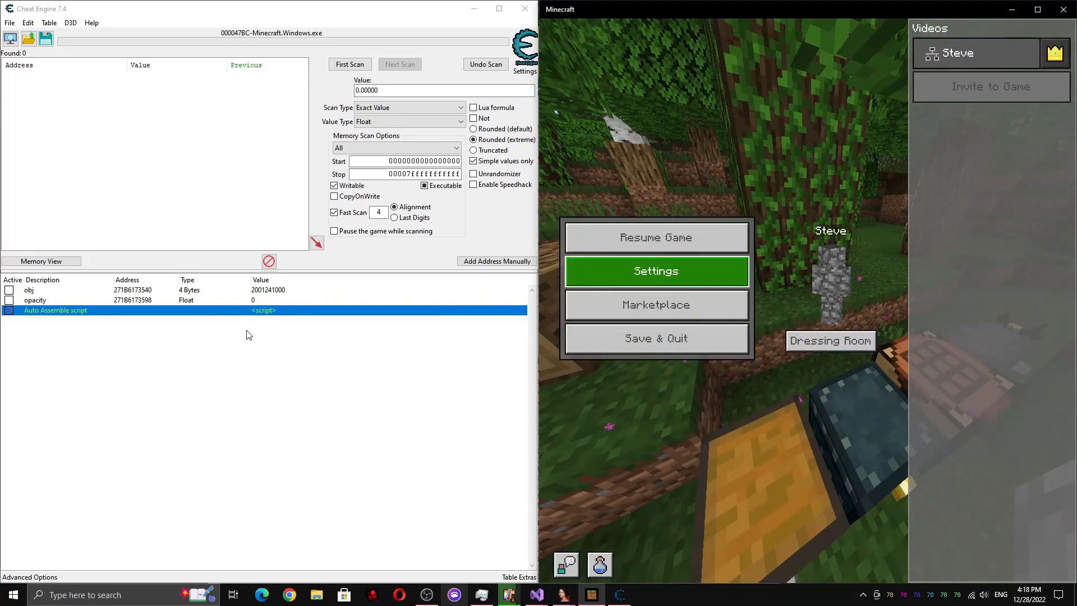
mouse_move(719, 301)
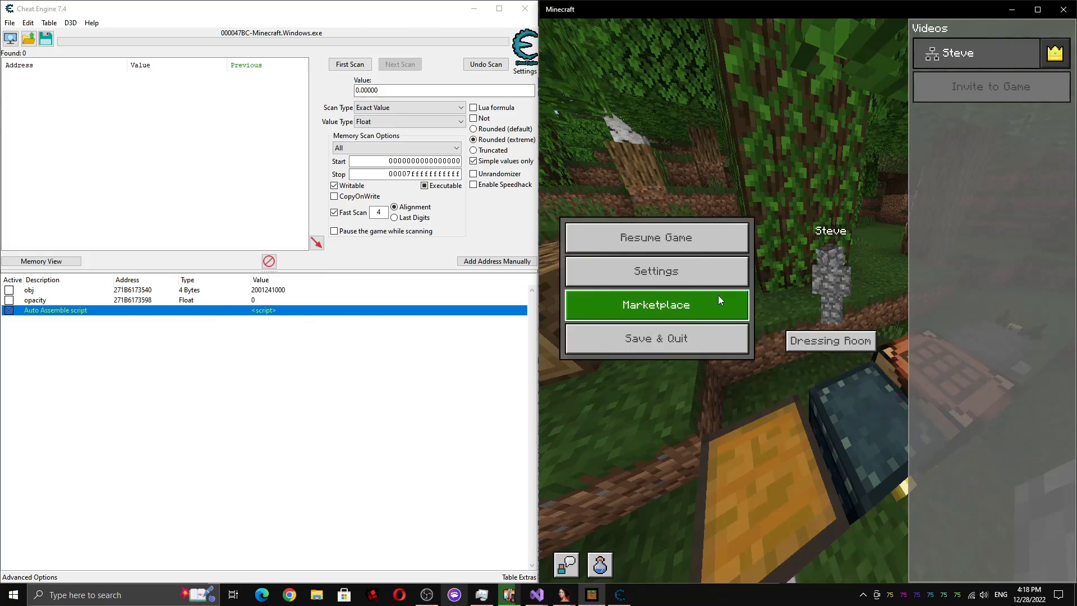
click(656, 237)
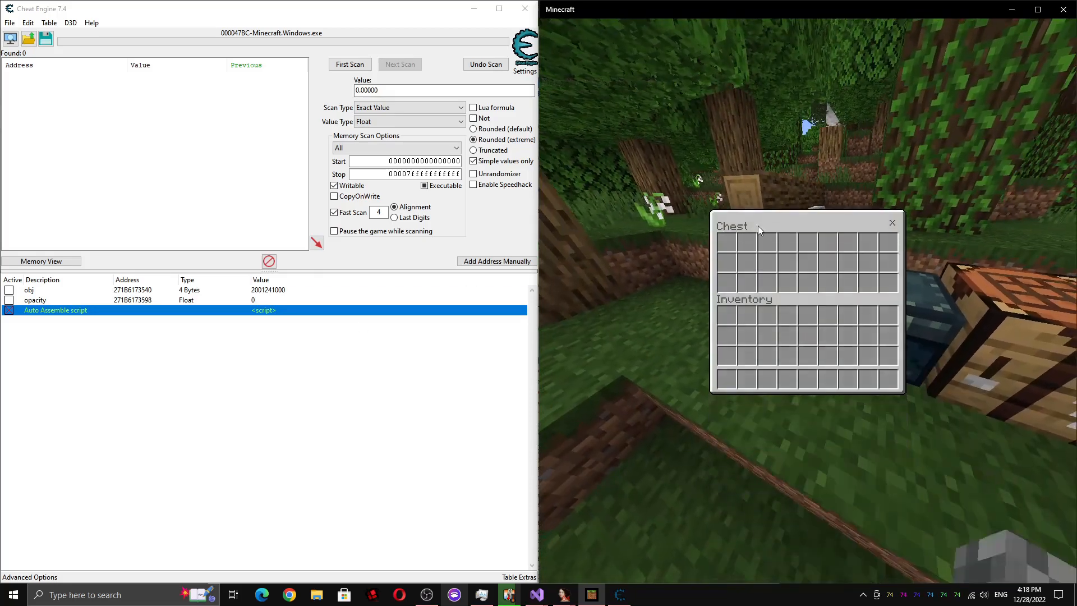